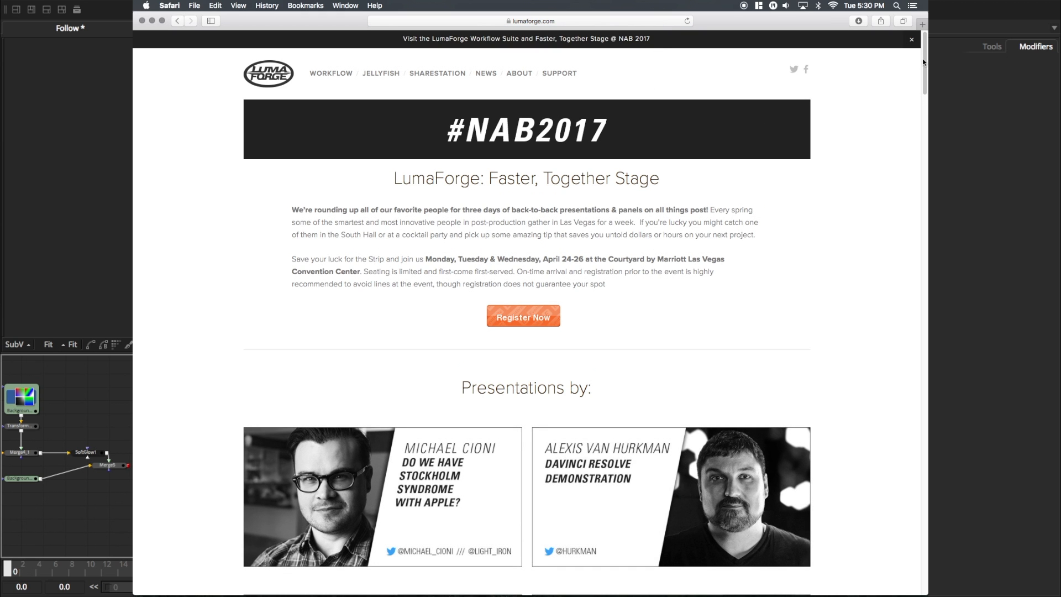
Scroll down through the page and then back up to the top.
scroll("down", 3)
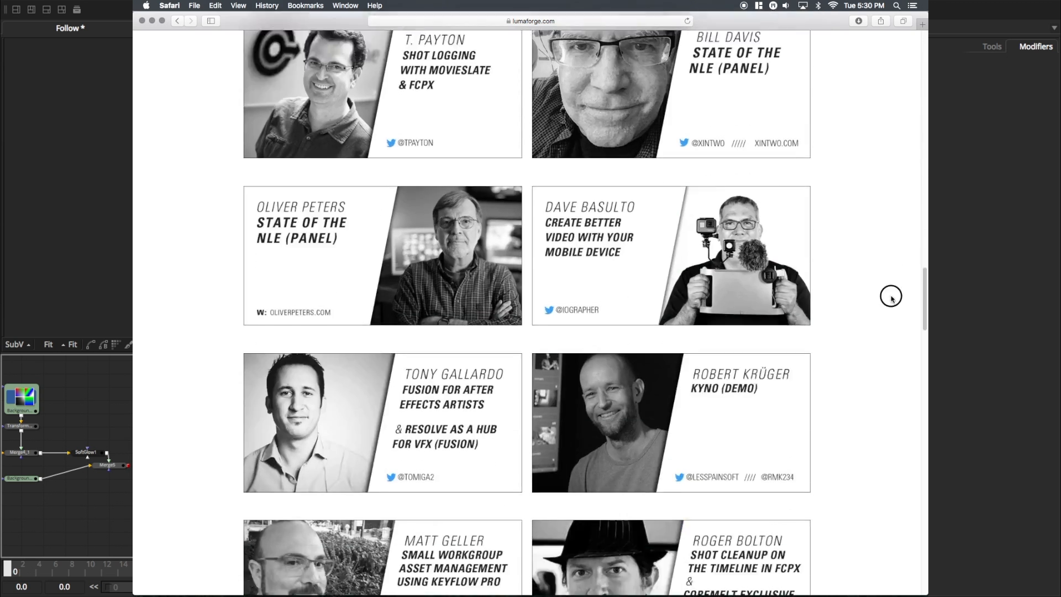
scroll("down", 3)
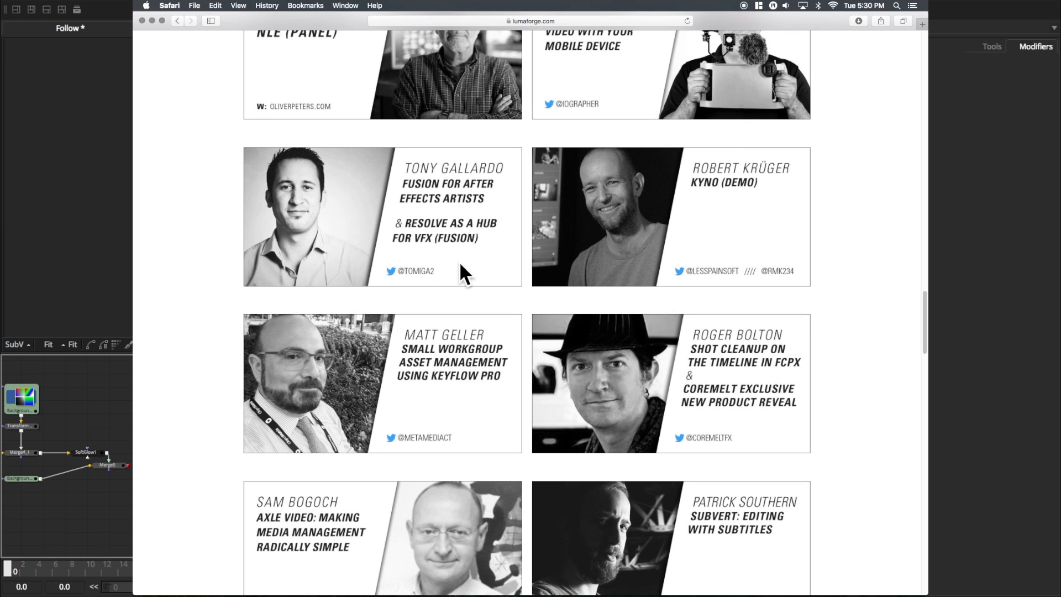
scroll("down", 3)
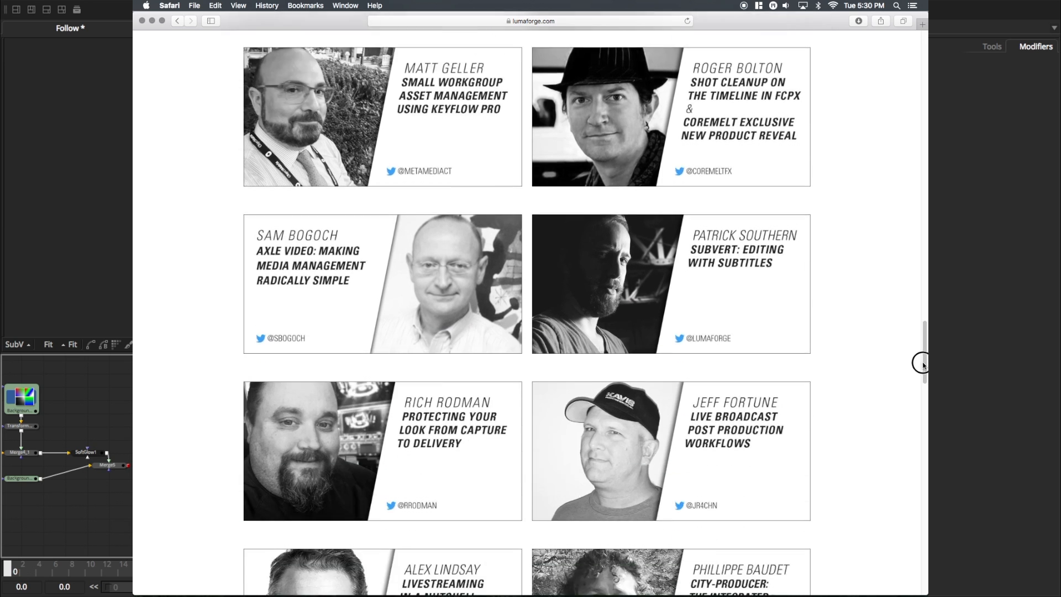
scroll("down", 3)
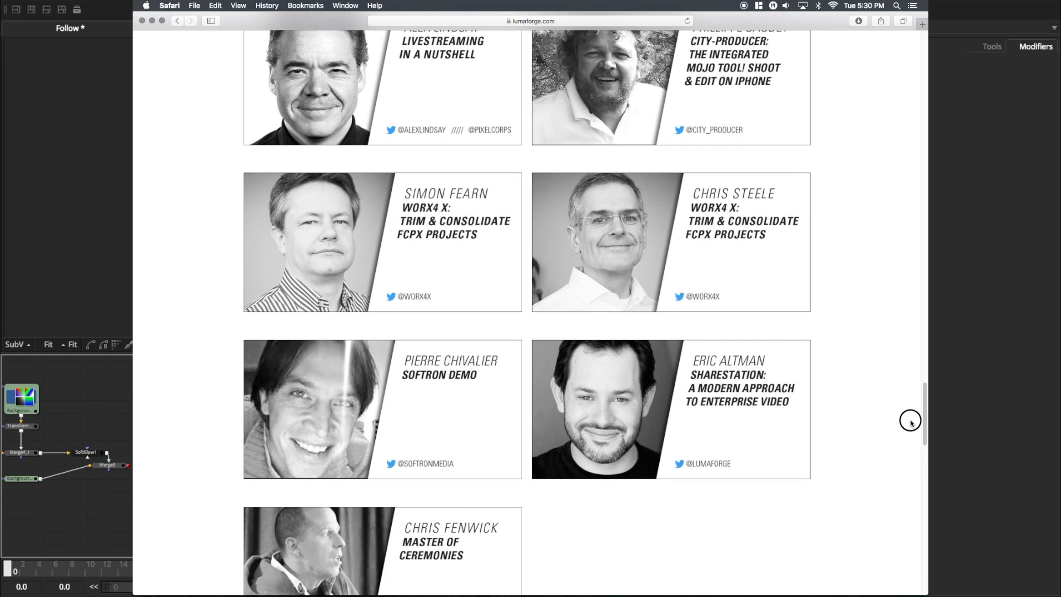
scroll("up", 3)
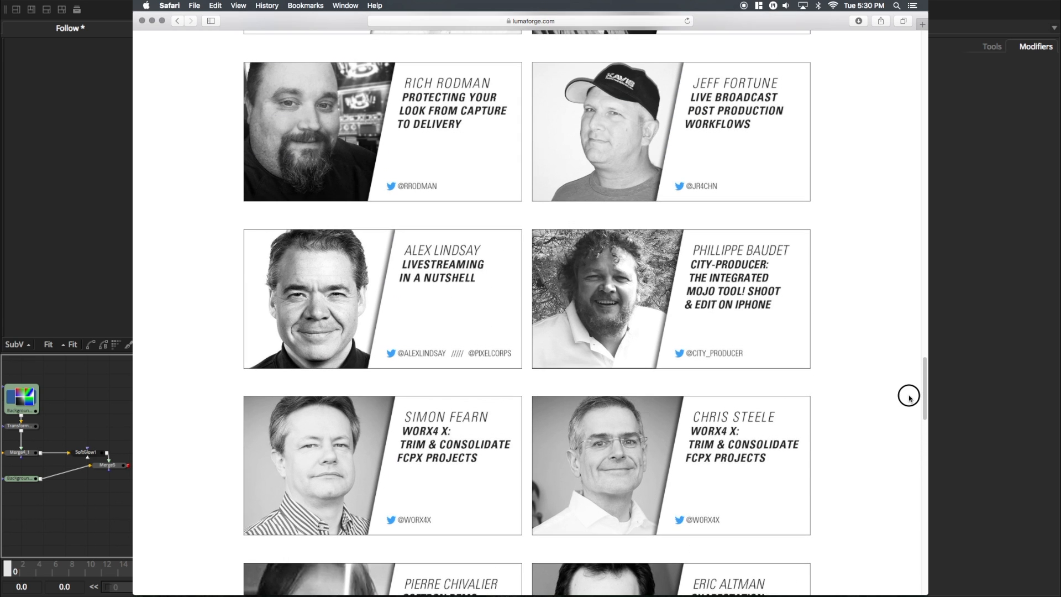
scroll("up", 3)
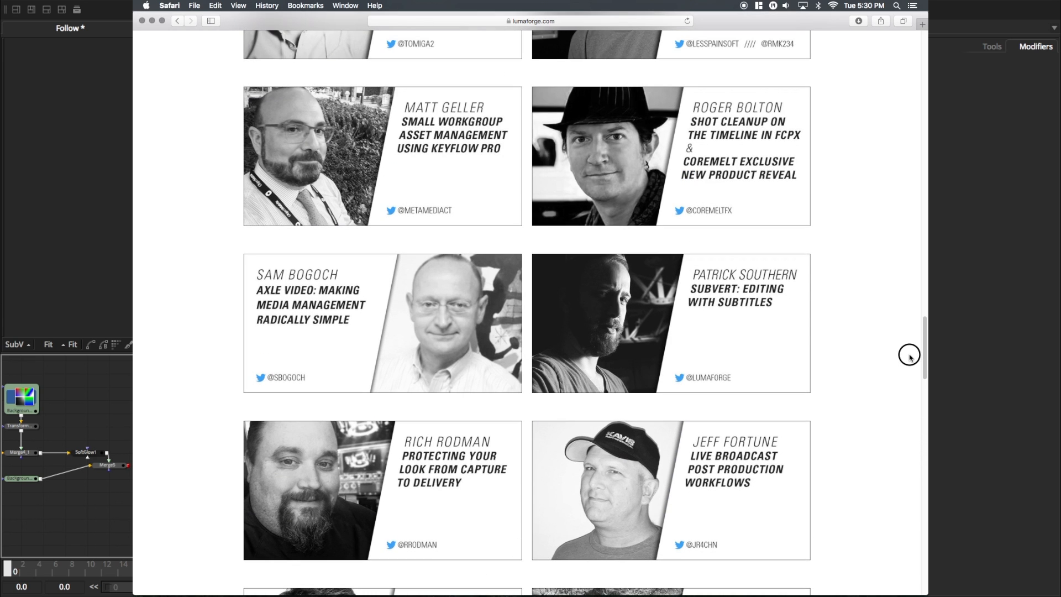
scroll("up", 3)
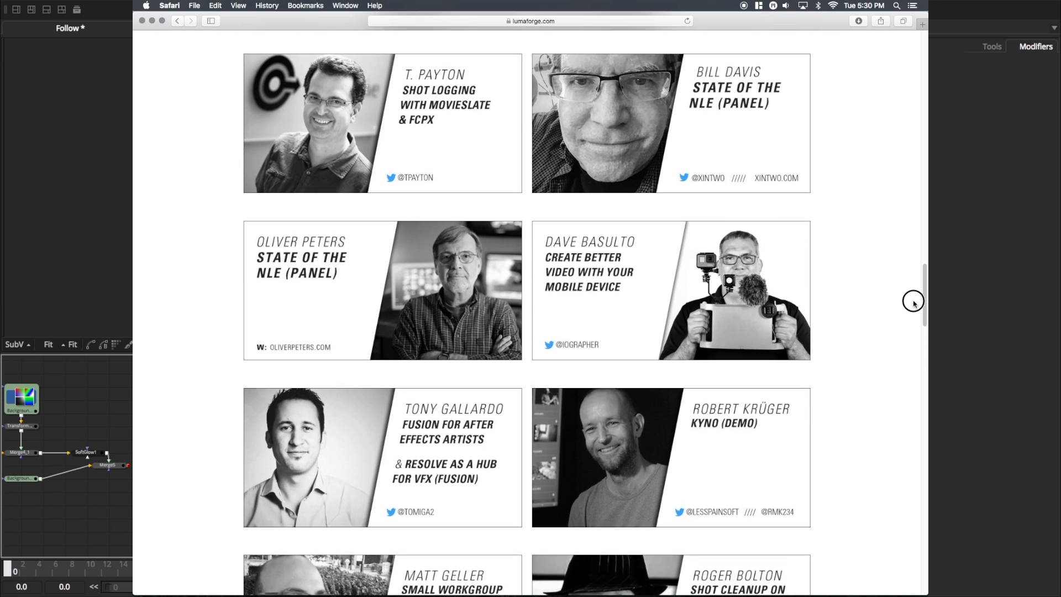
scroll("up", 3)
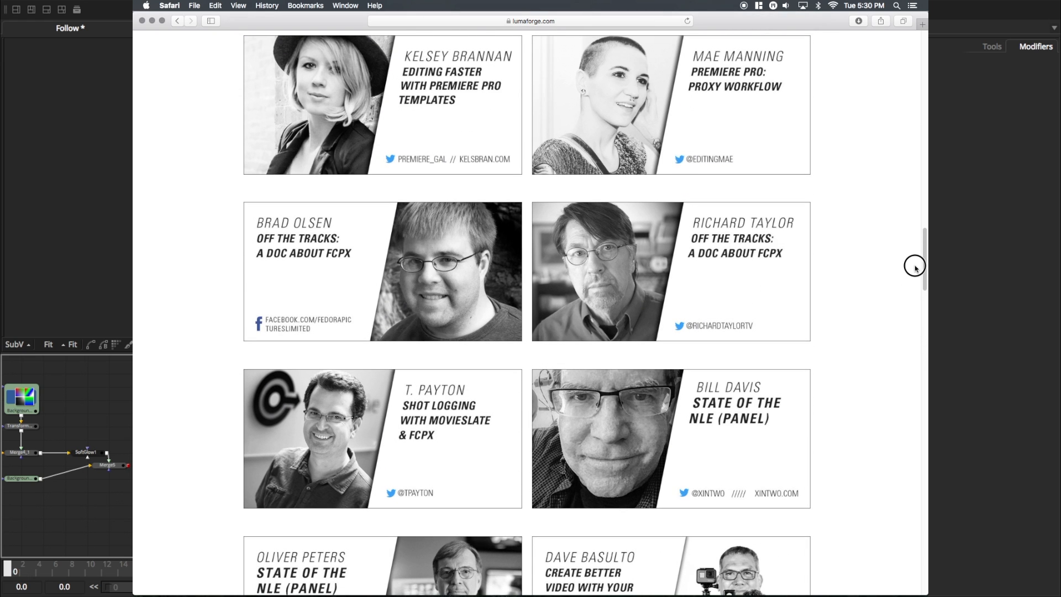
scroll("up", 3)
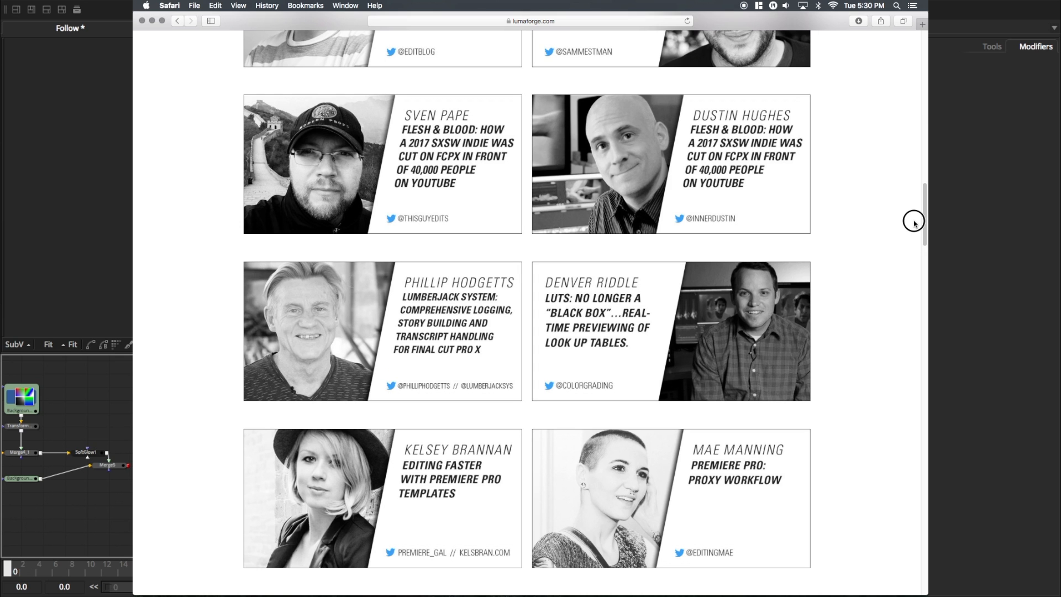
scroll("up", 3)
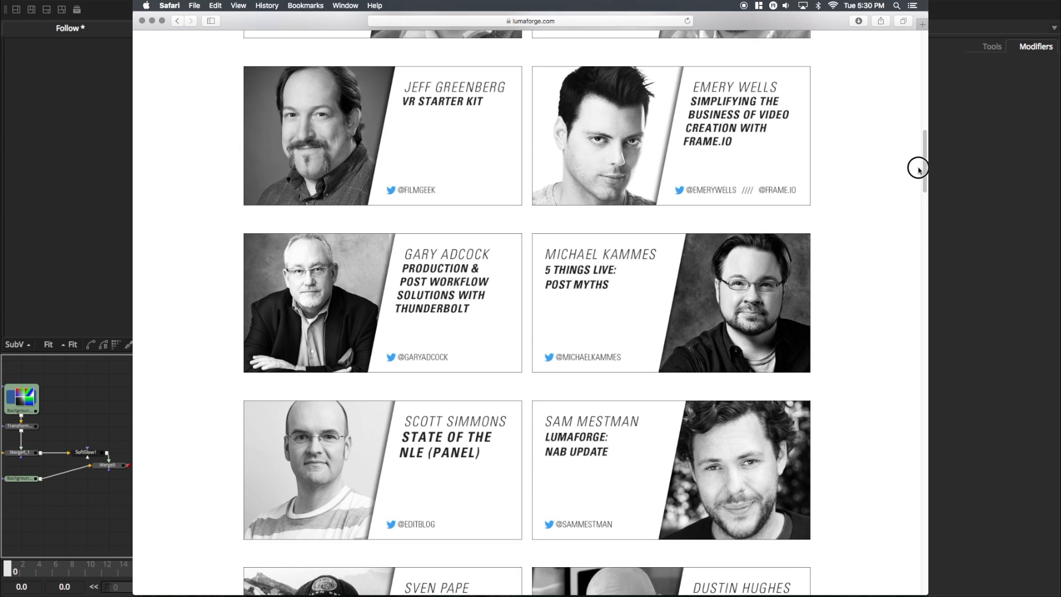
scroll("up", 3)
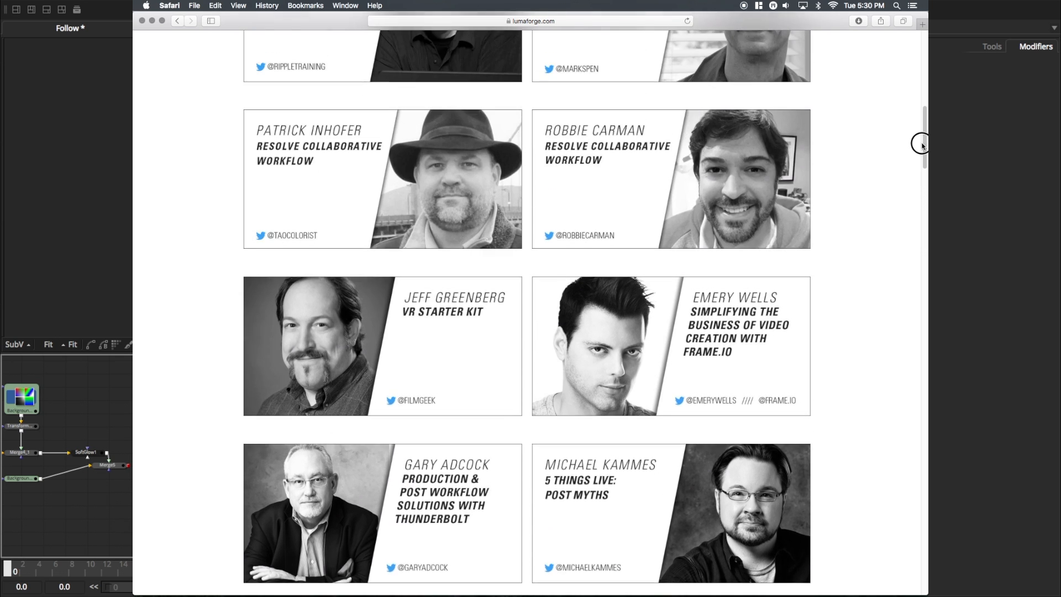
scroll("up", 3)
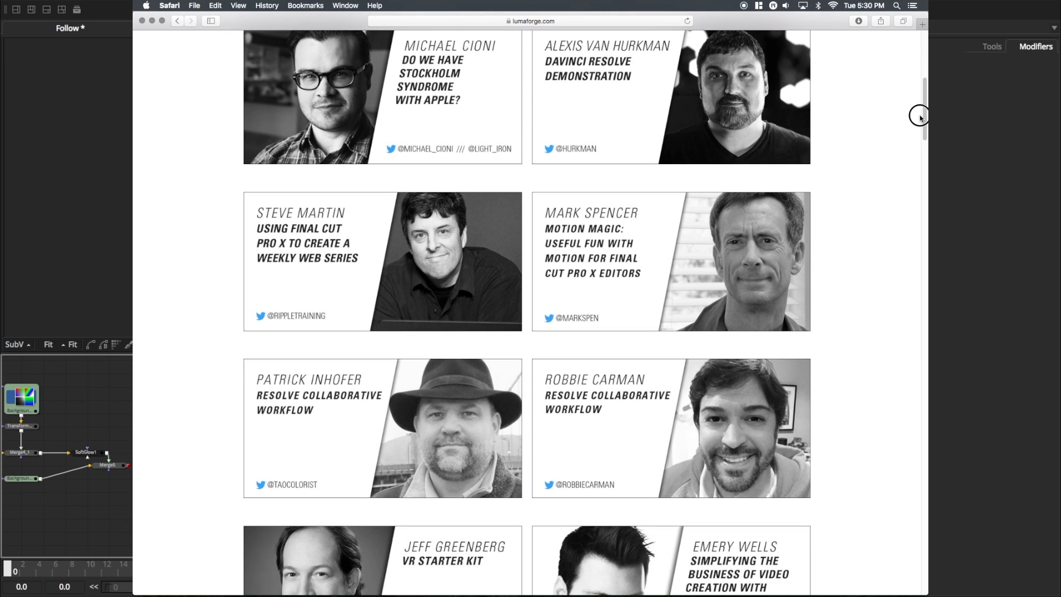
scroll("up", 3)
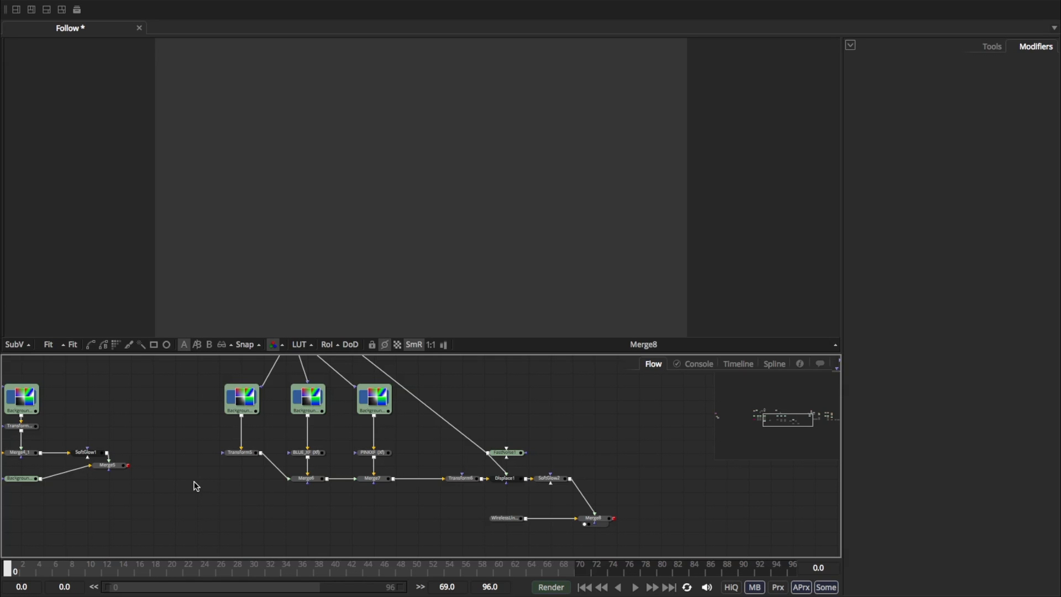
Play the dots animation, select the dot's Transform to show Sq_PATH, and scrub back to frame one.
left_click(634, 587)
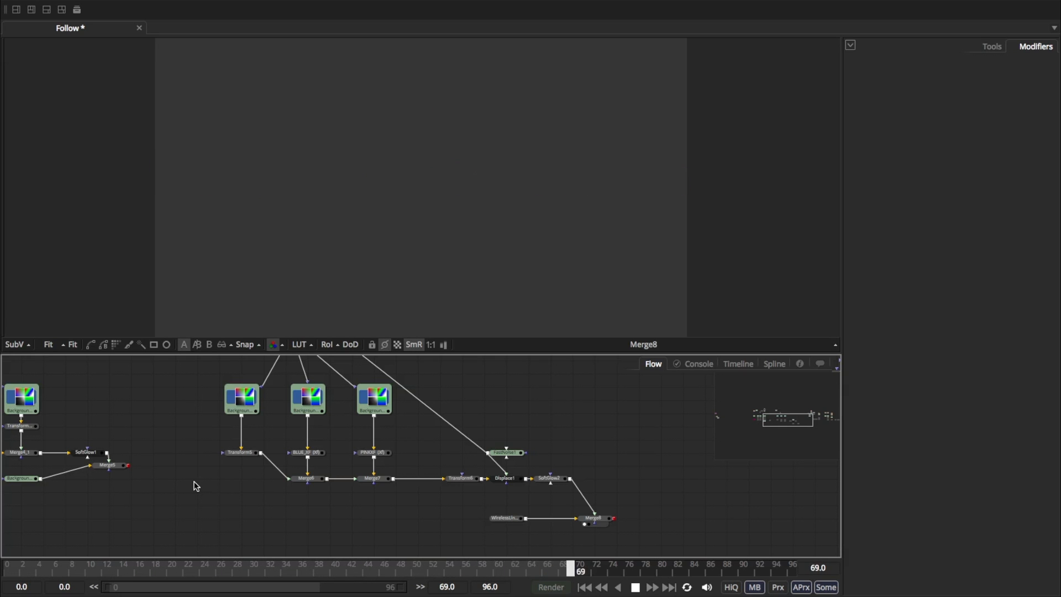
left_click(466, 567)
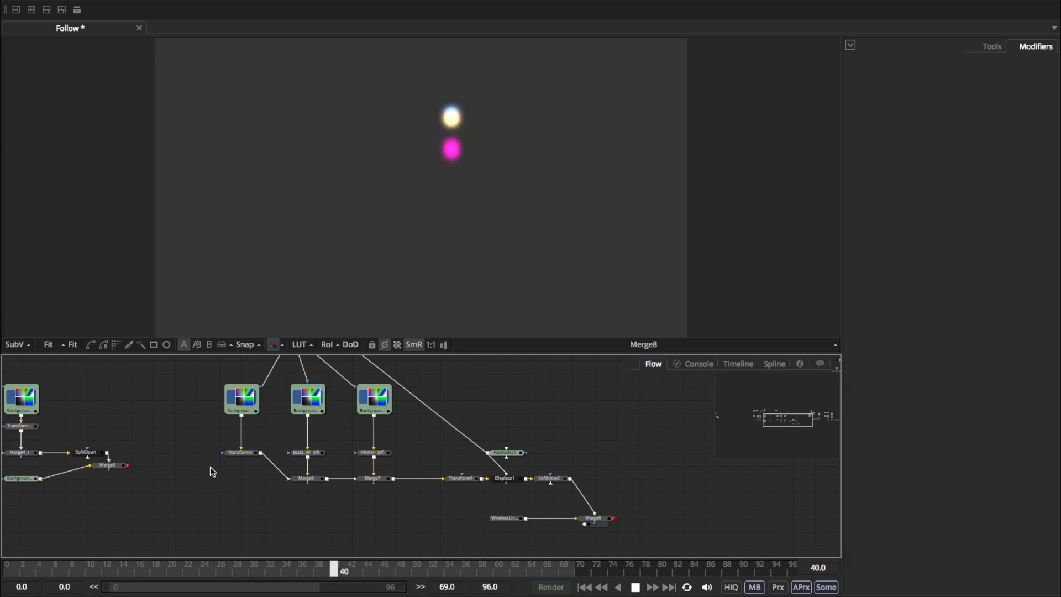
left_click(241, 452)
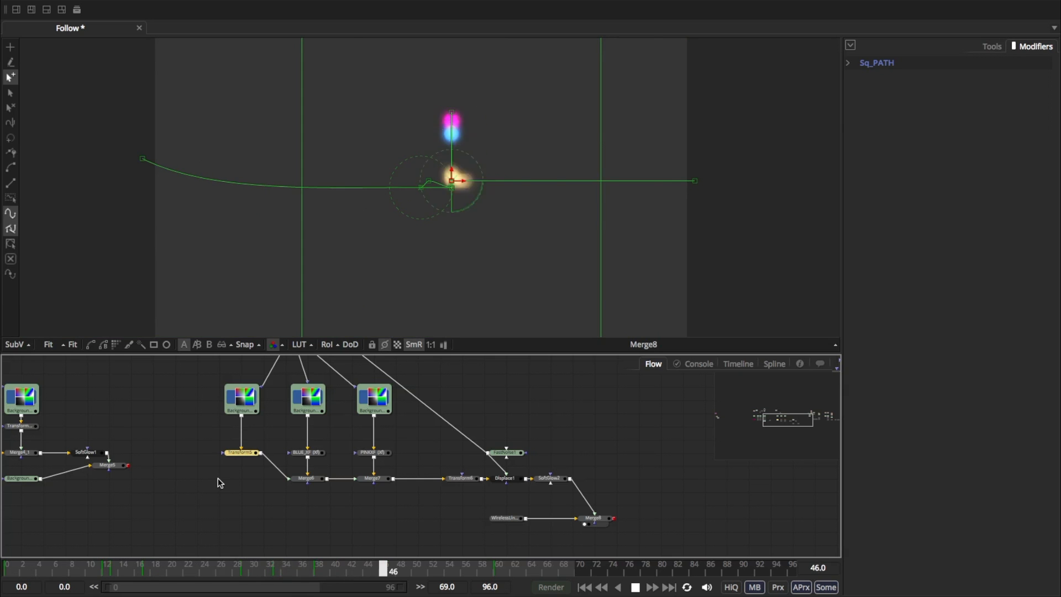
left_click(261, 567)
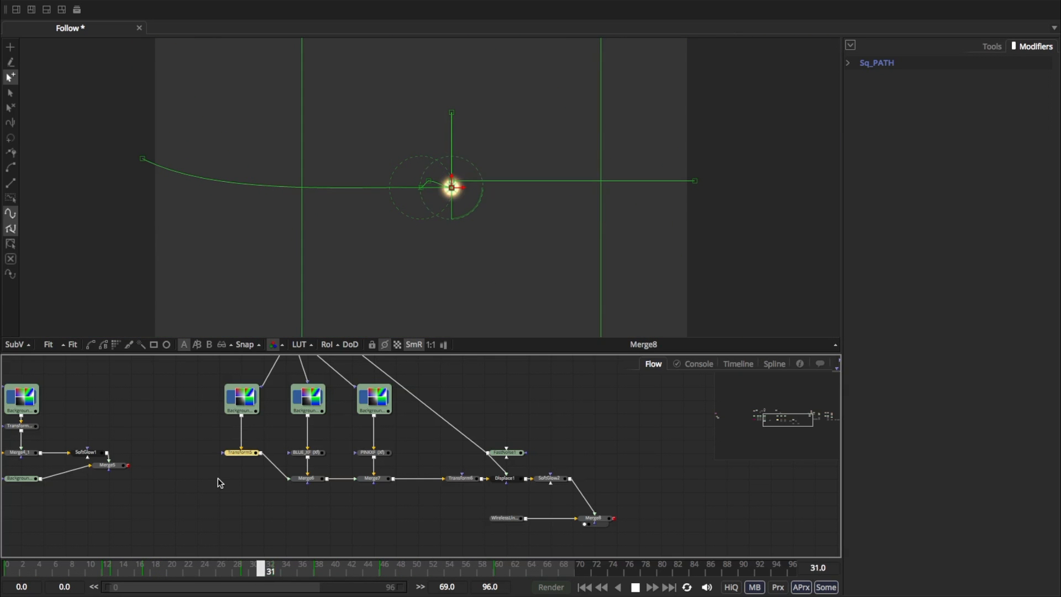
left_click(145, 567)
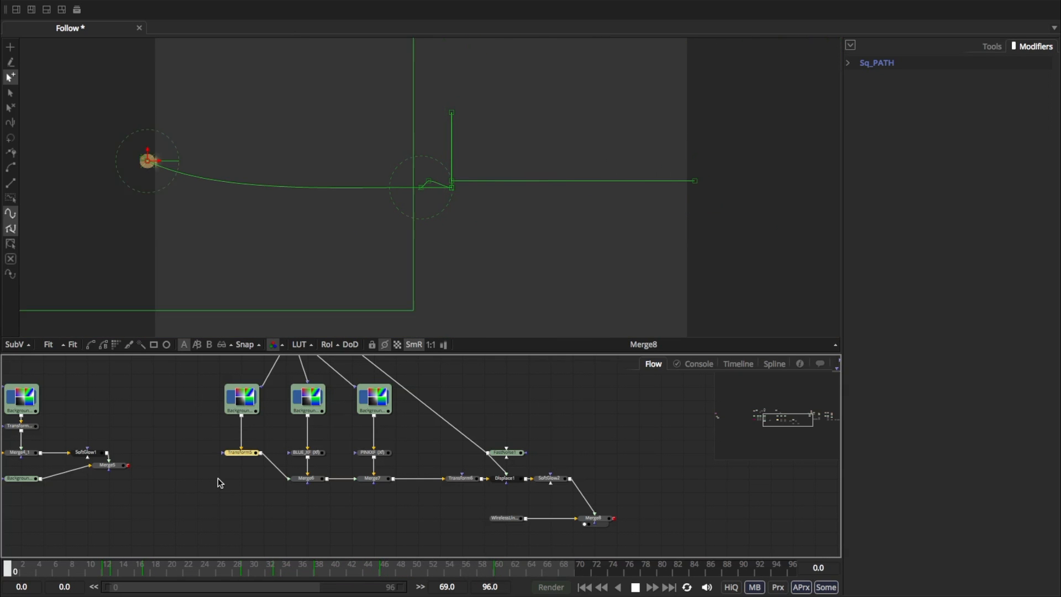
left_click(468, 567)
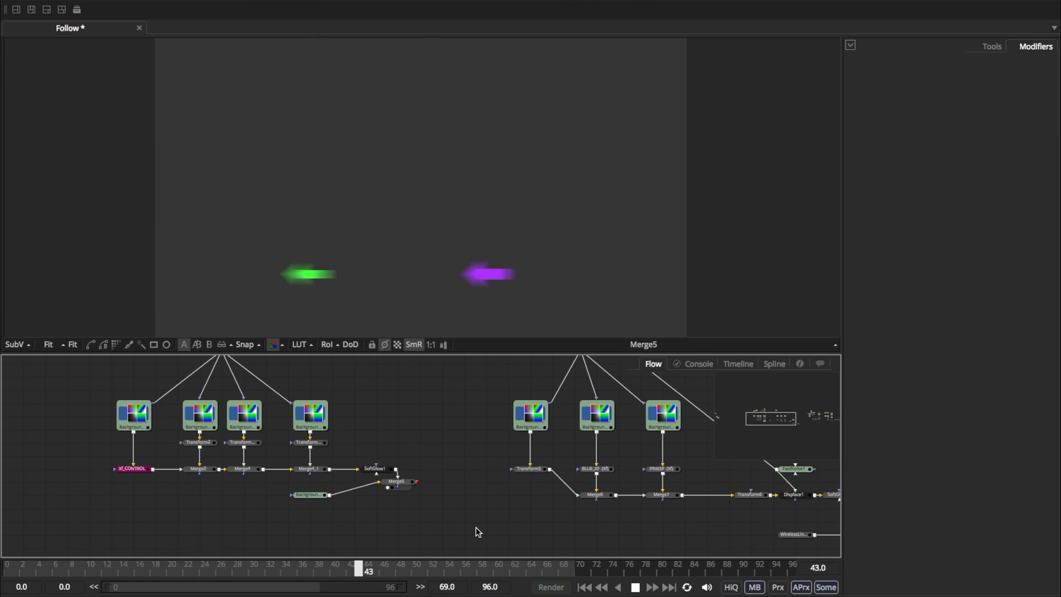
Select the Xf_CONTROL transform to display the arrows' Circle_Path.
left_click(132, 468)
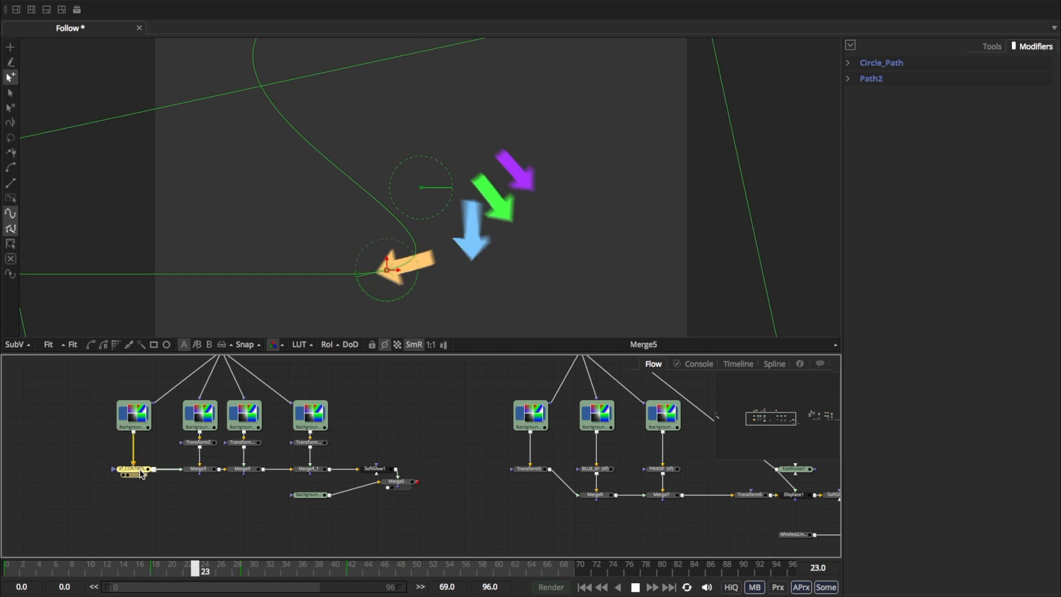
left_click(132, 468)
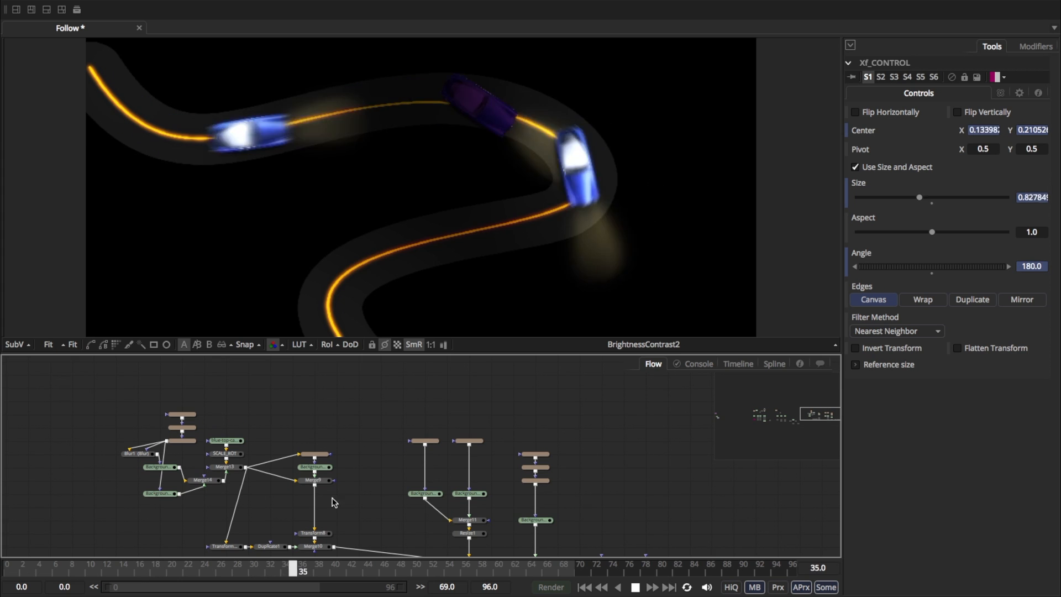
Select Loader1, then Transform7_1 to show the blue car's curved path spline.
left_click(225, 441)
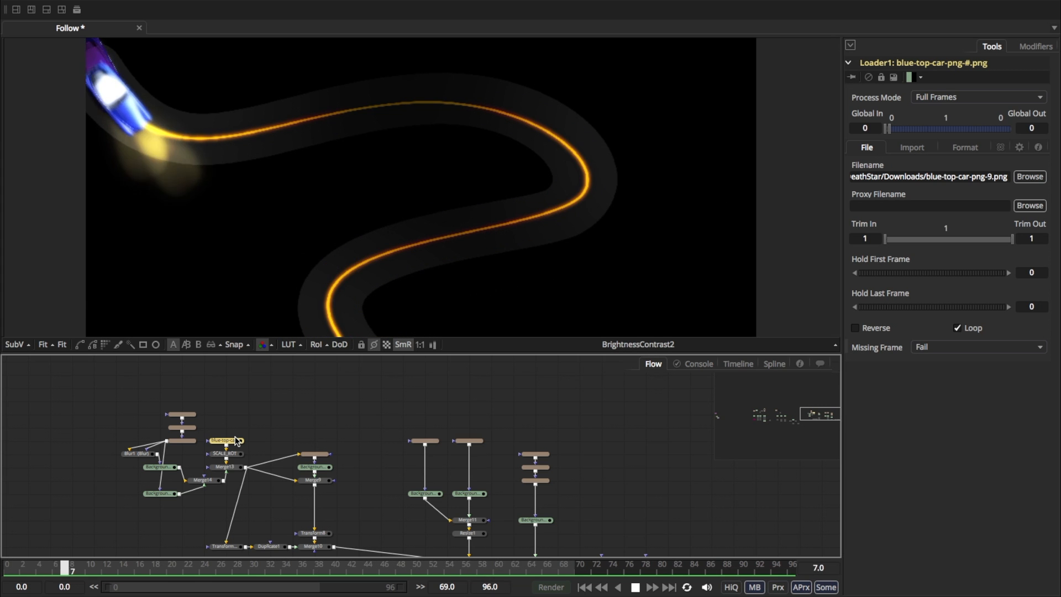
left_click(524, 564)
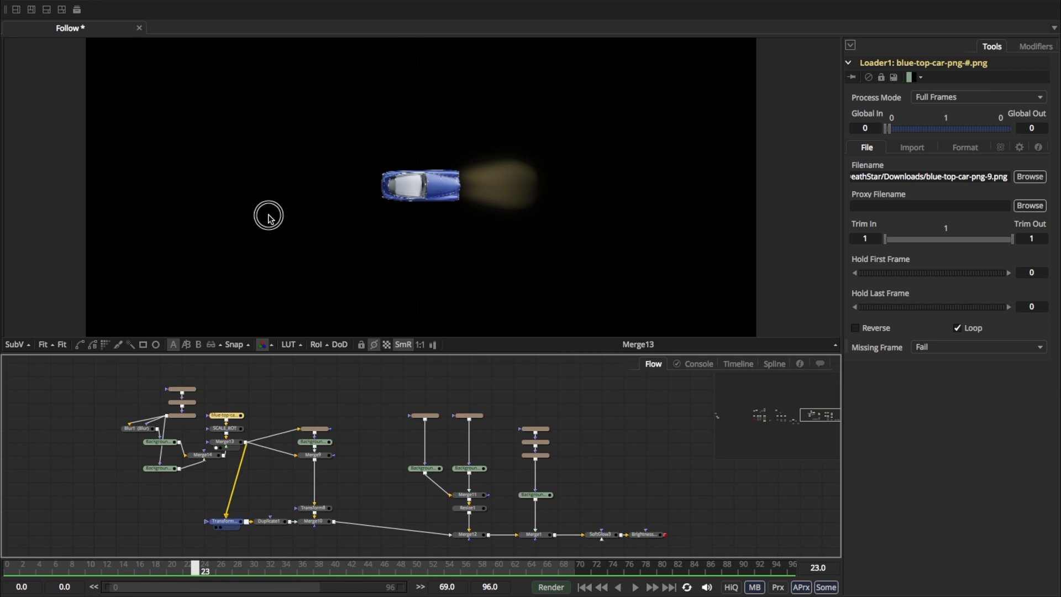
left_click(225, 521)
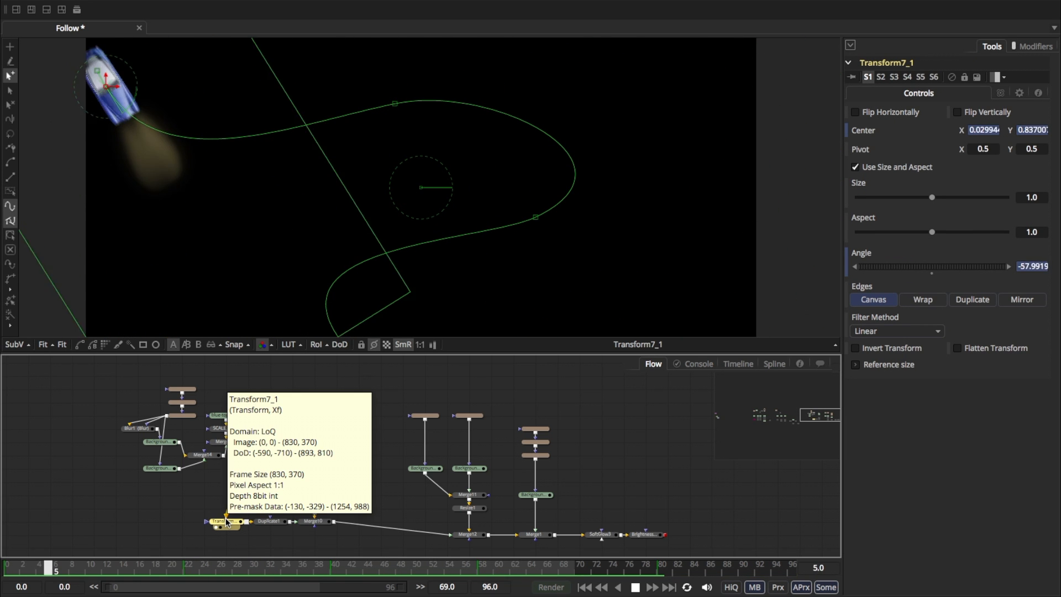
left_click(482, 563)
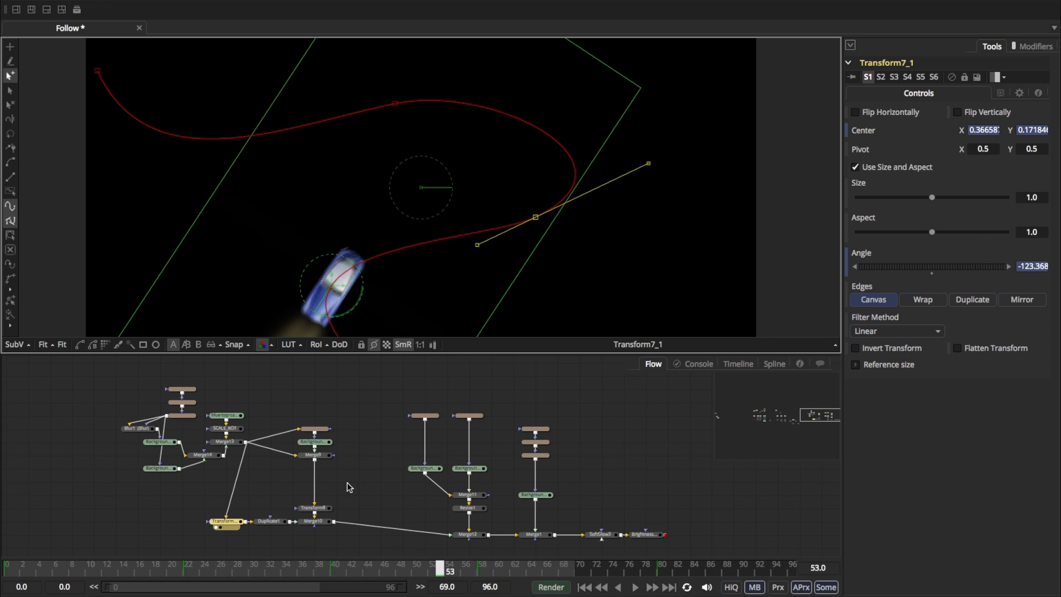
View the car mask shape, the purple car composite and its background colour source.
left_click(314, 430)
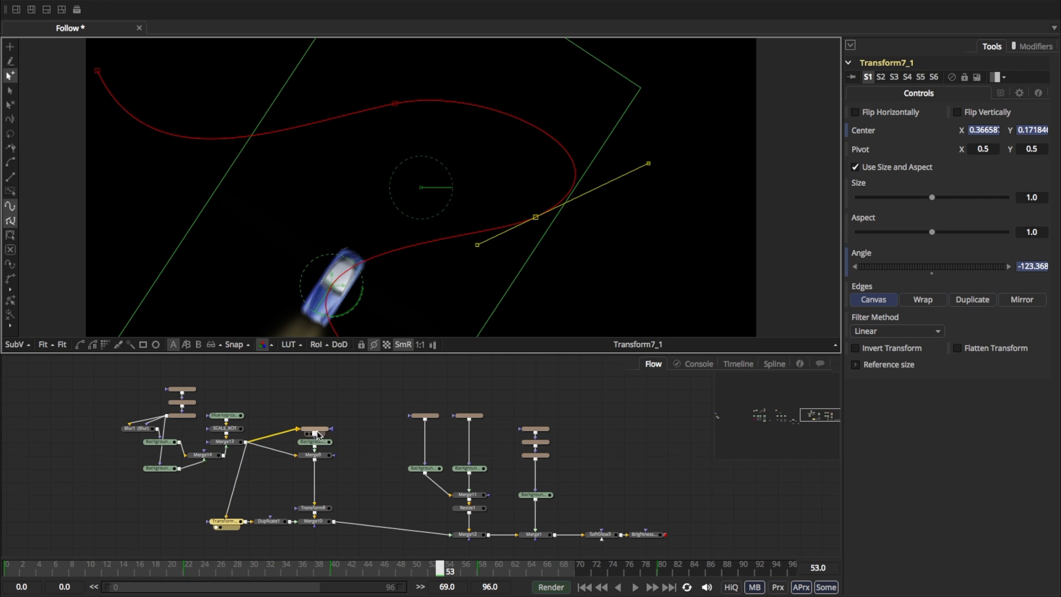
left_click(314, 455)
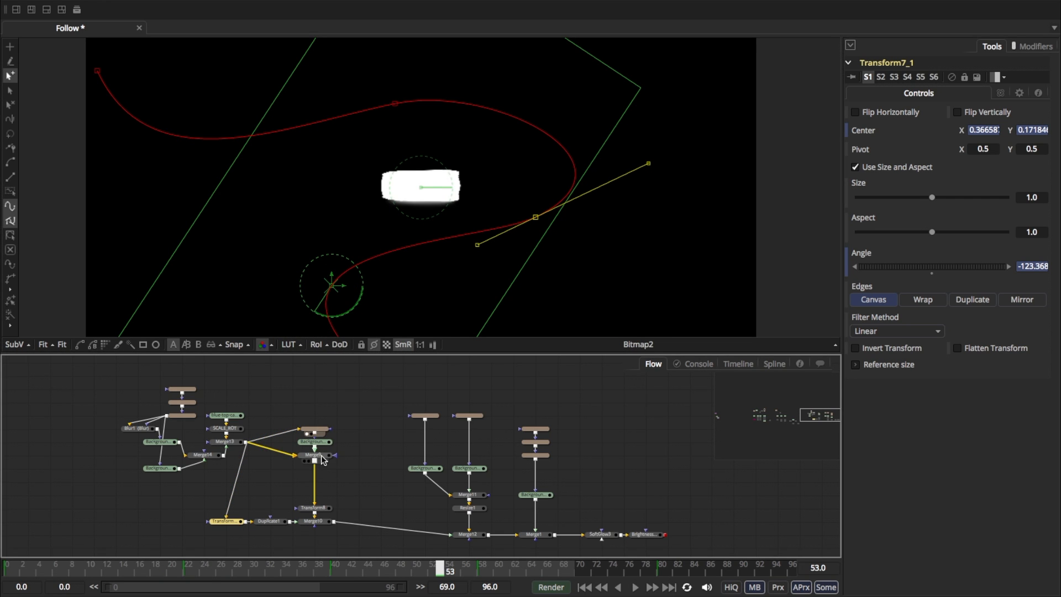
left_click(314, 455)
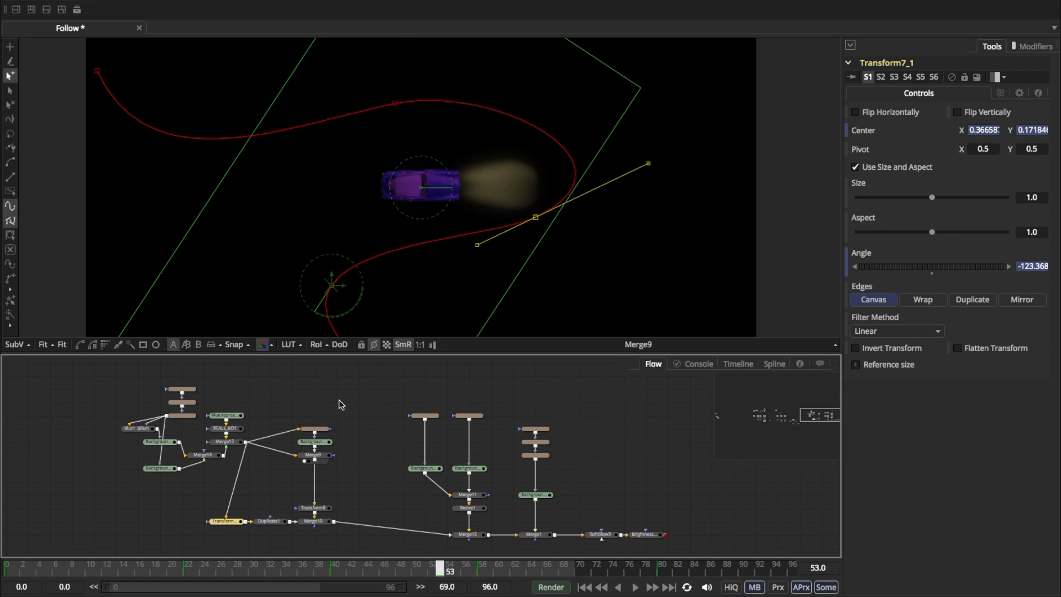
left_click(314, 442)
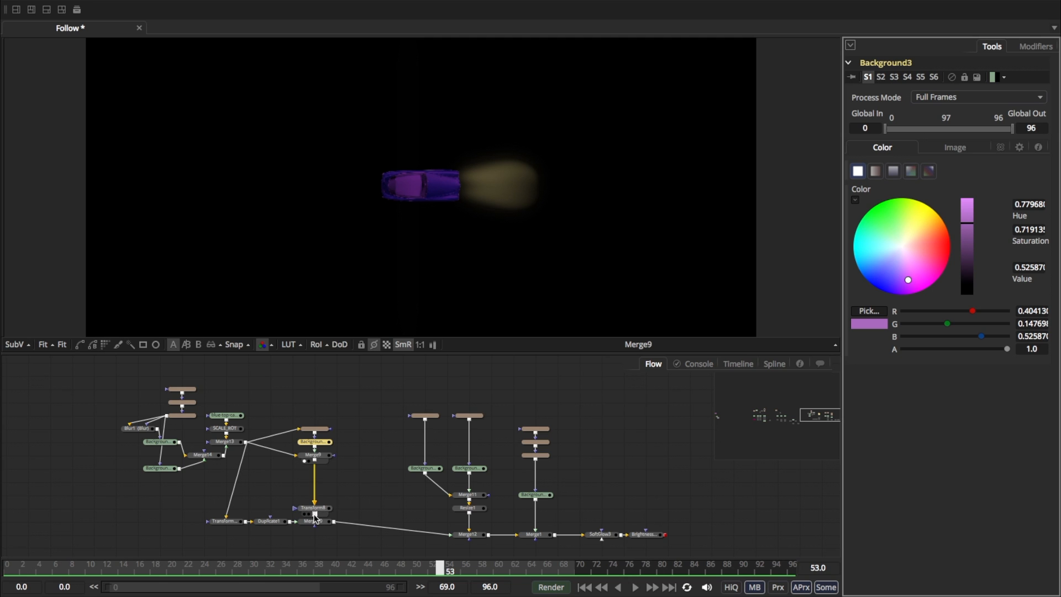
left_click(313, 508)
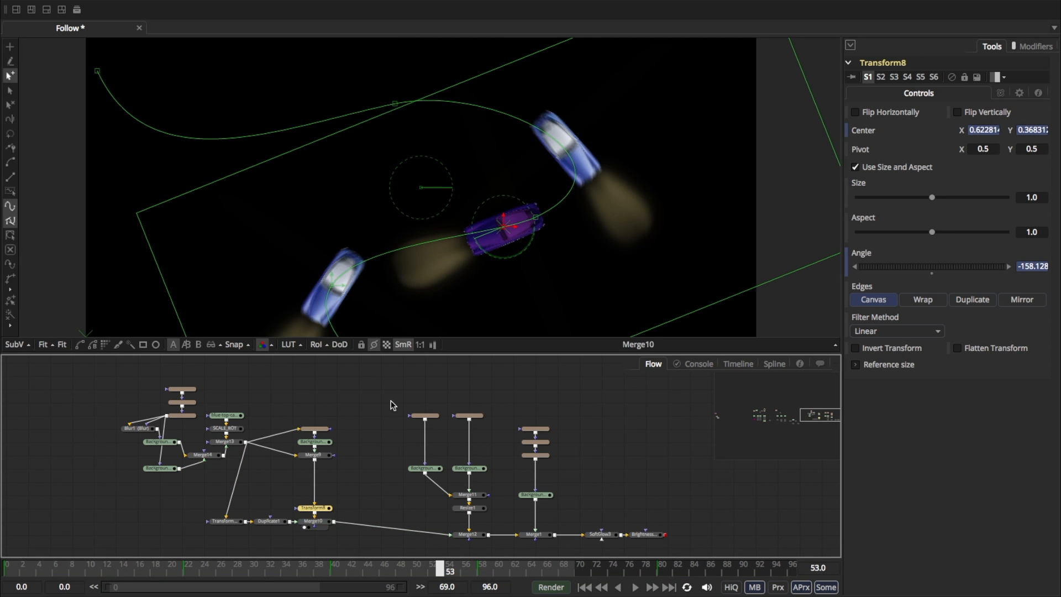
left_click(269, 521)
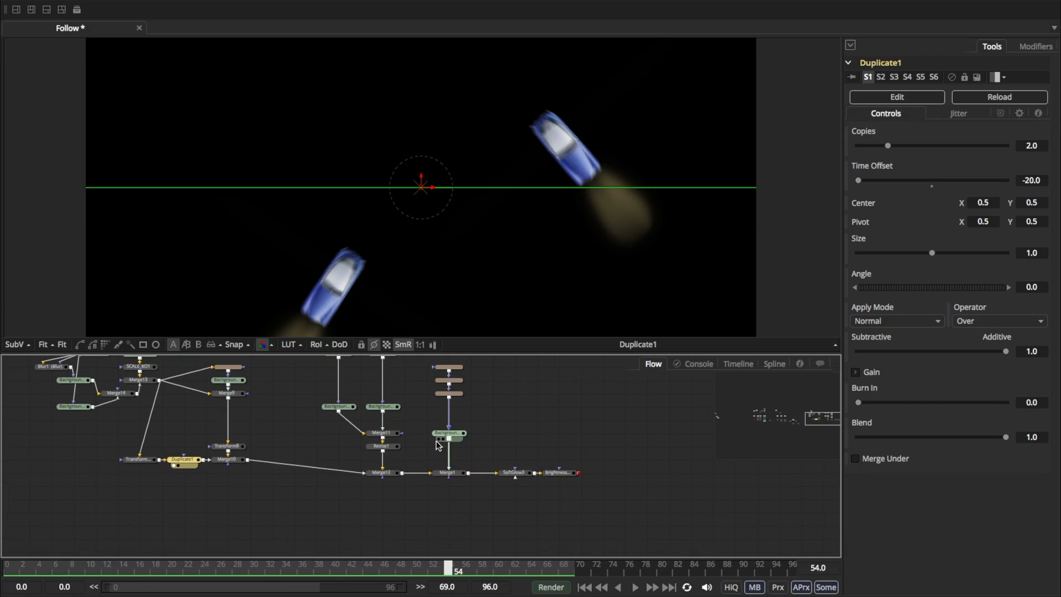
View the combined road-and-cars merge and the glowing road result further down the chain.
left_click(449, 434)
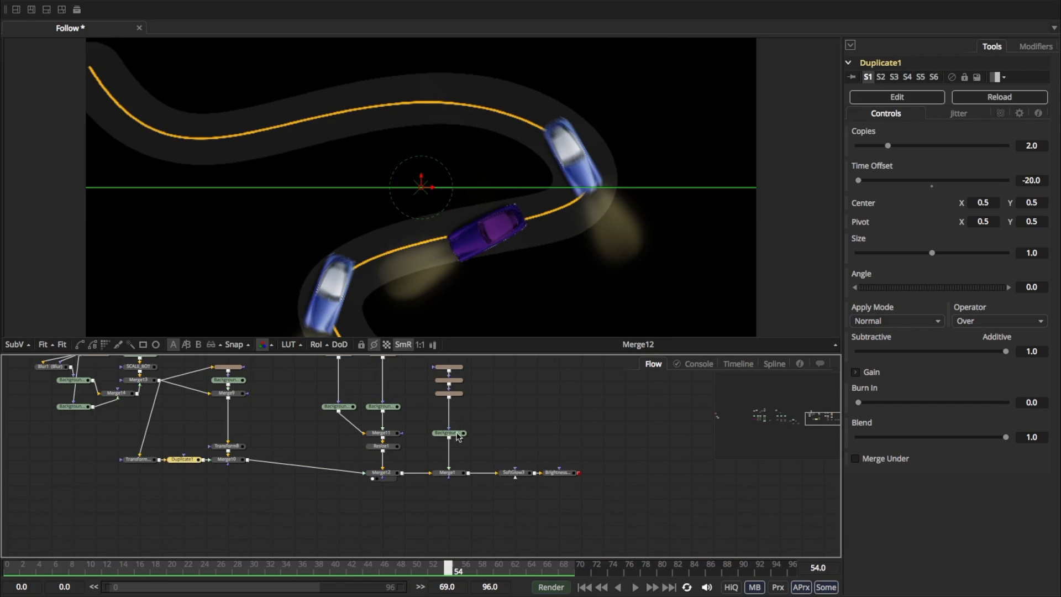
left_click(513, 472)
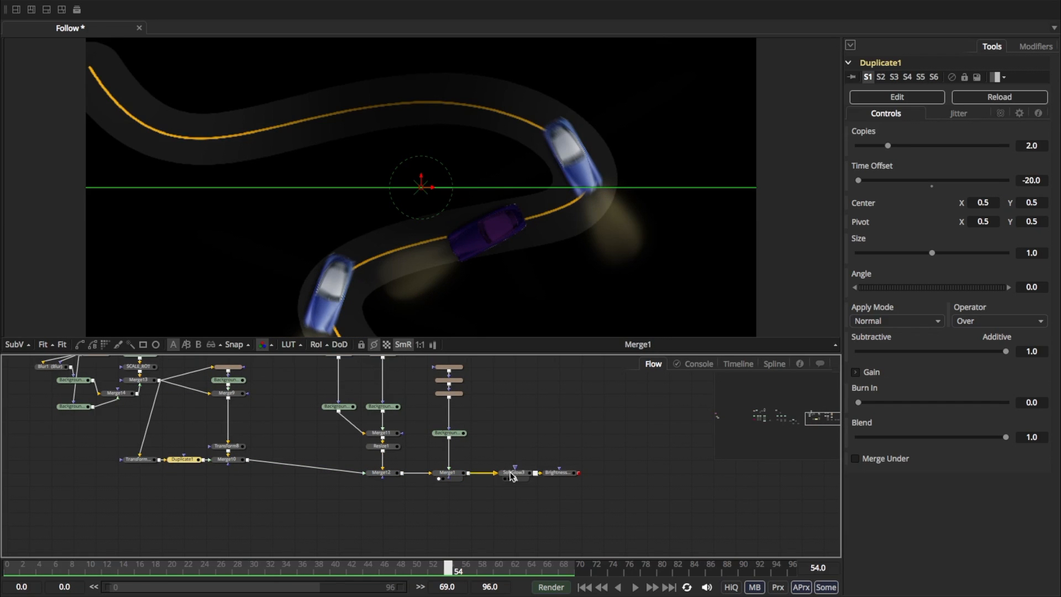
left_click(557, 473)
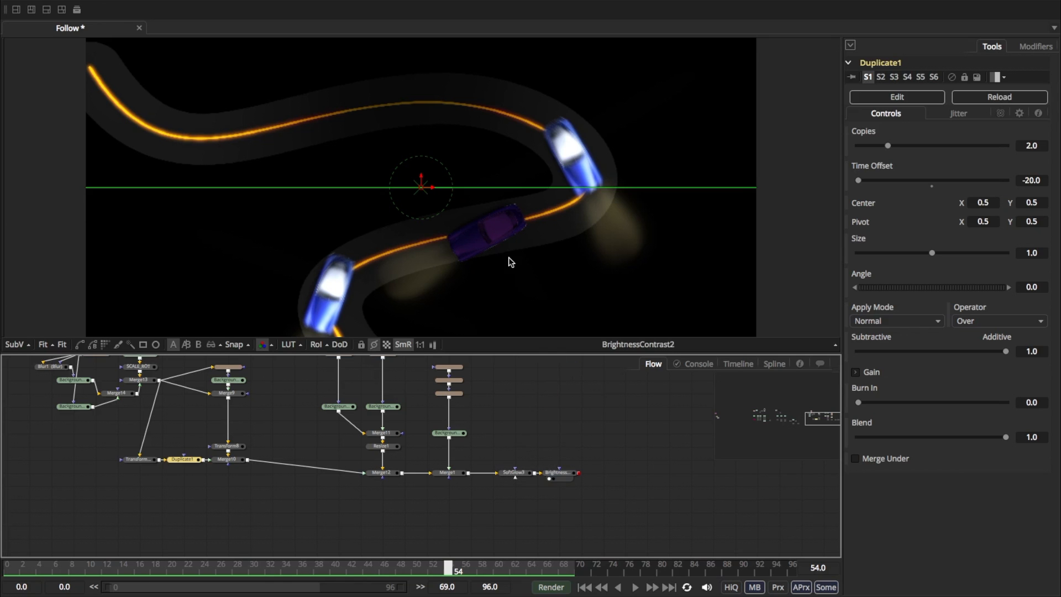
left_click(515, 473)
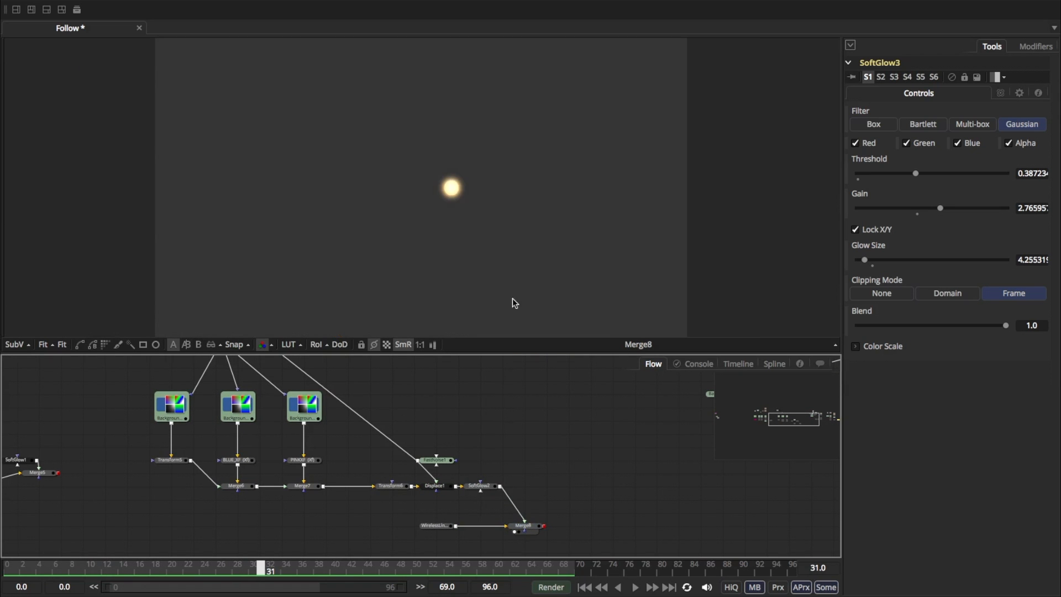
Play the three glowing squares preview, inspect Rectangle2, and save the Follow comp.
left_click(634, 587)
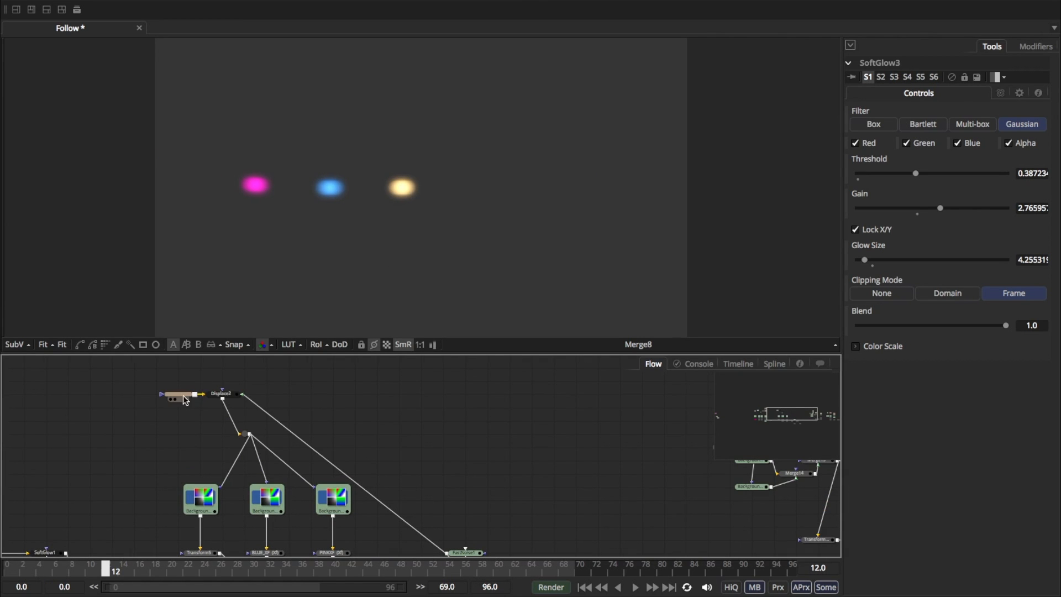
left_click(177, 395)
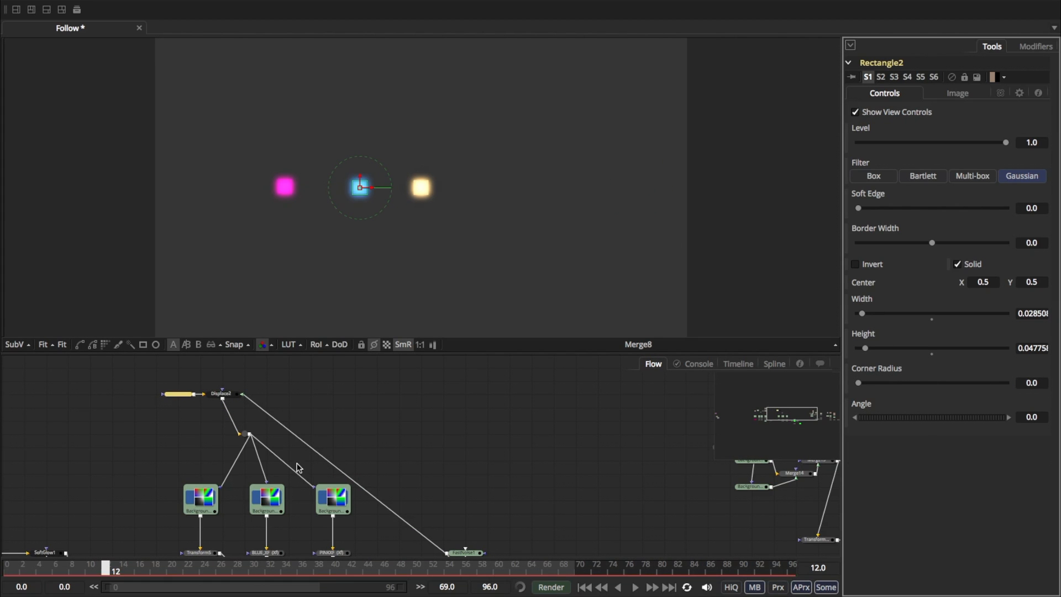
left_click(634, 586)
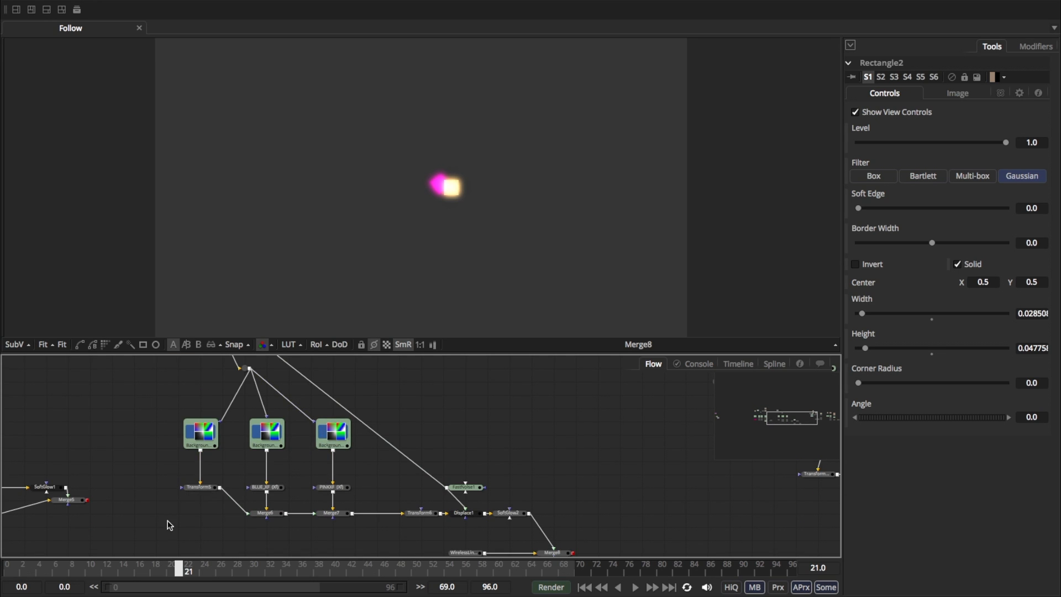
left_click(264, 487)
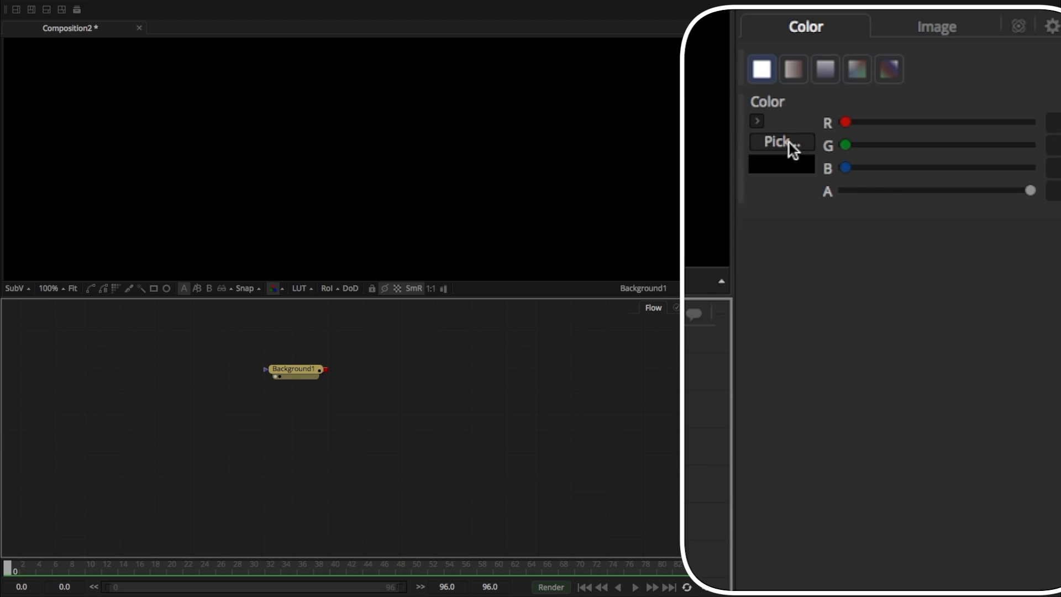
Make Background1 orange and mask it with a small Rectangle, fitting the frame in view.
left_click(756, 121)
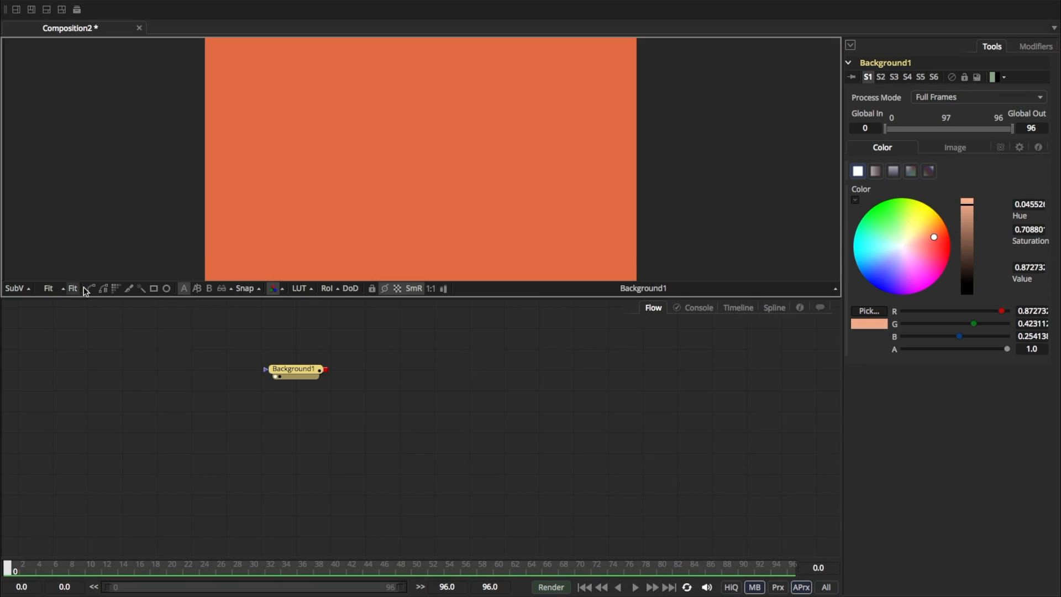
left_click(48, 288)
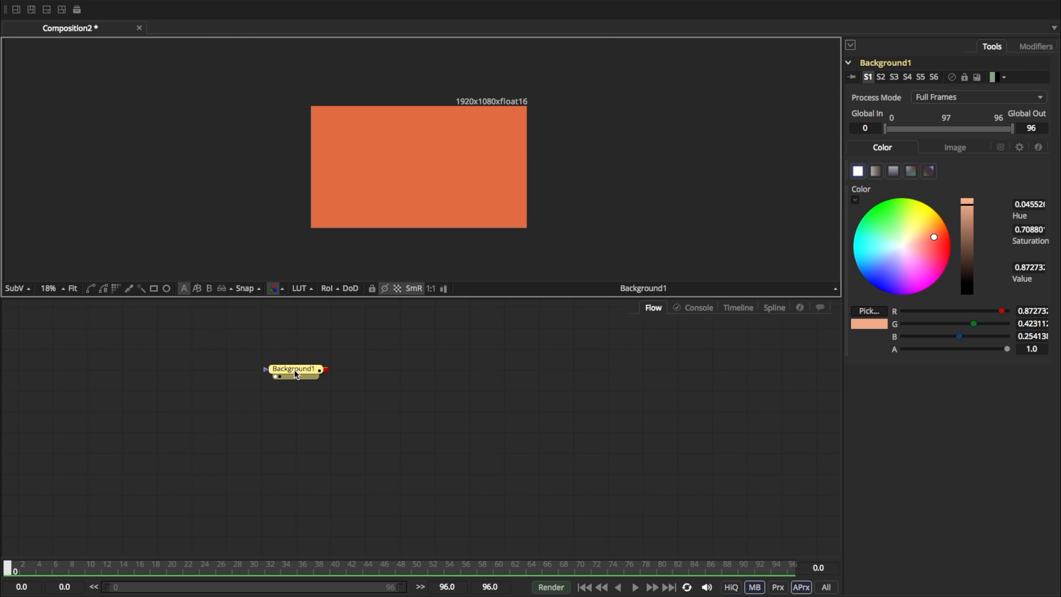
left_click(154, 288)
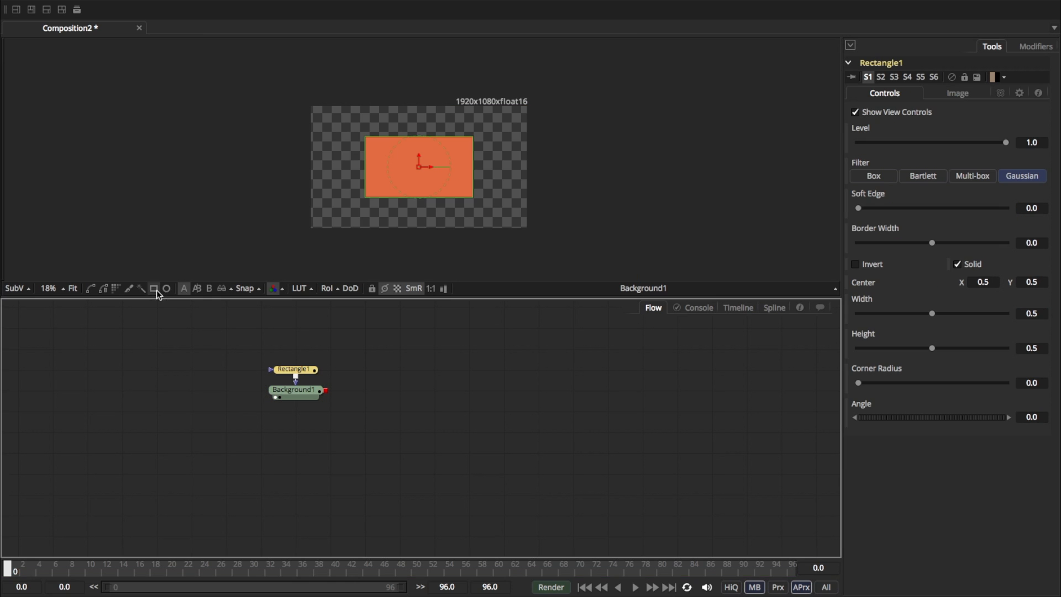
left_click(154, 289)
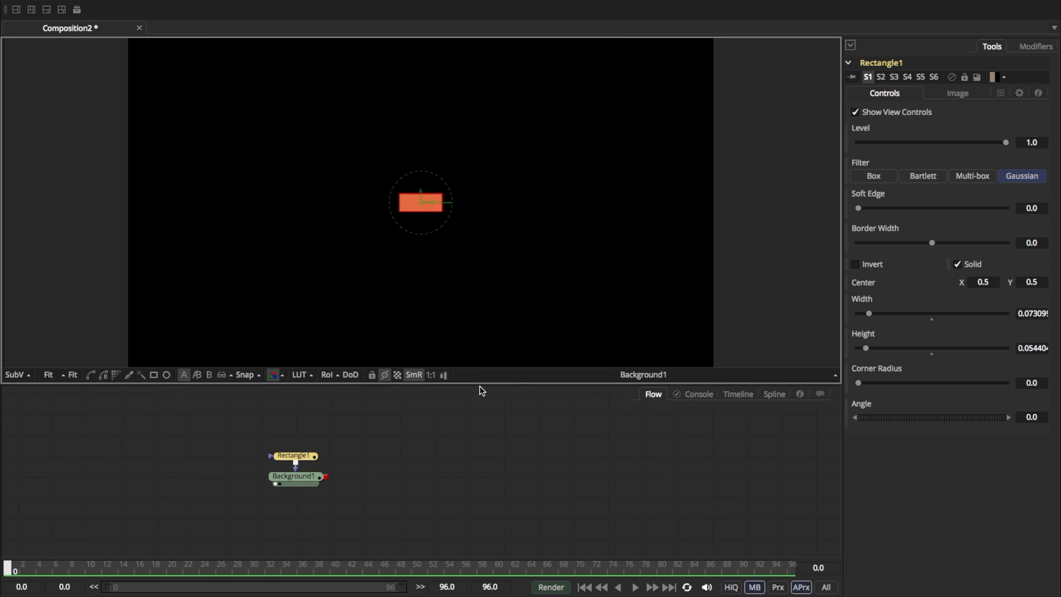
mouse_move(294, 477)
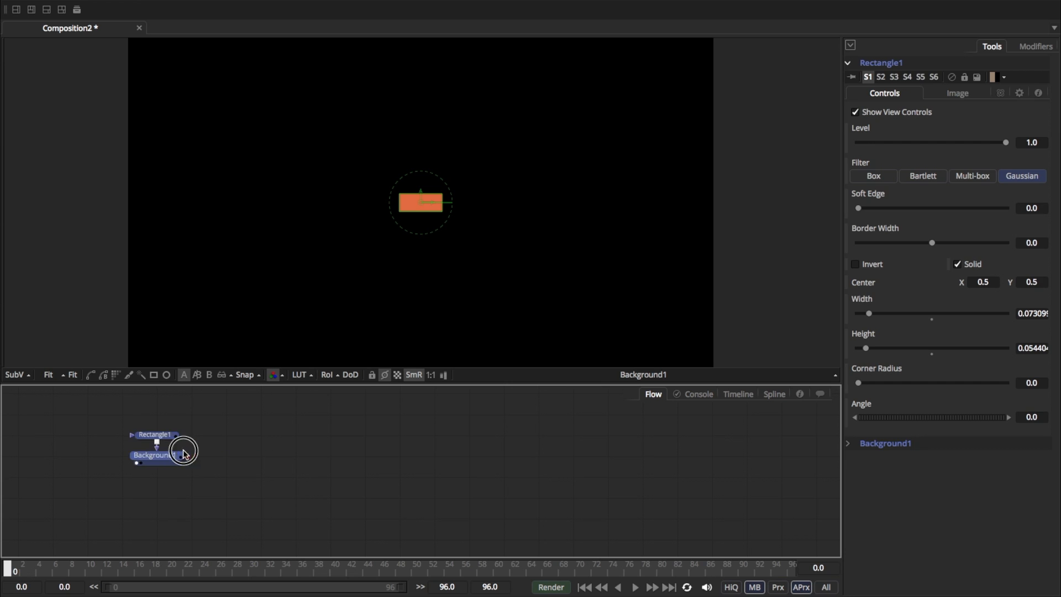
left_click(155, 455)
type("xf")
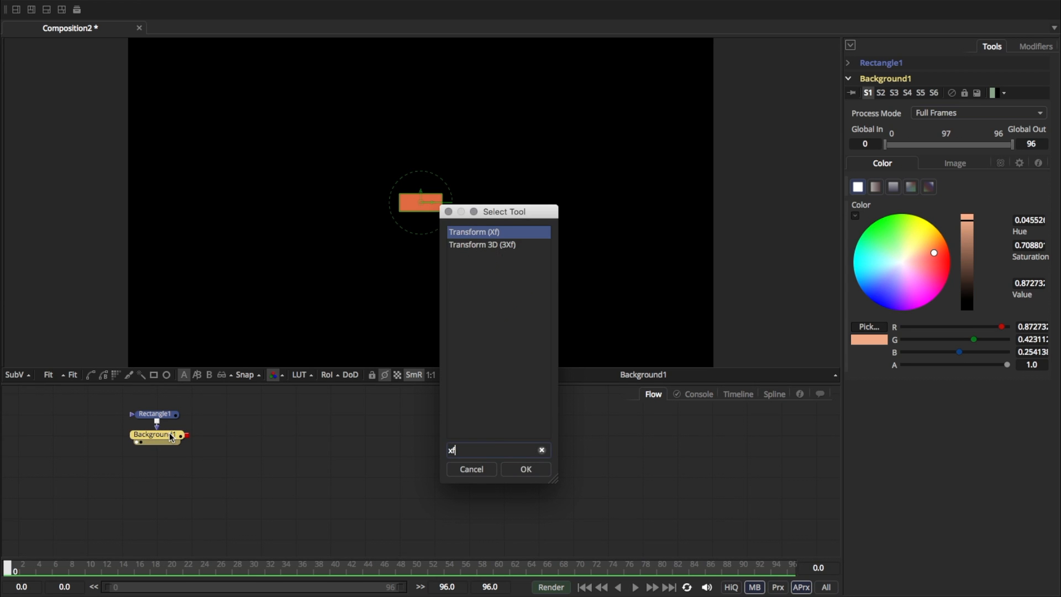
Add a Transform after Background1, keyframe its Center, and push the rectangle past the left edge.
left_click(525, 469)
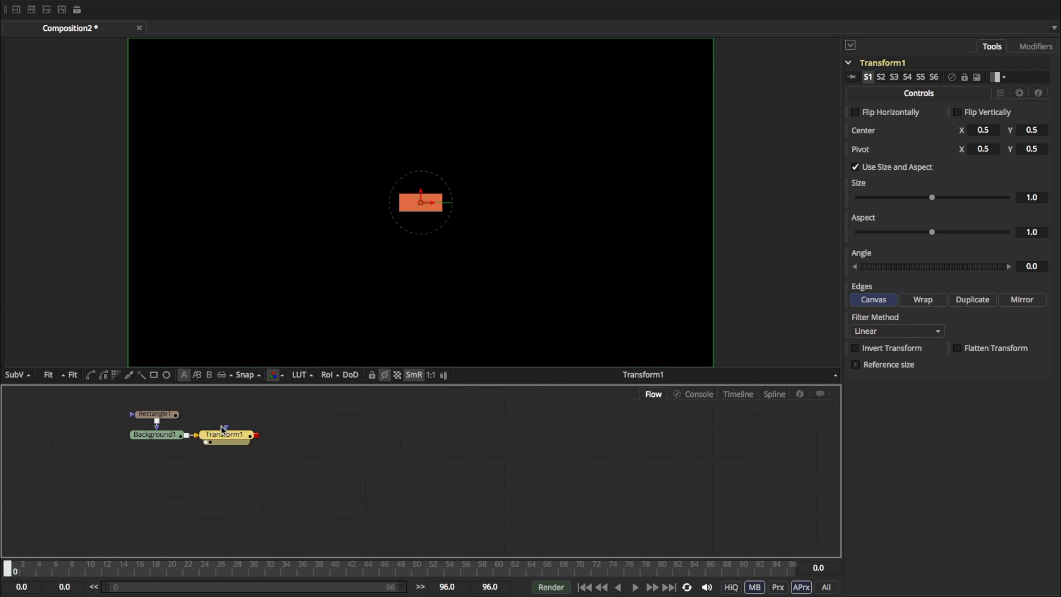
left_click_drag(421, 201, 391, 205)
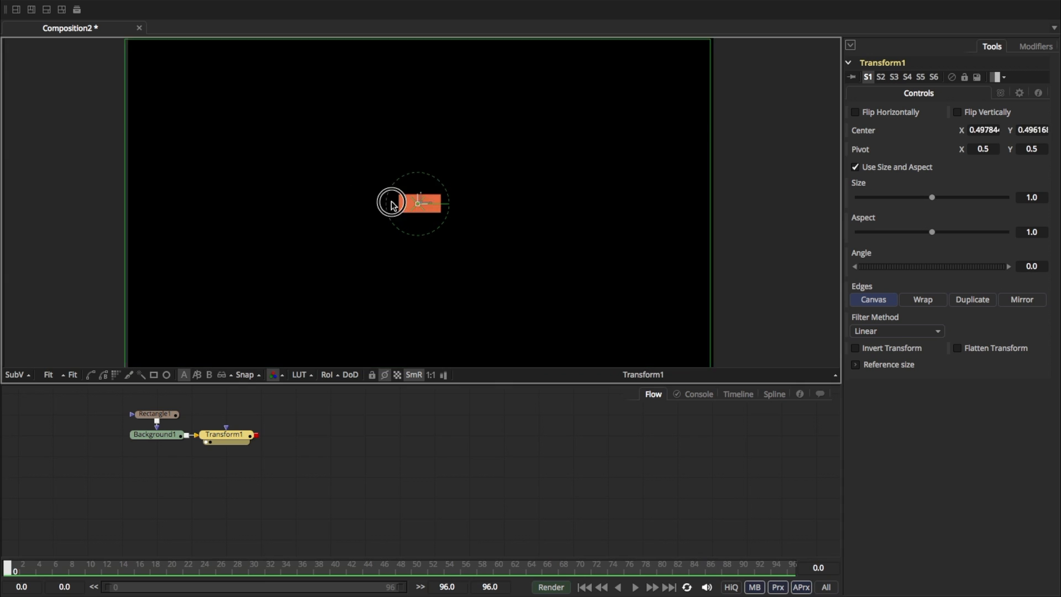
left_click_drag(392, 204, 440, 139)
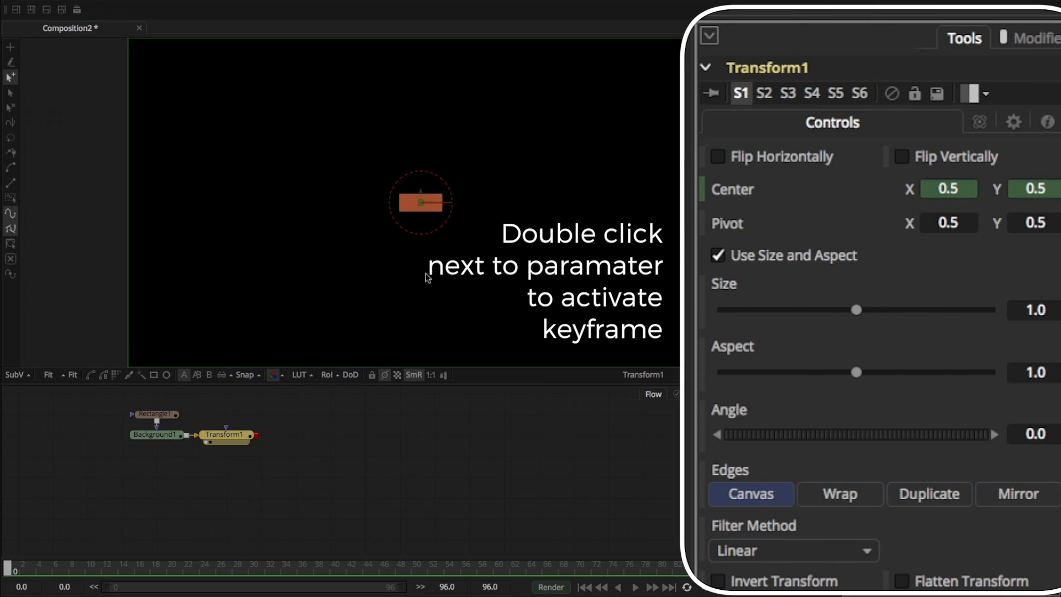
left_click_drag(419, 202, 88, 202)
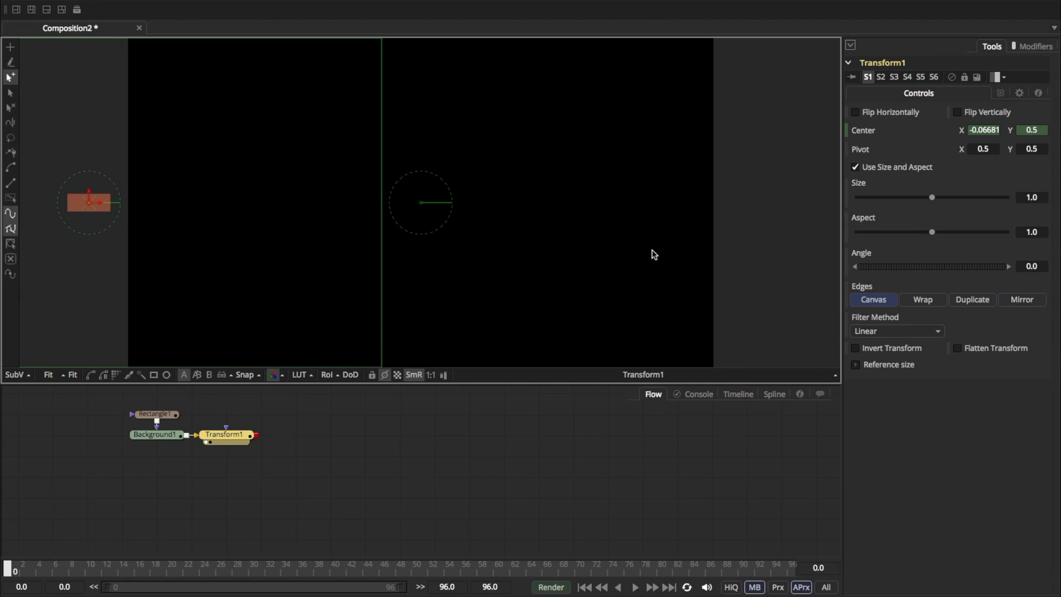
At frame 12, move the orange rectangle to the centre of the frame.
left_click(115, 570)
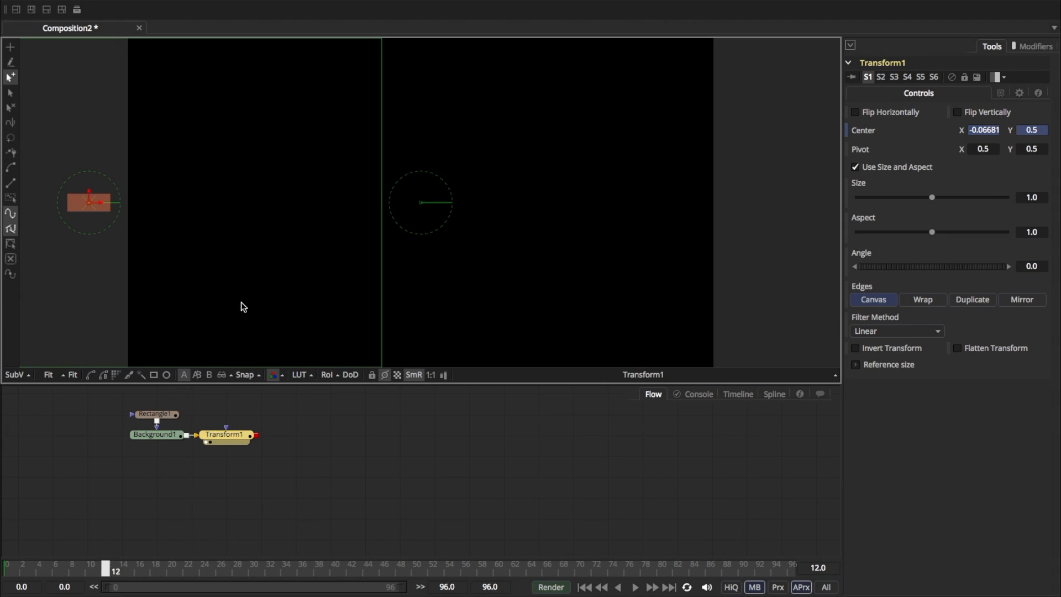
left_click_drag(90, 202, 379, 203)
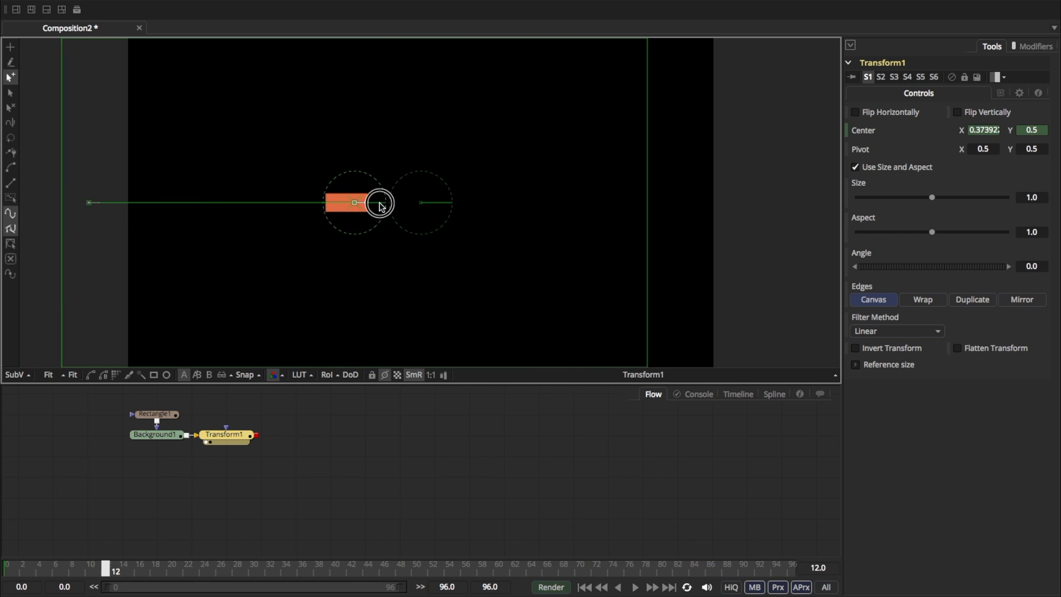
left_click_drag(353, 203, 419, 202)
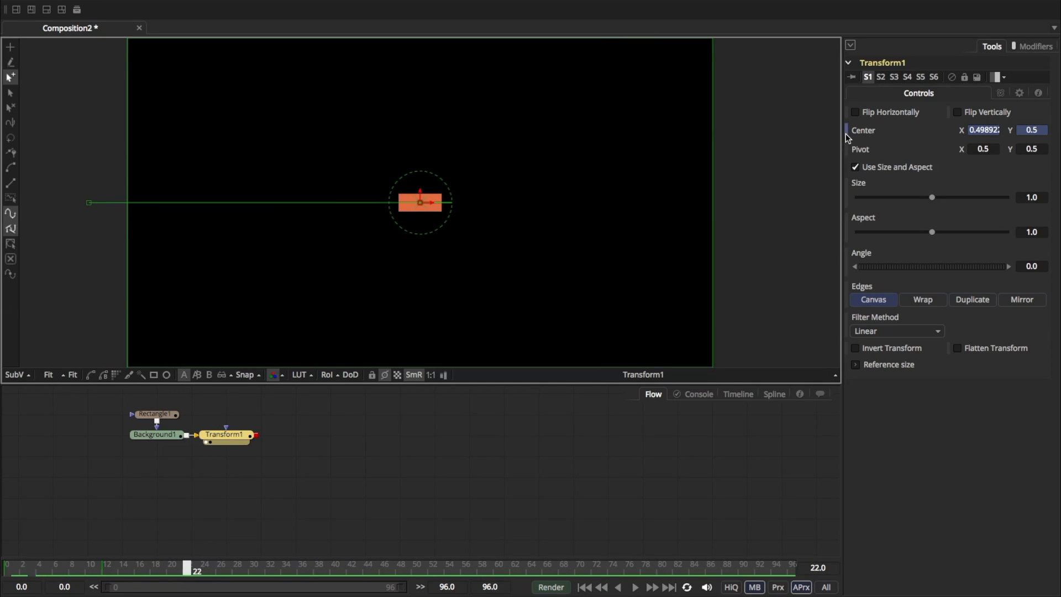
mouse_move(494, 400)
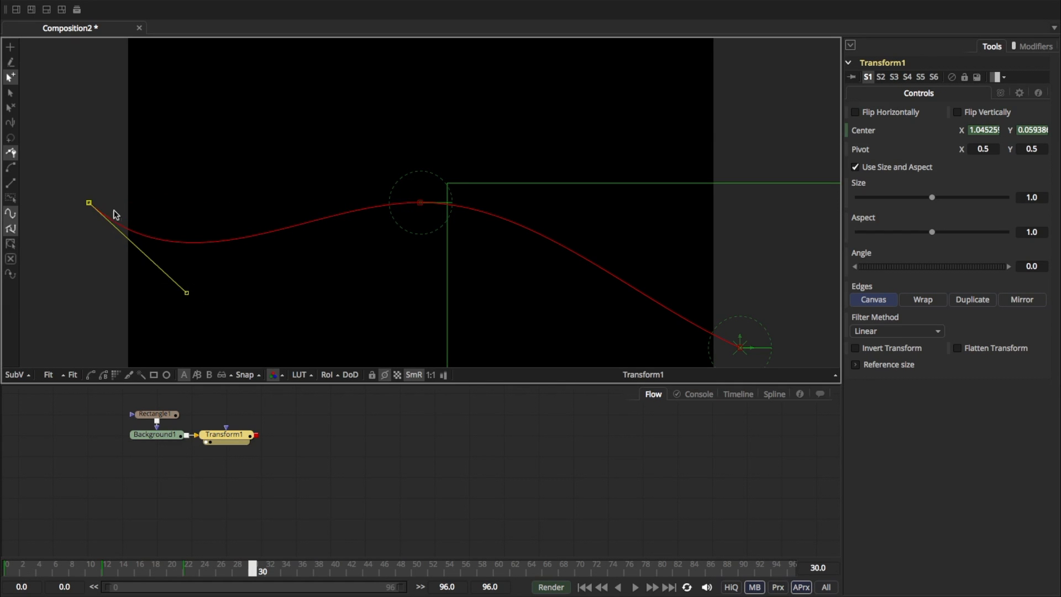
Bend and raise the start of the motion path with its Bezier handles, then move along the timeline.
left_click_drag(89, 202, 111, 148)
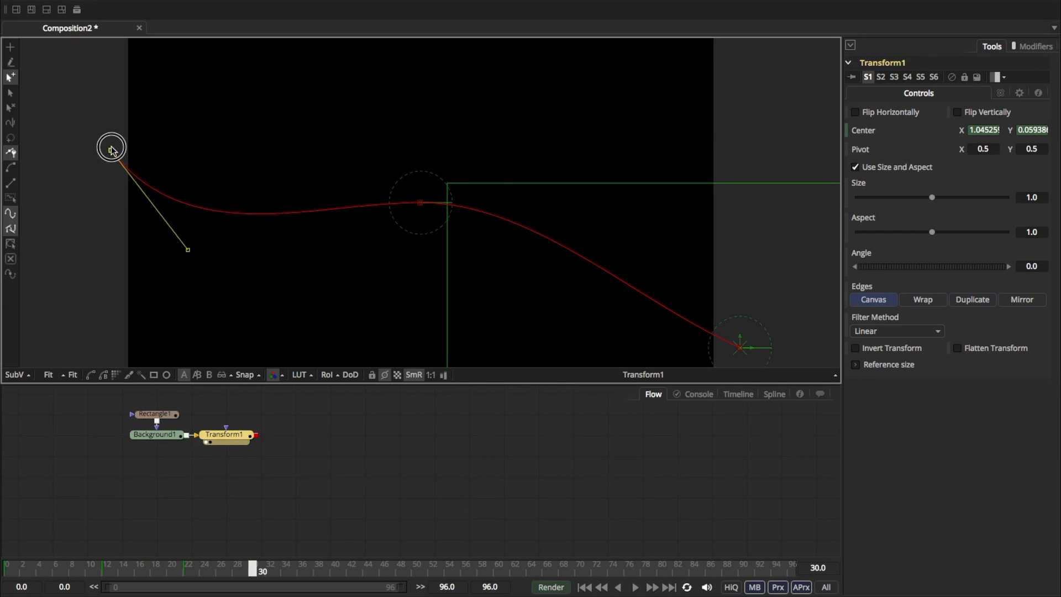
left_click_drag(112, 149, 175, 248)
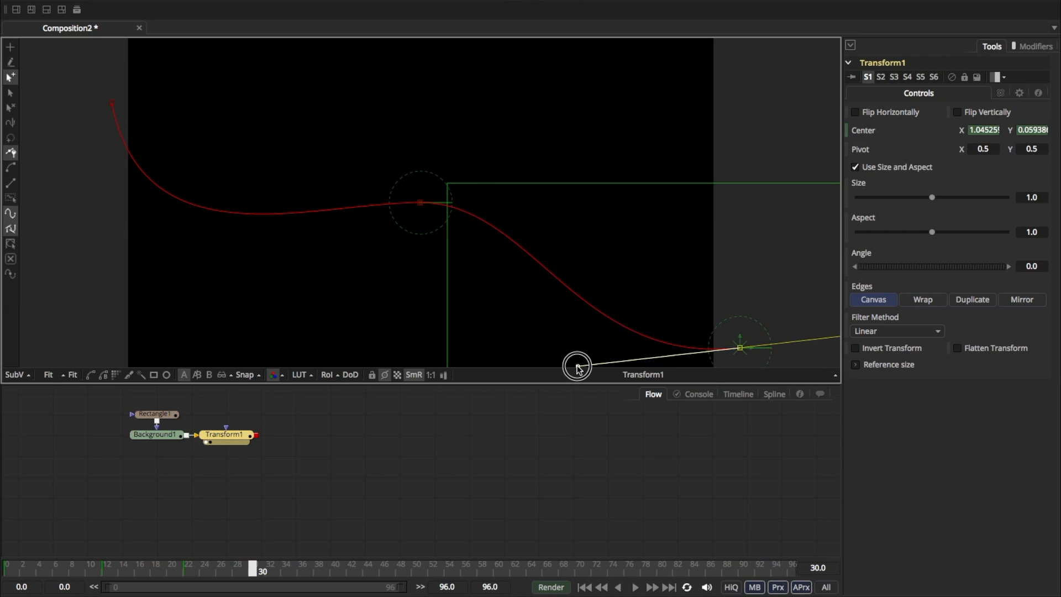
left_click(277, 571)
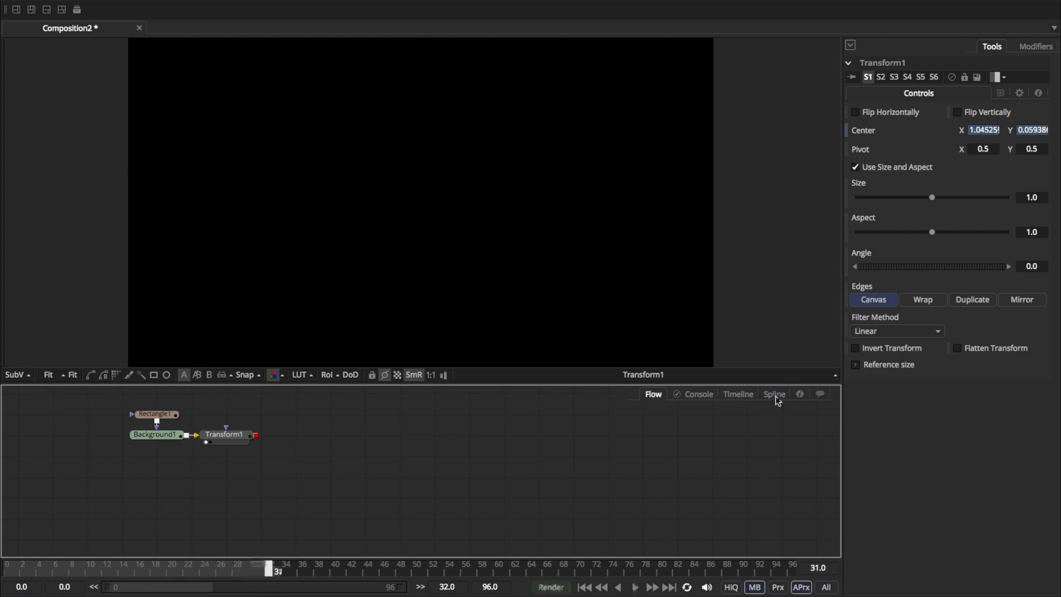
Fit the Displacement curve in the Spline editor, smooth its keyframes, and return to Flow.
left_click(774, 394)
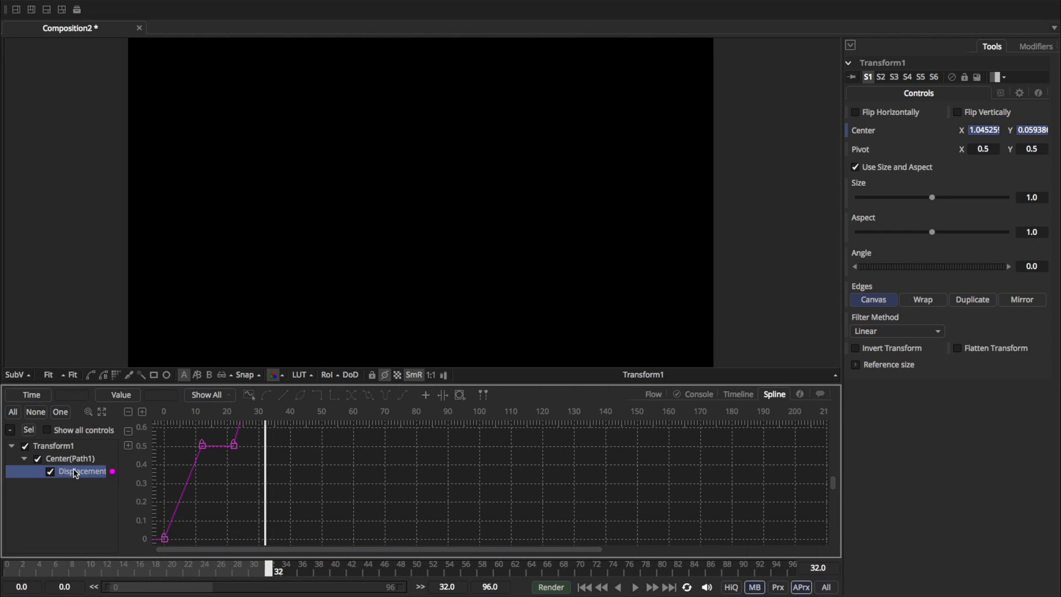
mouse_move(290, 473)
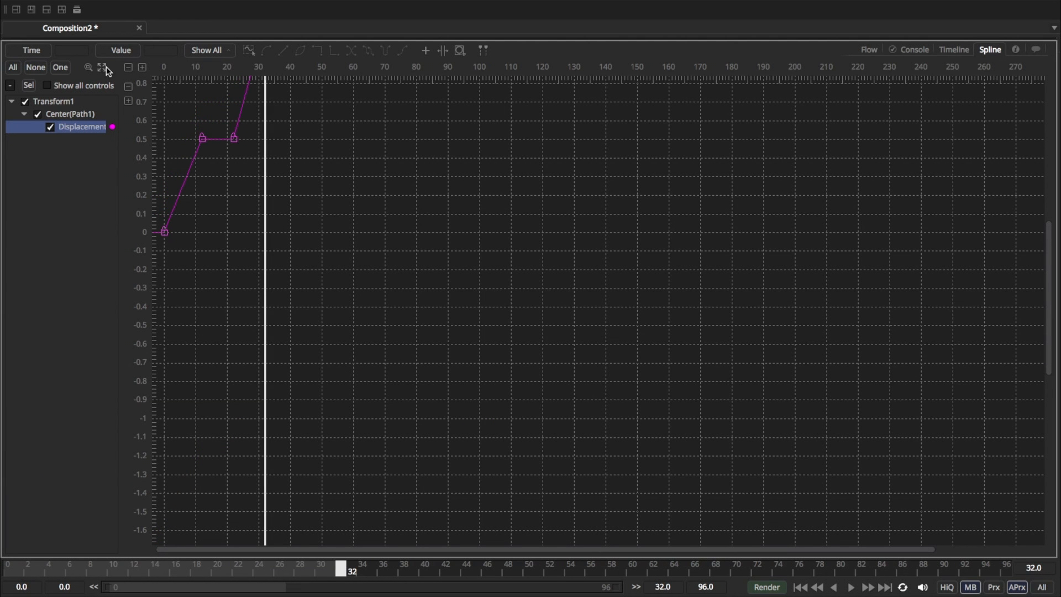
left_click(101, 67)
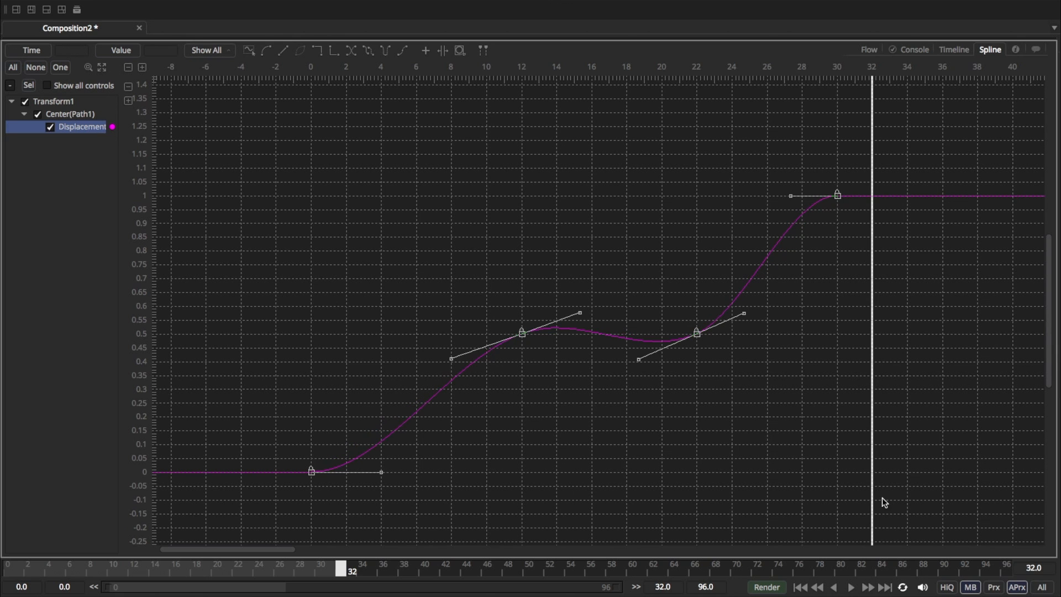
mouse_move(311, 188)
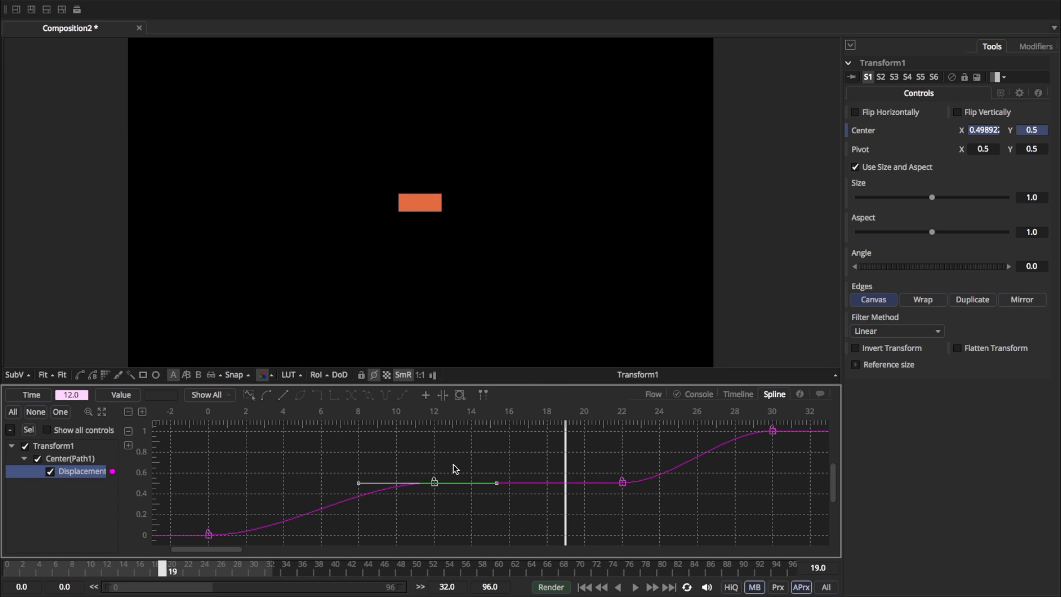
key("t")
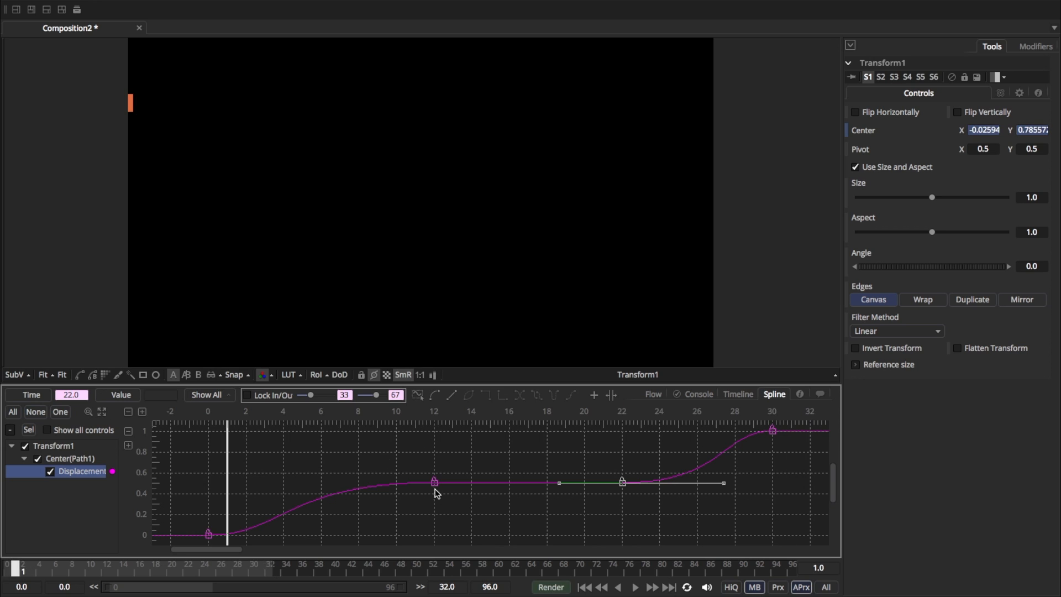
left_click(652, 394)
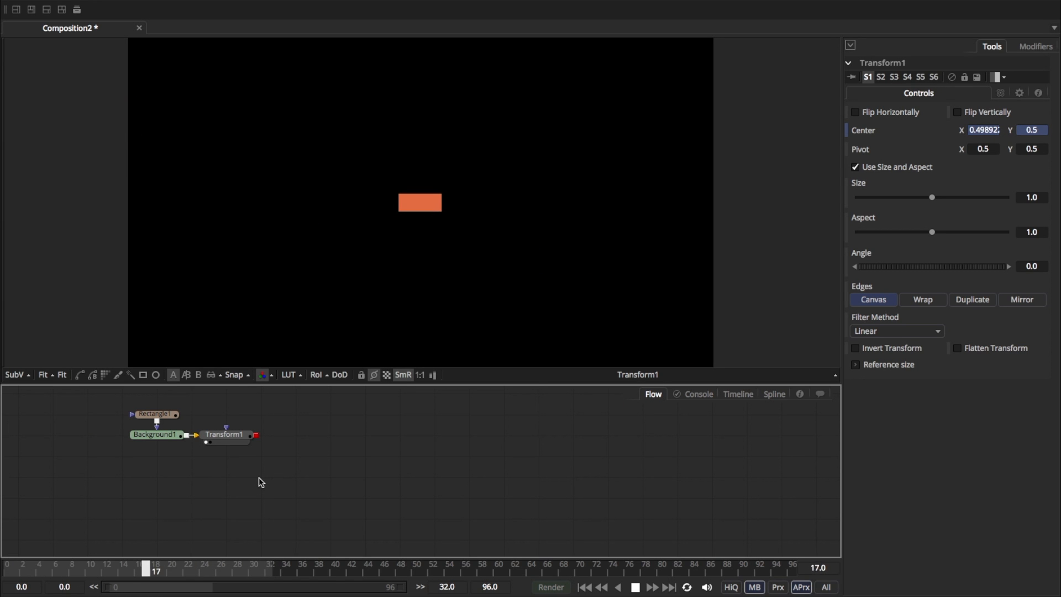
mouse_move(238, 437)
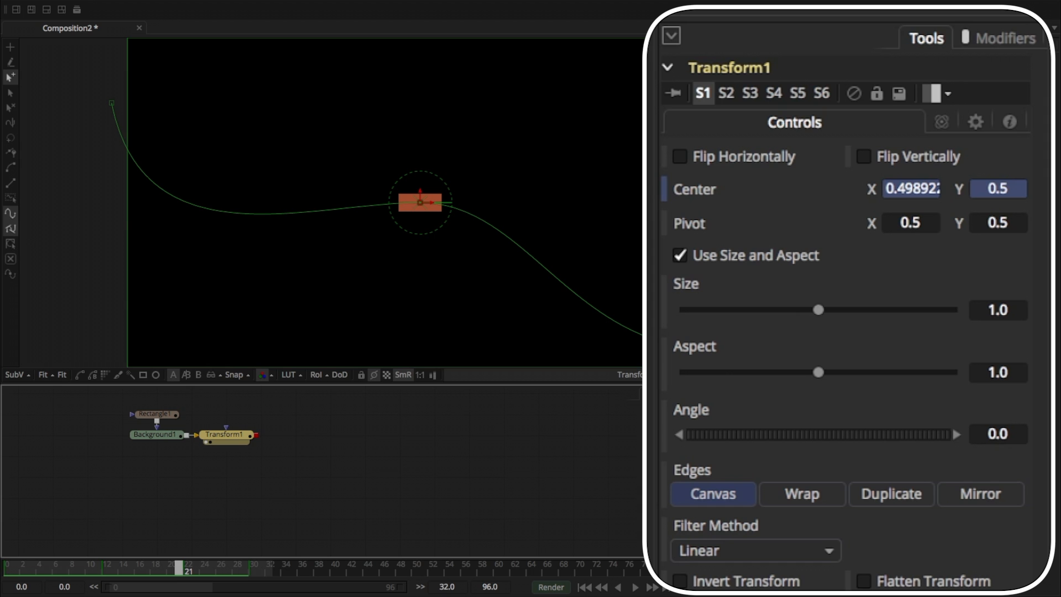
mouse_move(964, 73)
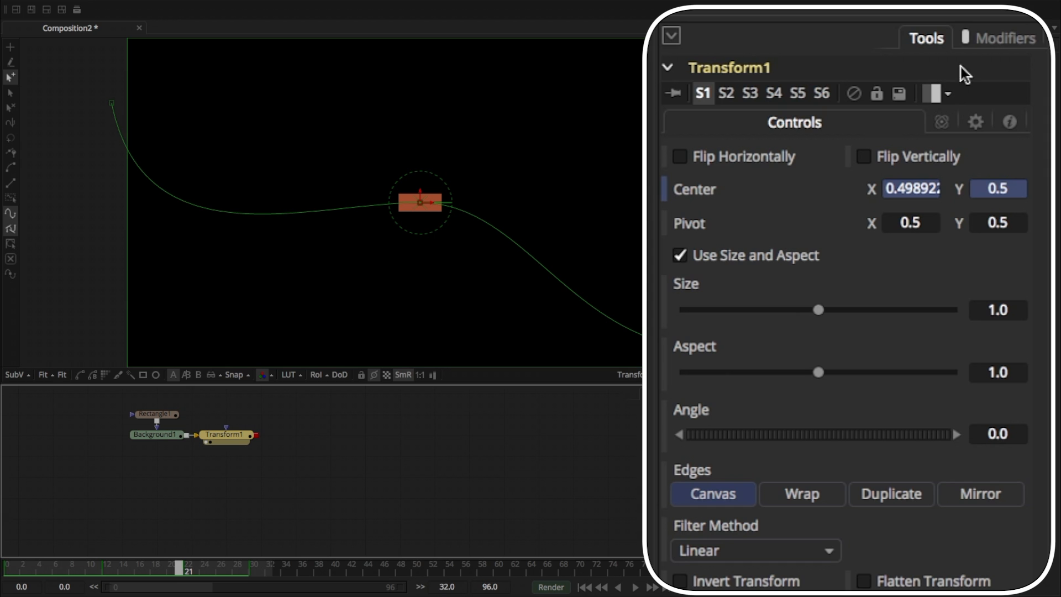
Rename the rectangle's Path1 modifier to Rect_PATH from the Modifiers tab.
left_click(1002, 38)
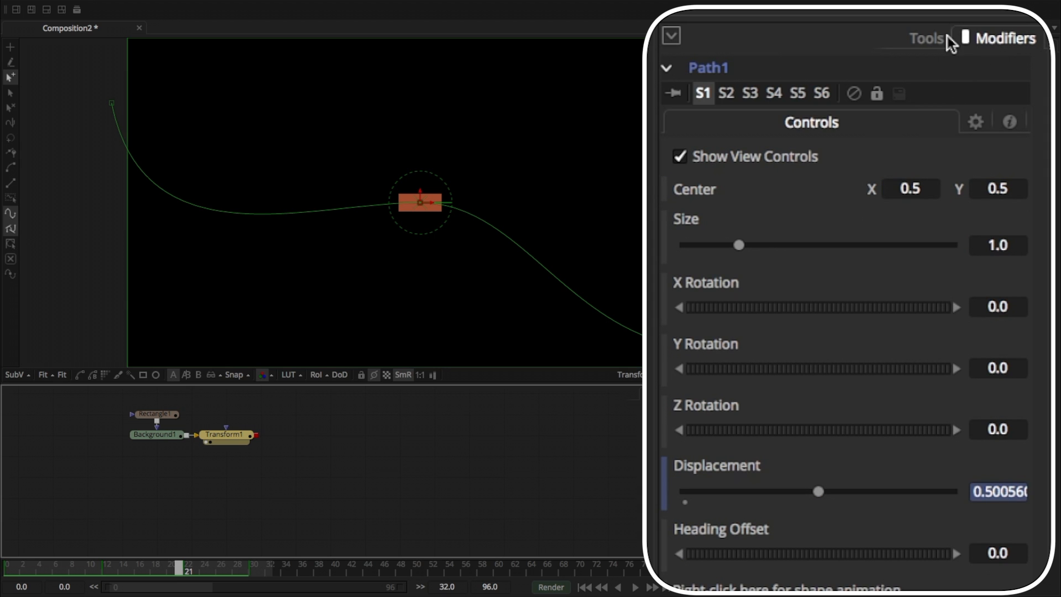
mouse_move(774, 93)
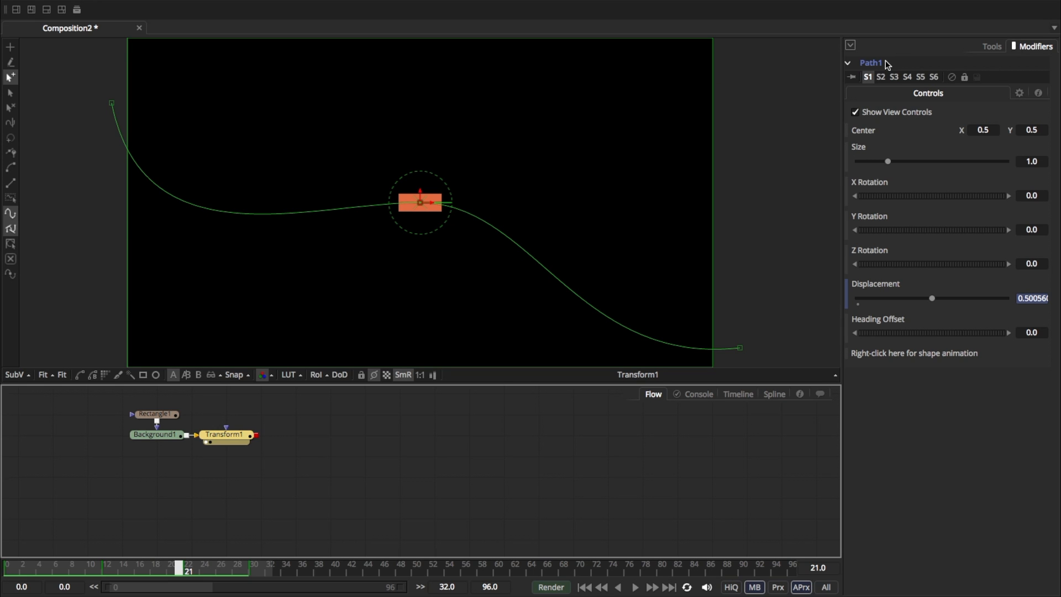
mouse_move(883, 68)
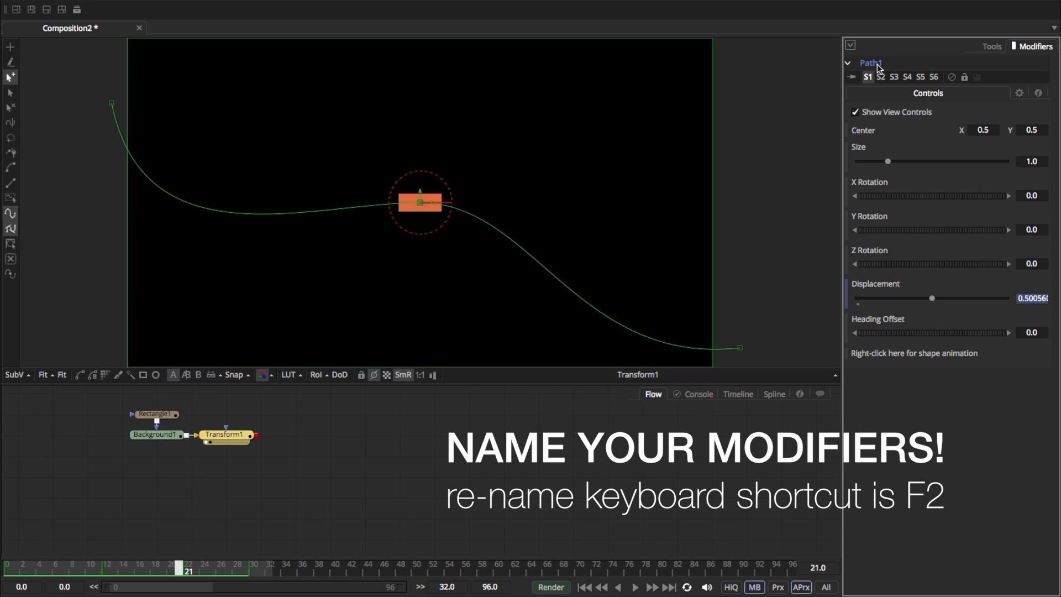
key("F2")
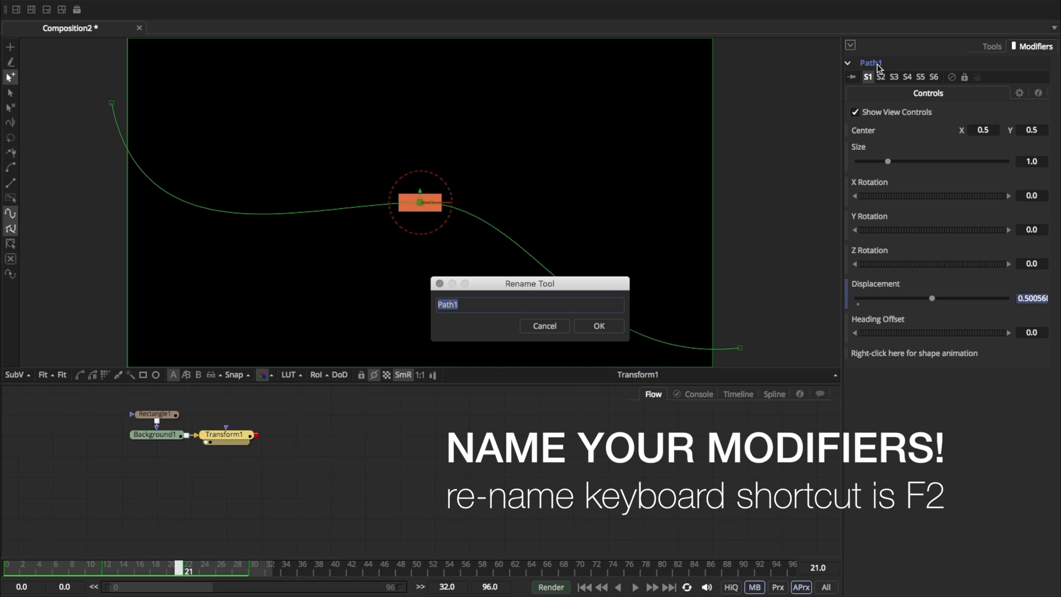
type("Rect")
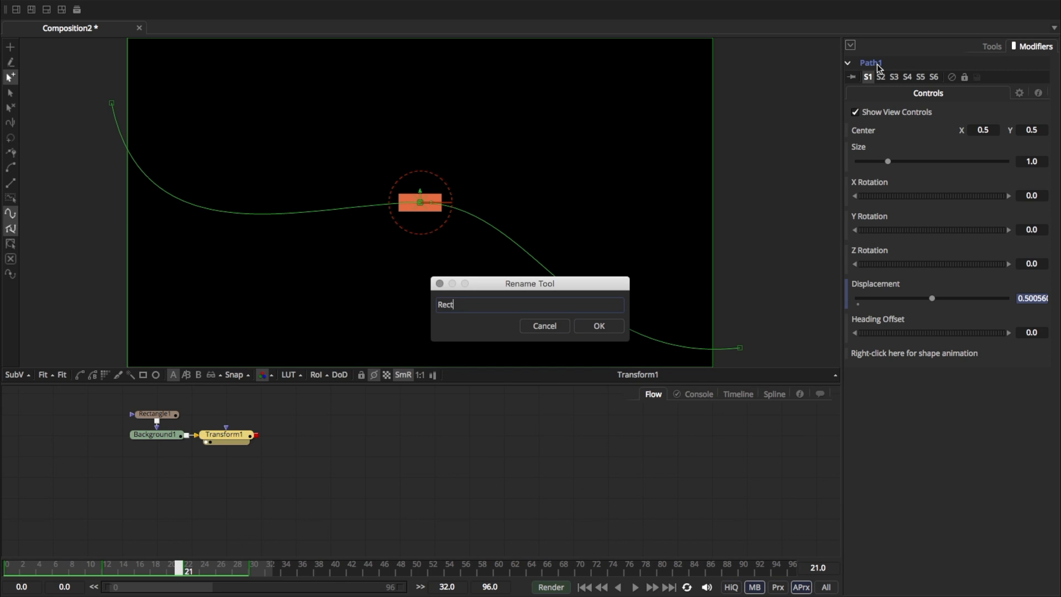
type("_PAT")
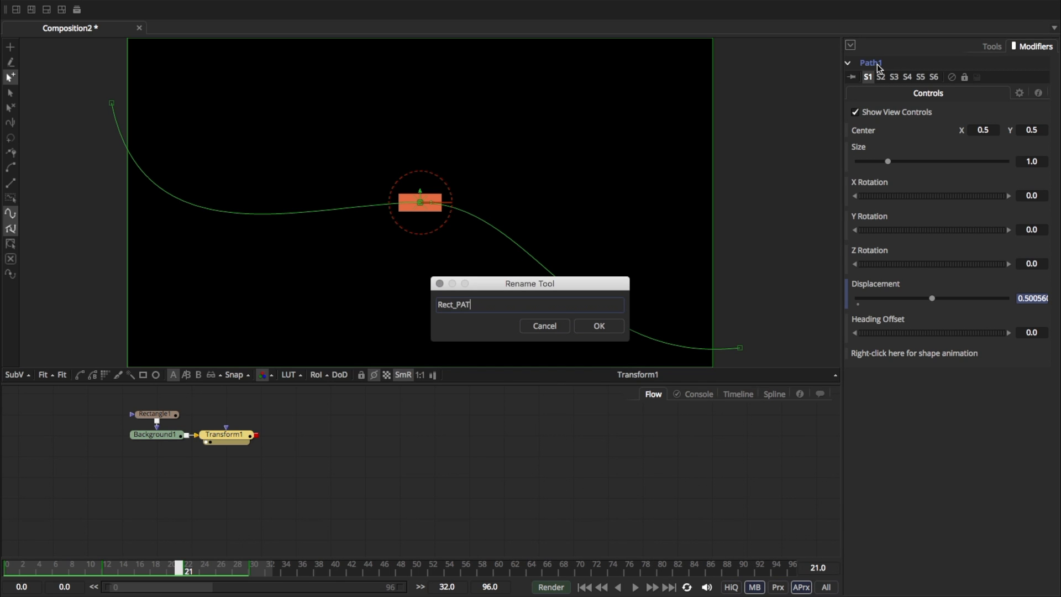
left_click(597, 326)
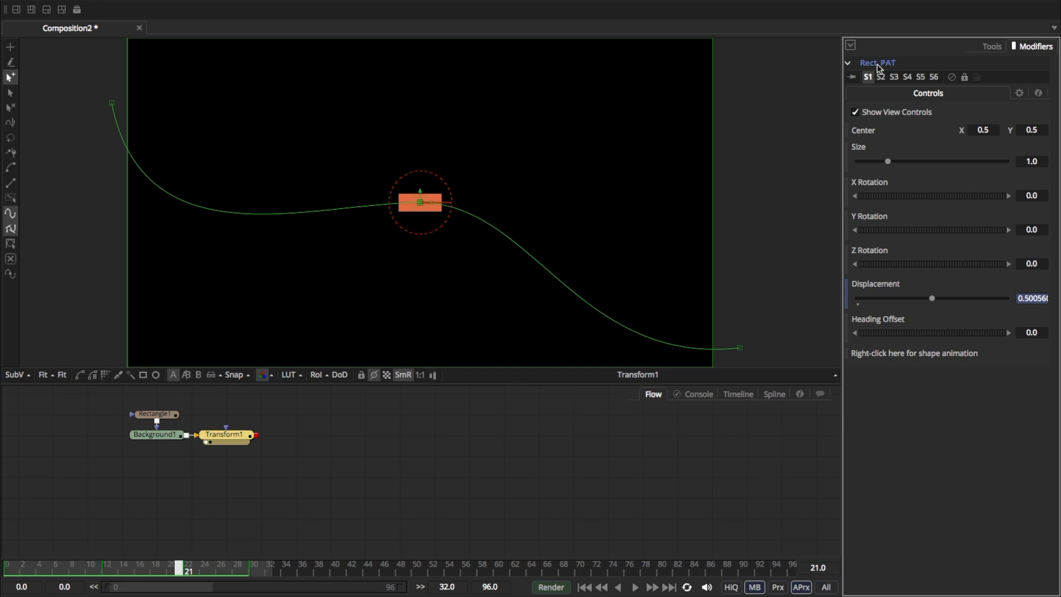
mouse_move(881, 69)
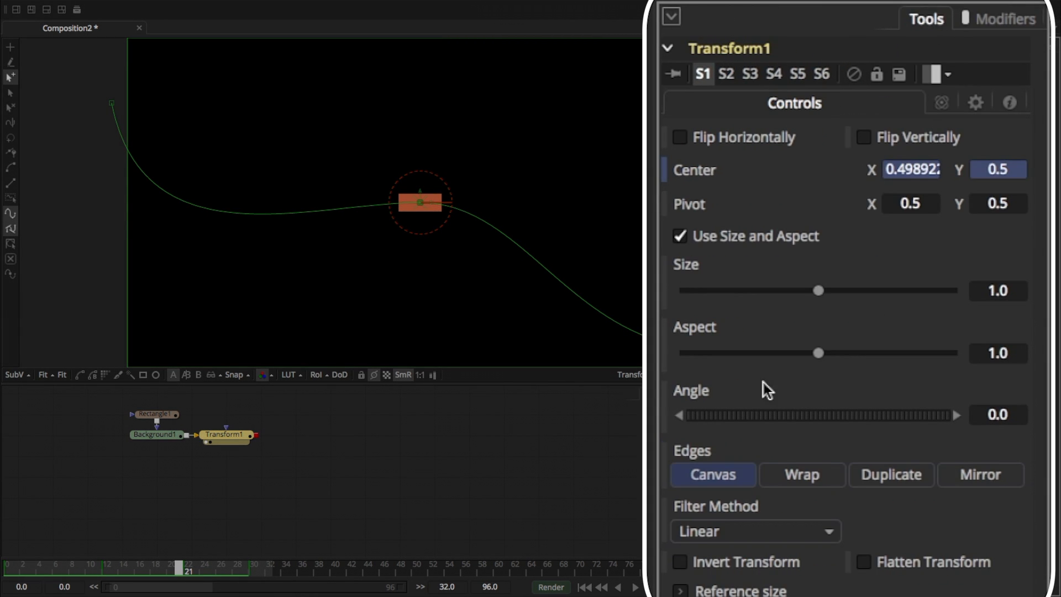
Connect Transform1's Angle to the Rect_PATH Heading.
right_click(691, 391)
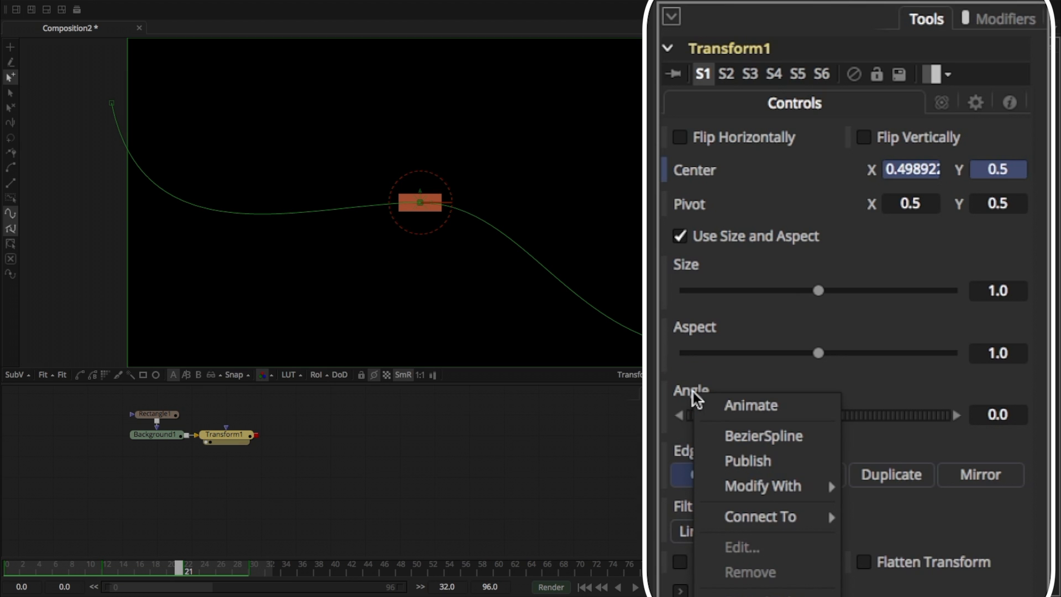
mouse_move(760, 516)
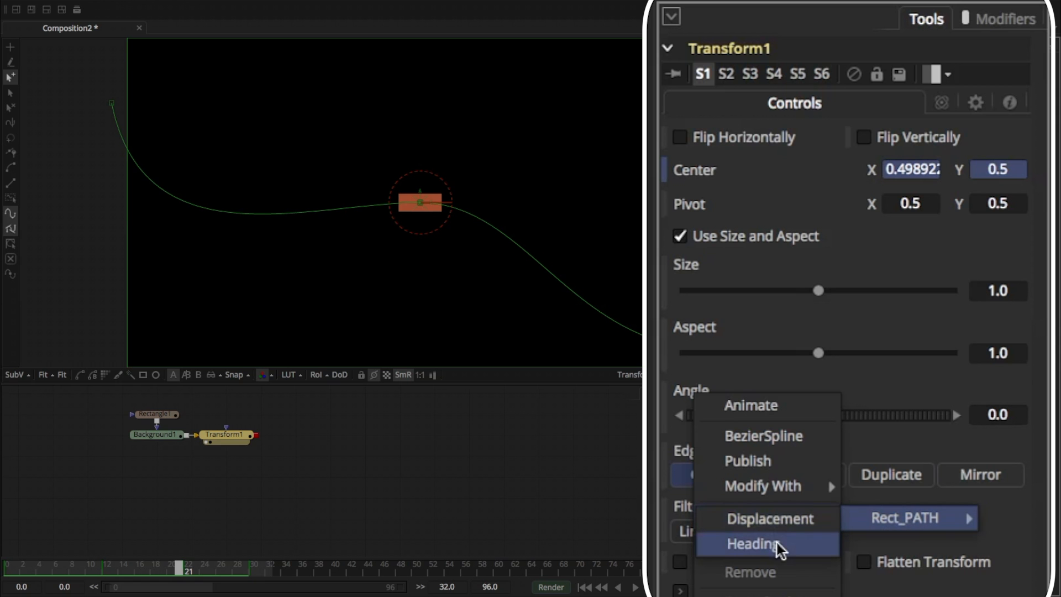
left_click(752, 544)
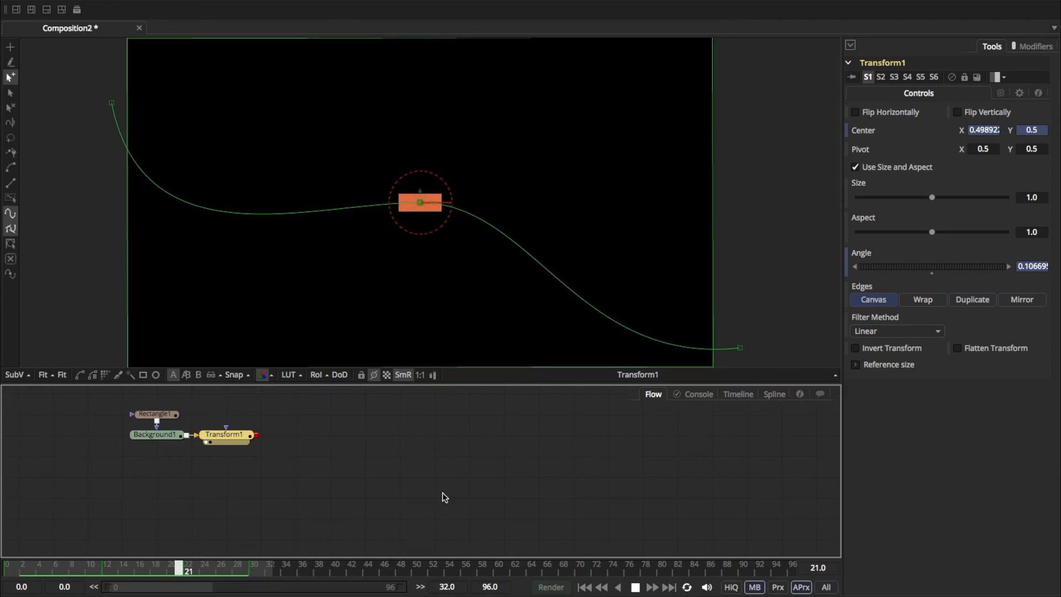
left_click(81, 564)
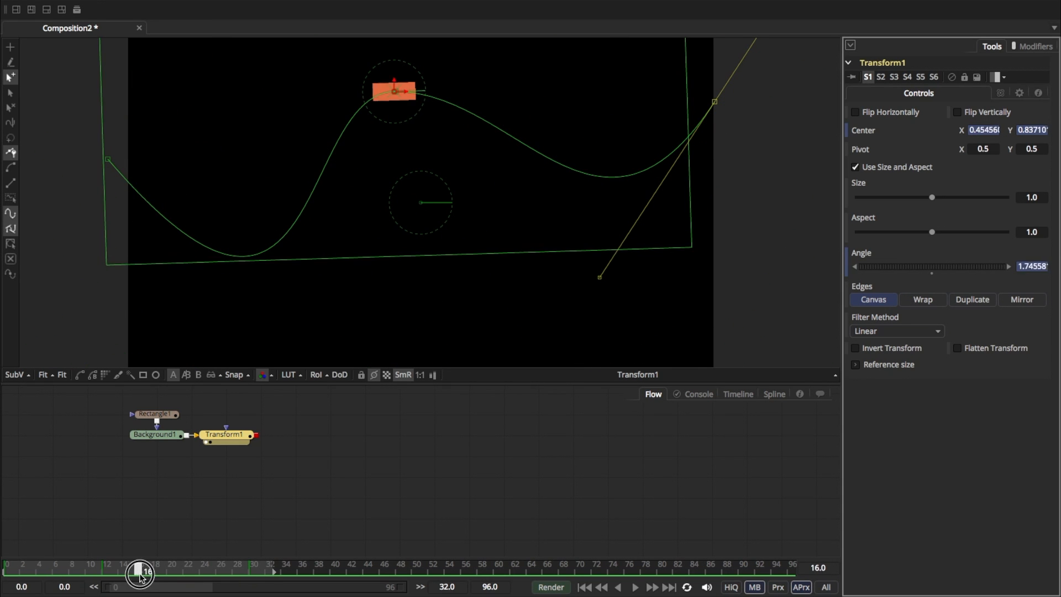
Rename Transform1 to XF_CONTROL, then rename it again to XF_MAIN.
left_click(138, 573)
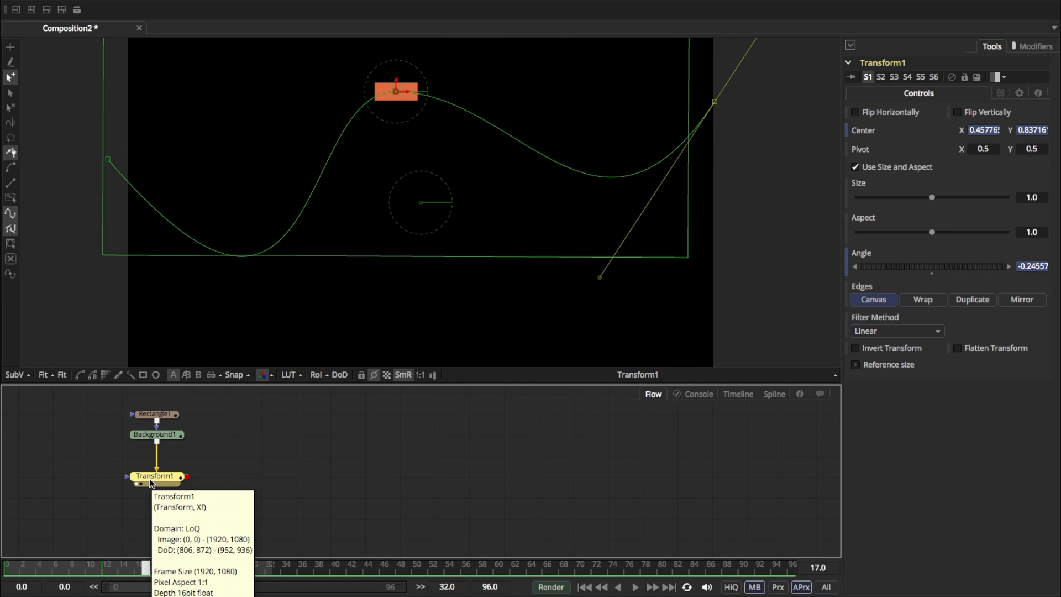
double_click(156, 476)
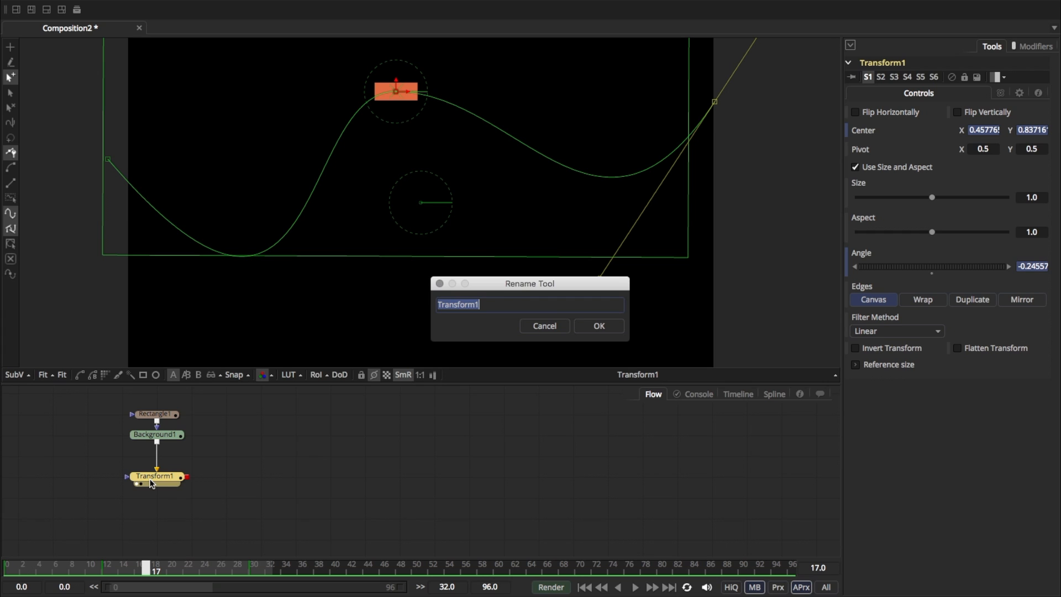
type("XF_C")
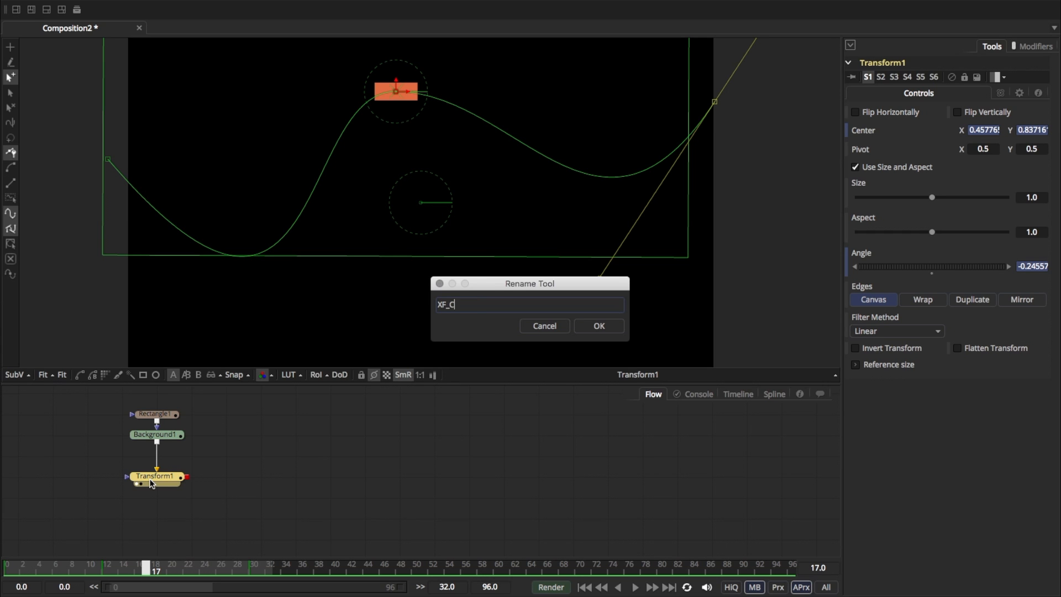
left_click(598, 326)
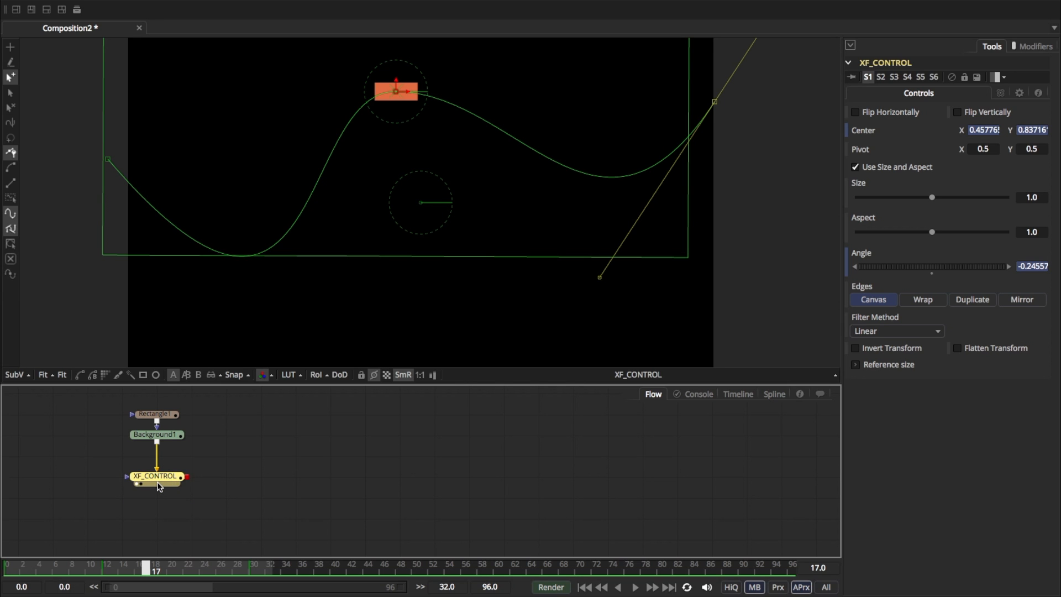
double_click(156, 476)
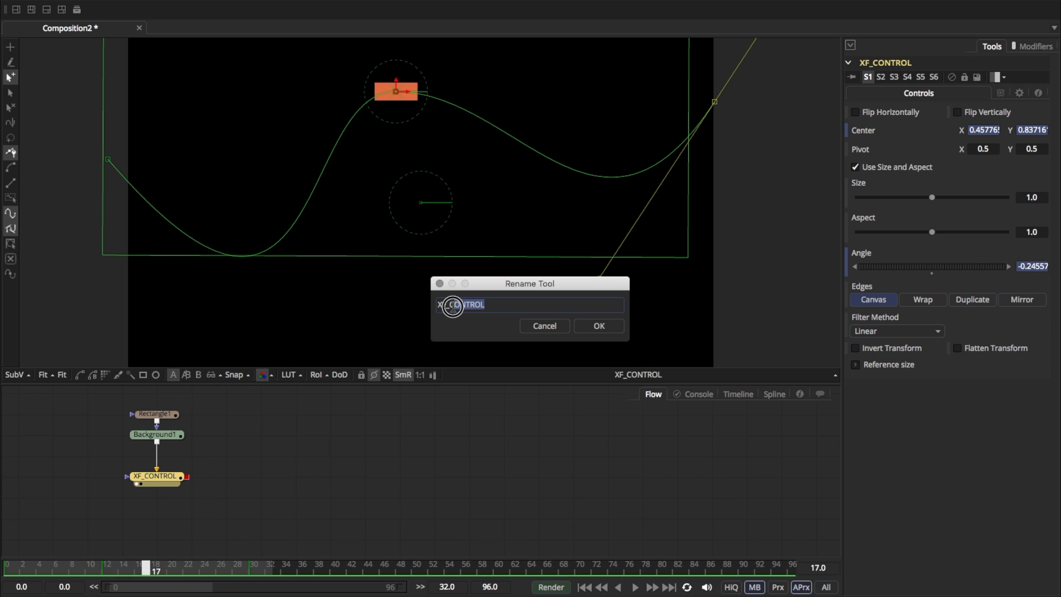
type("XF_MAIN")
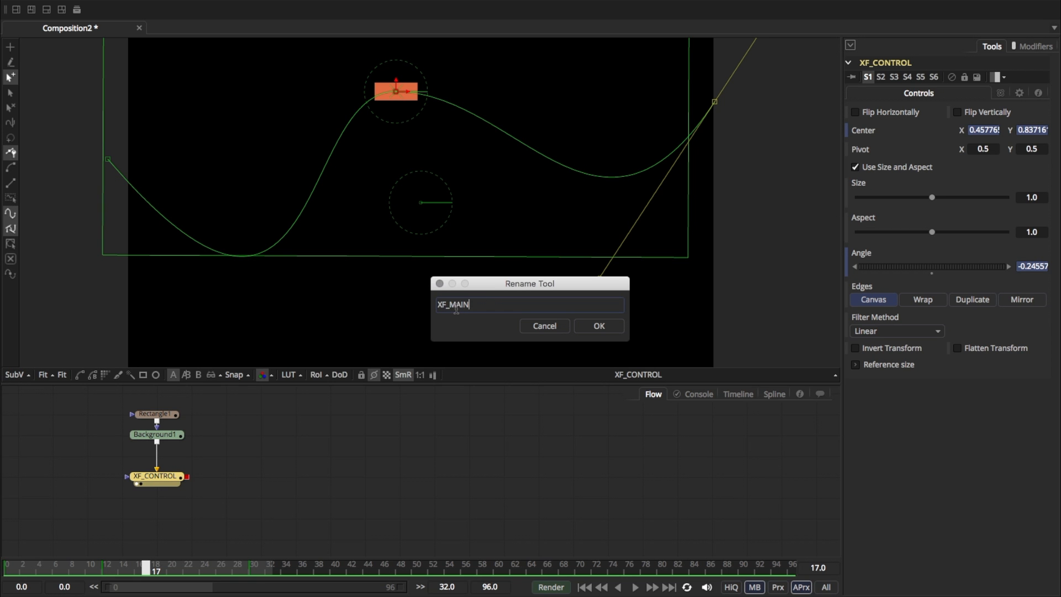
left_click(598, 325)
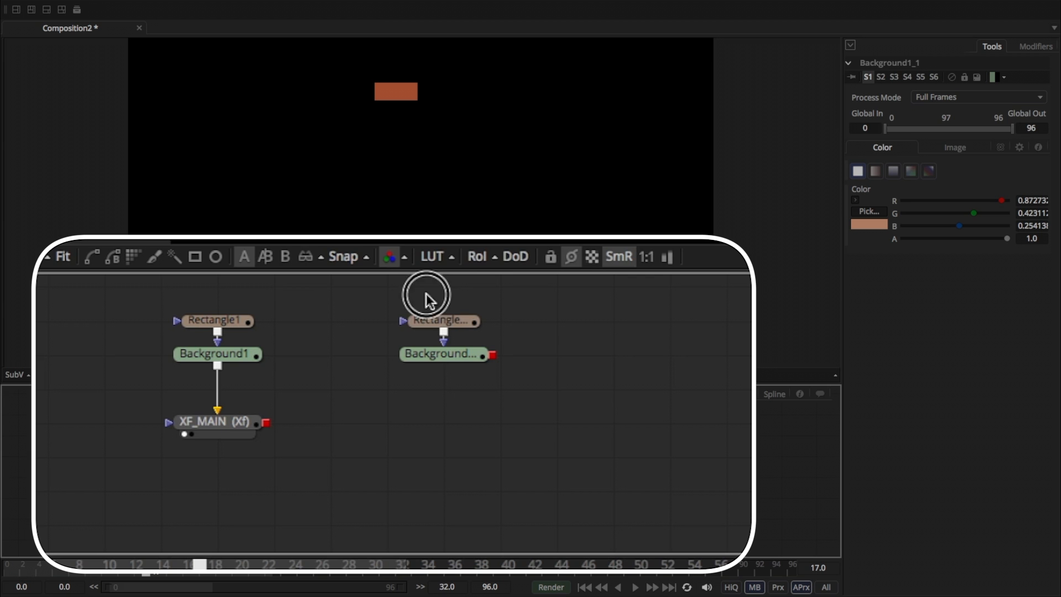
Give the copied background a cyan colour and add its own Transform merged over XF_MAIN.
left_click(440, 320)
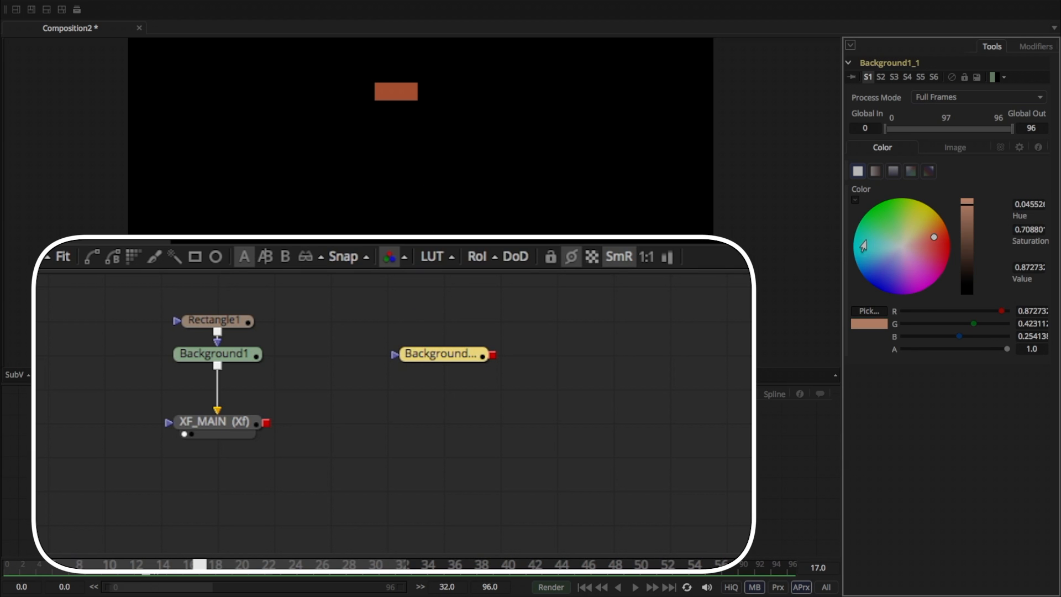
left_click(858, 246)
type("x")
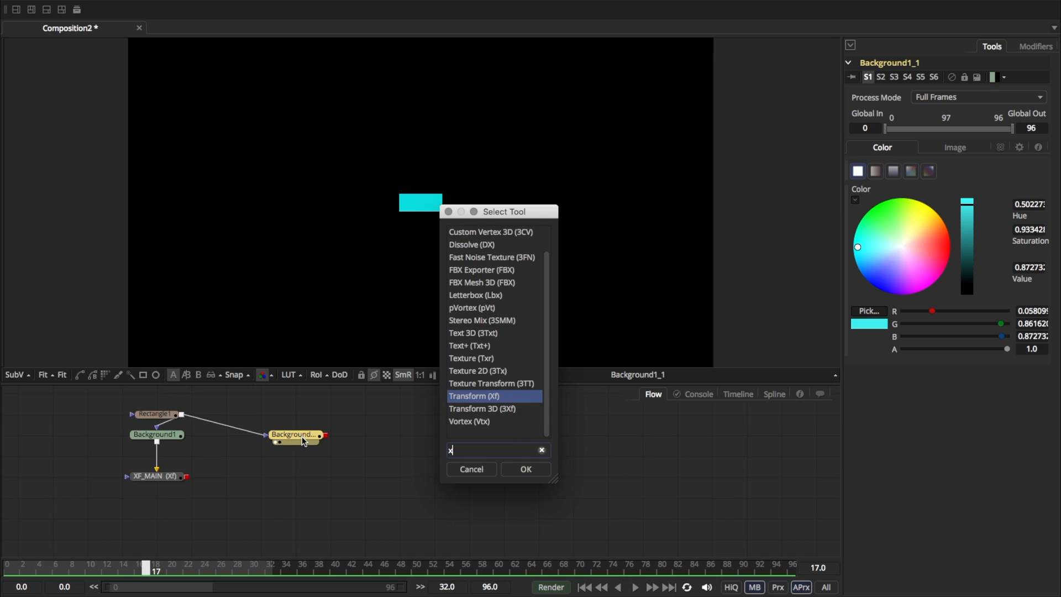
left_click(525, 469)
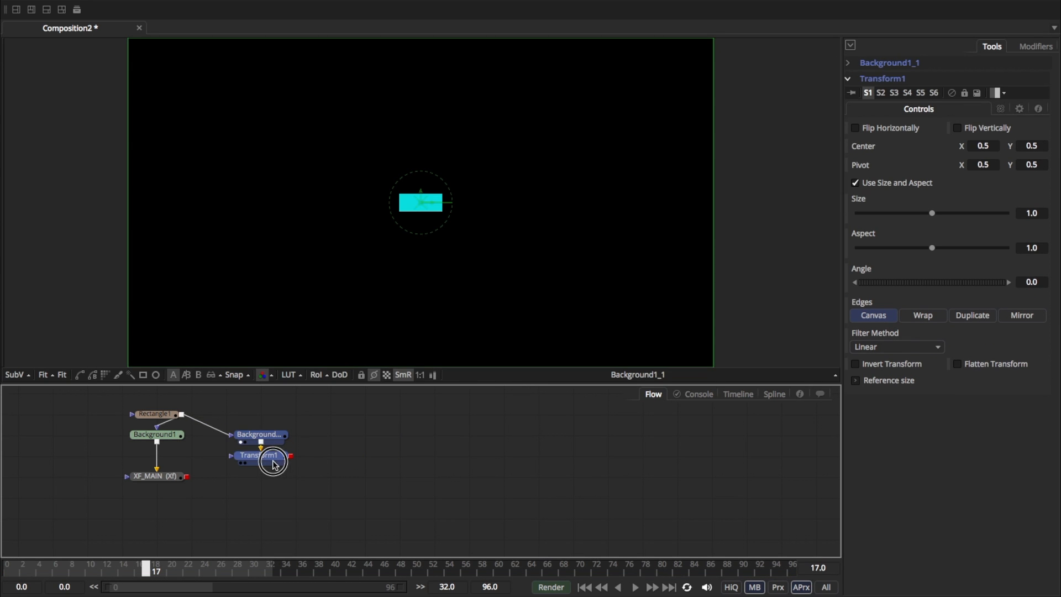
left_click(260, 455)
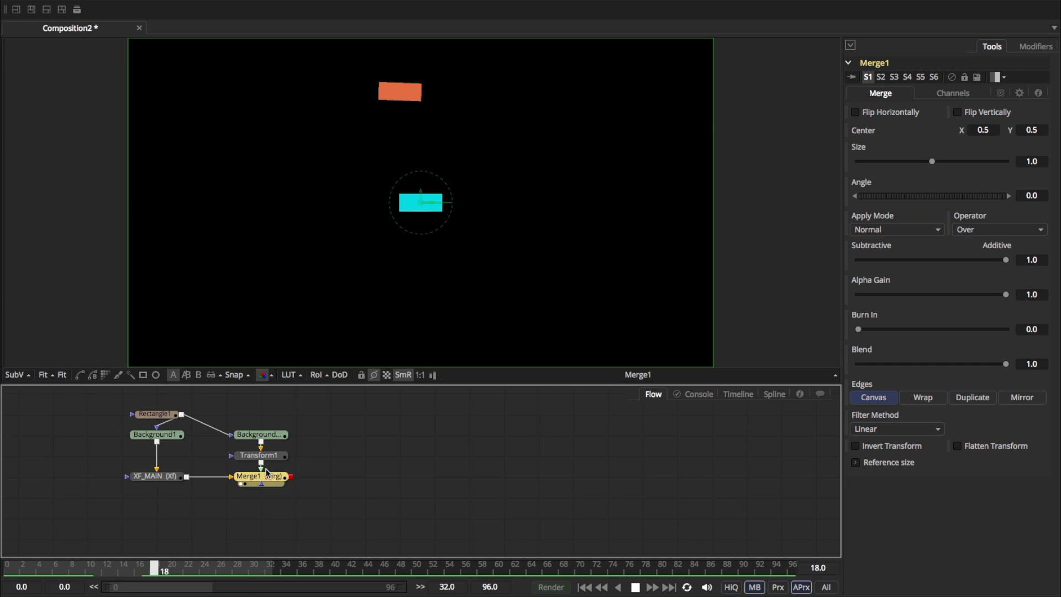
Add an Offset modifier to the cyan transform's Center and link its Position to Rect_PATH.
left_click(259, 454)
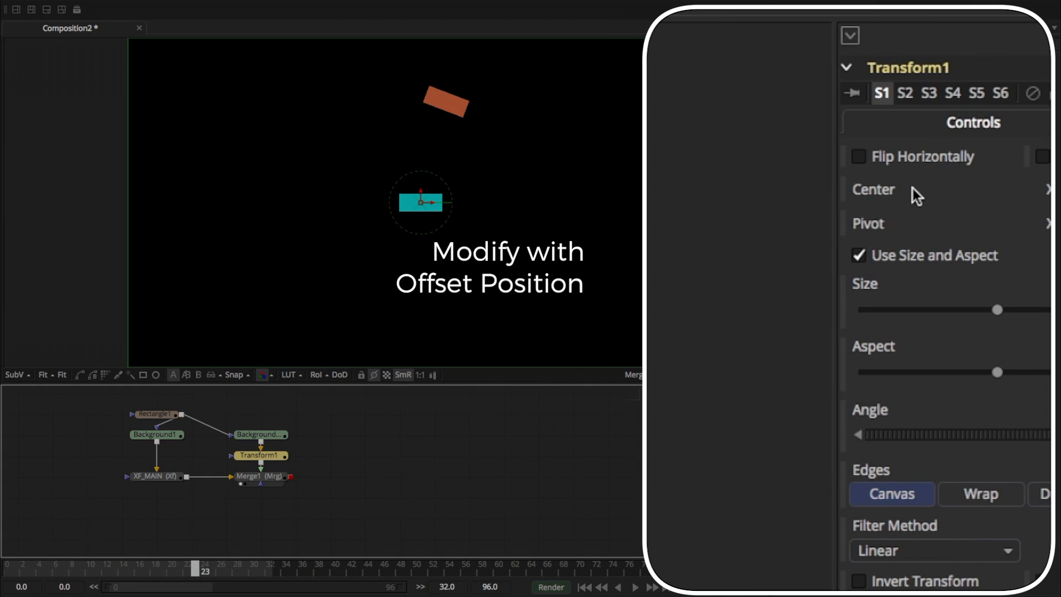
right_click(873, 189)
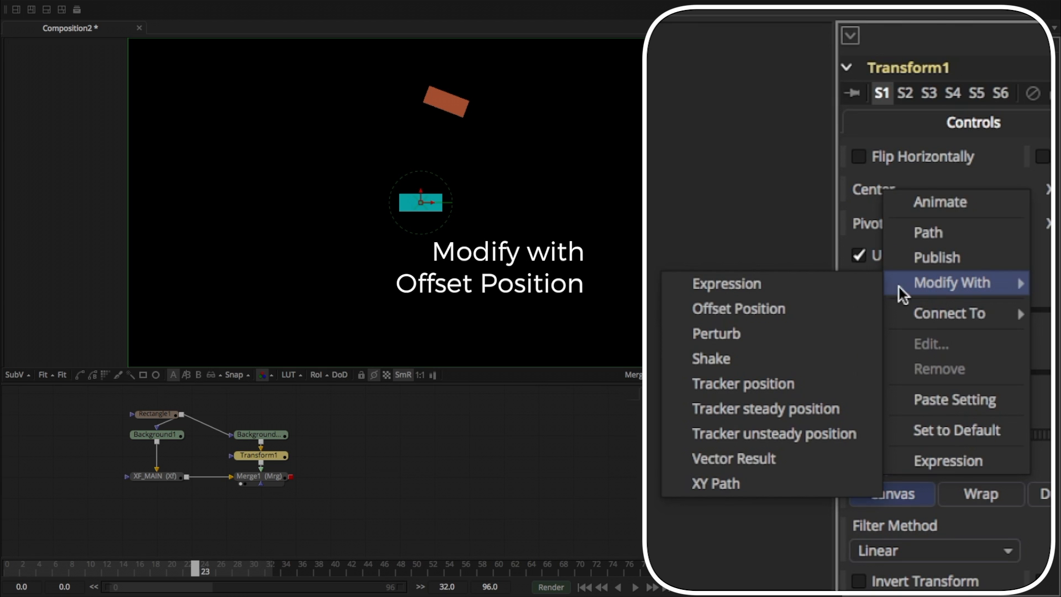
left_click(738, 309)
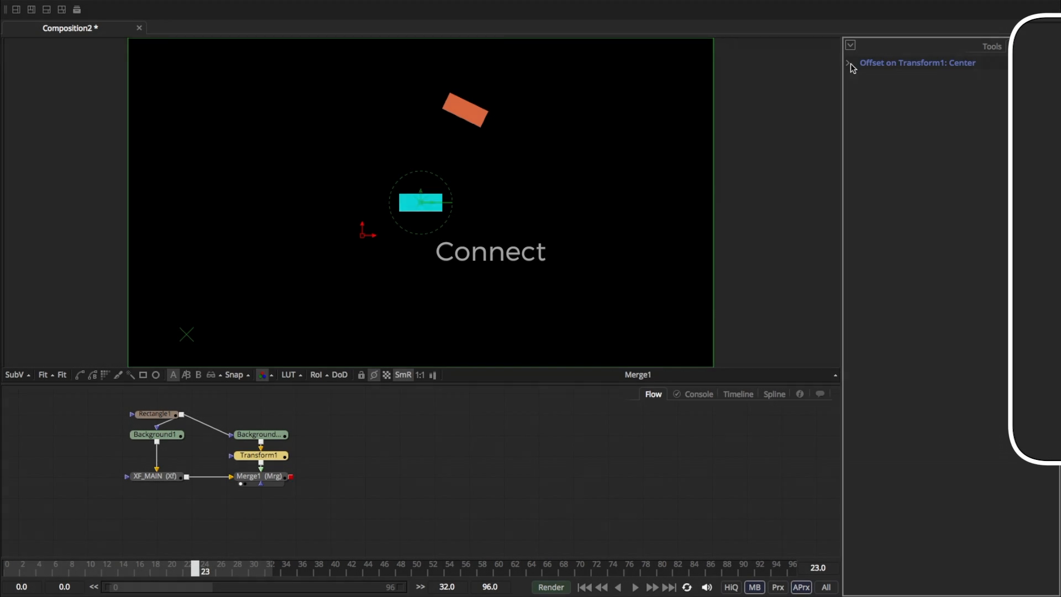
left_click(847, 62)
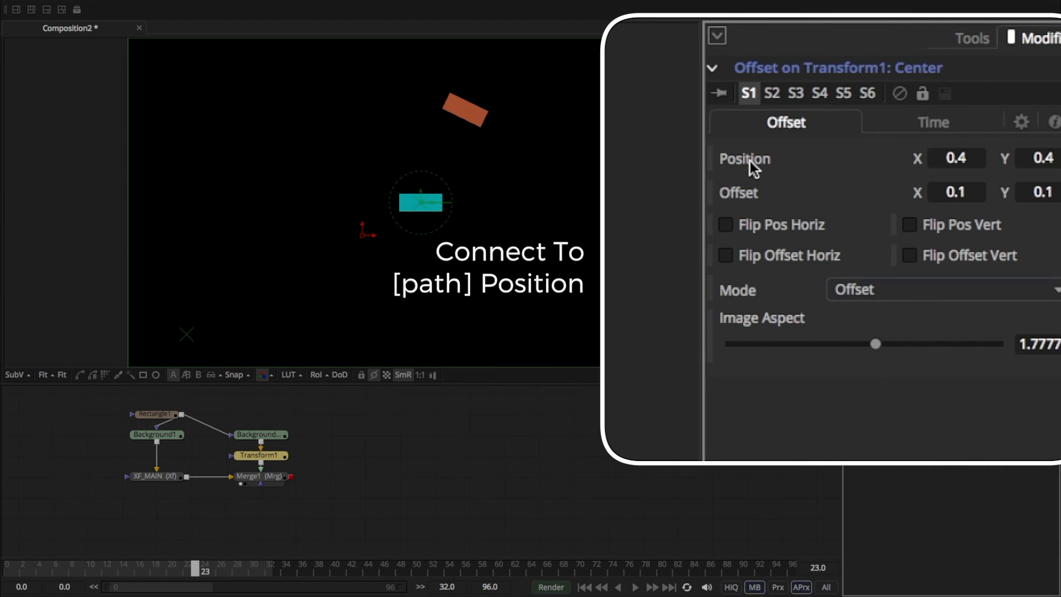
right_click(744, 159)
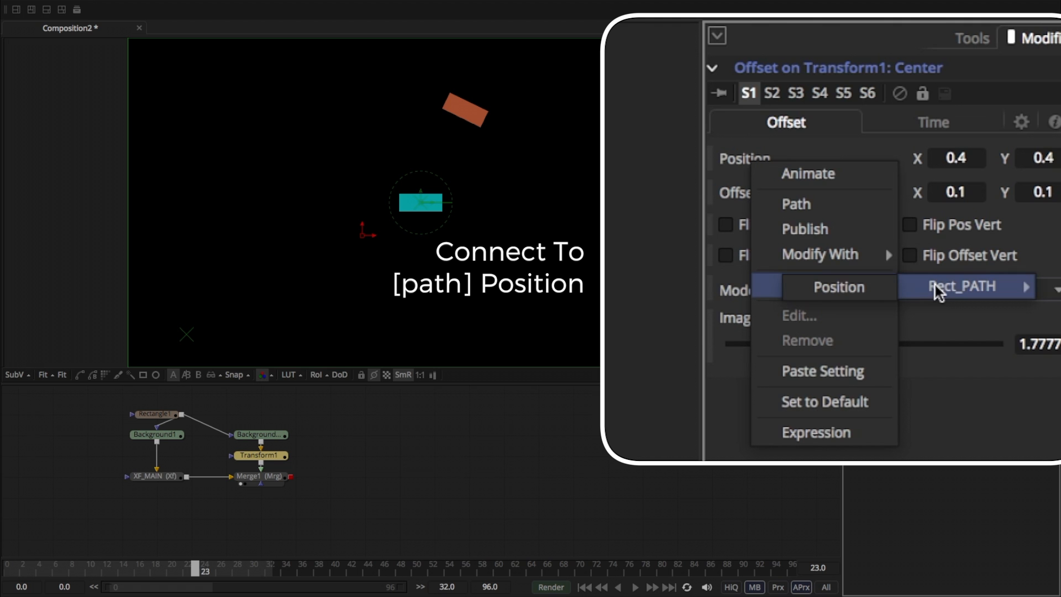
mouse_move(857, 294)
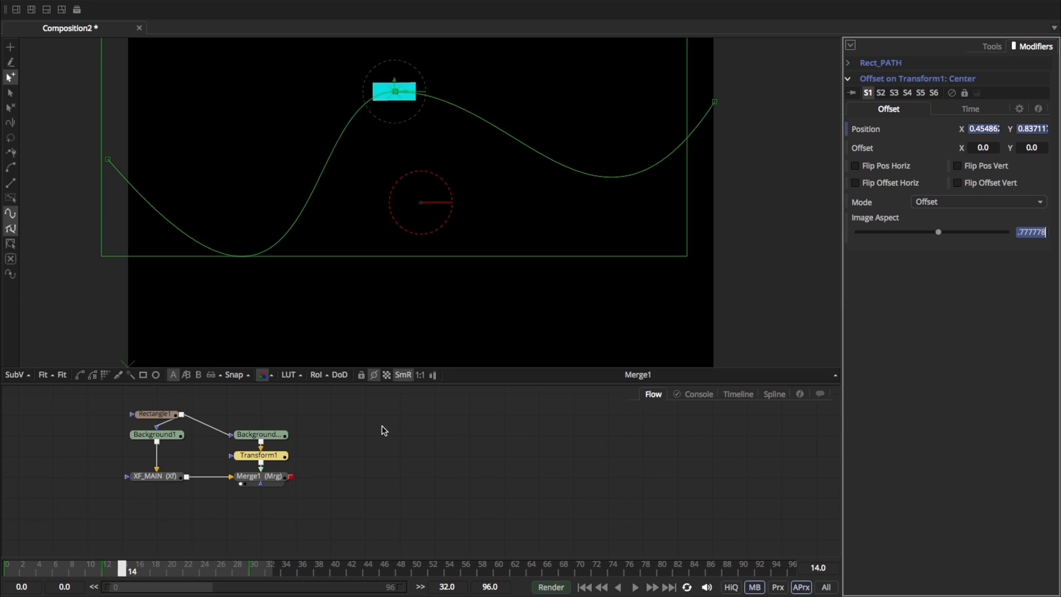
mouse_move(433, 484)
type(".5")
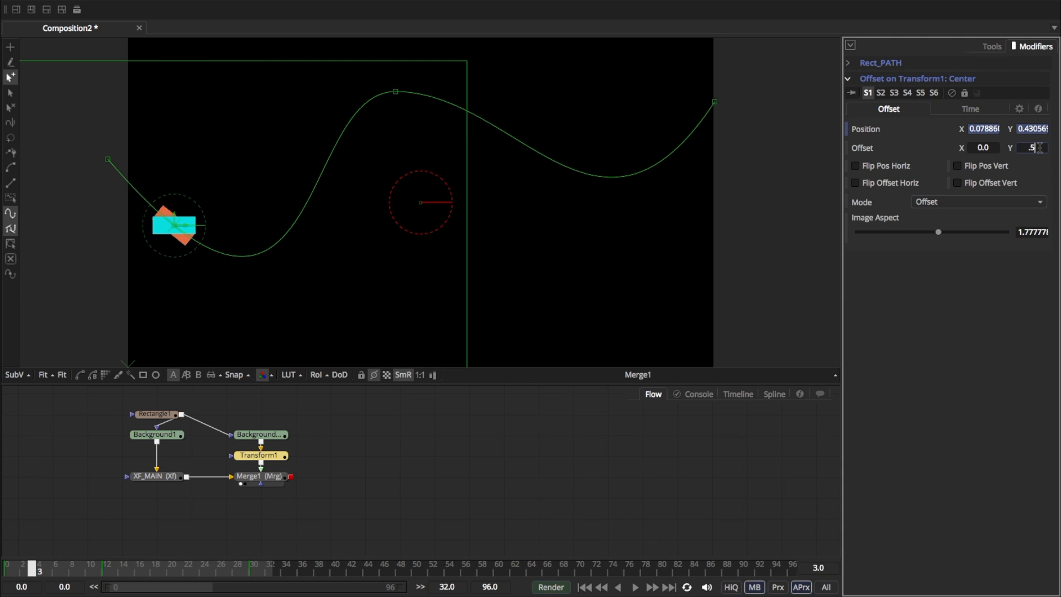
Set the Offset modifier's Y to 0.05 and its Position Time Offset to -2.0.
left_click(634, 586)
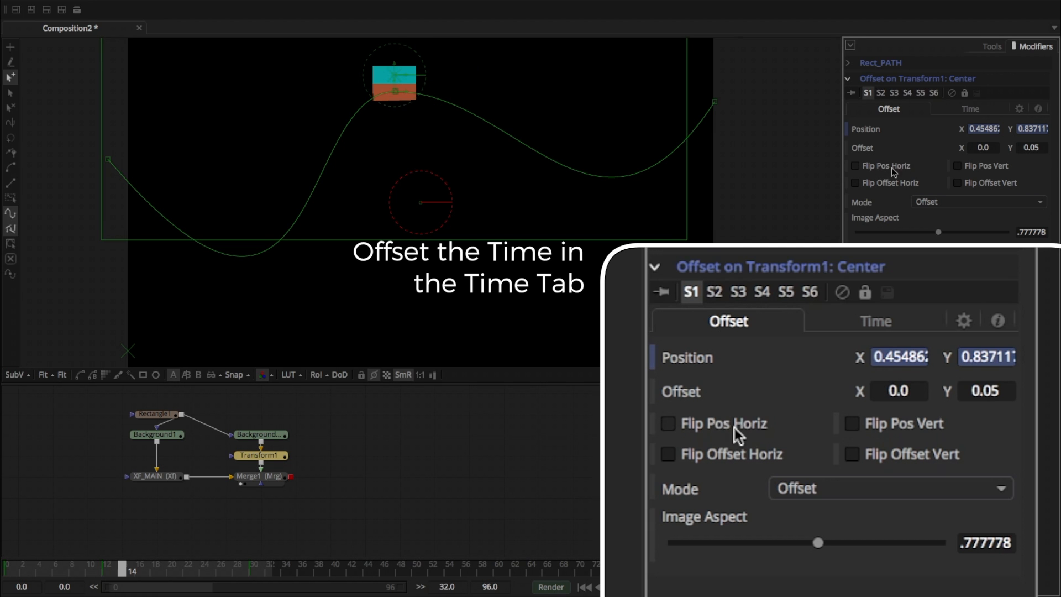
left_click(875, 320)
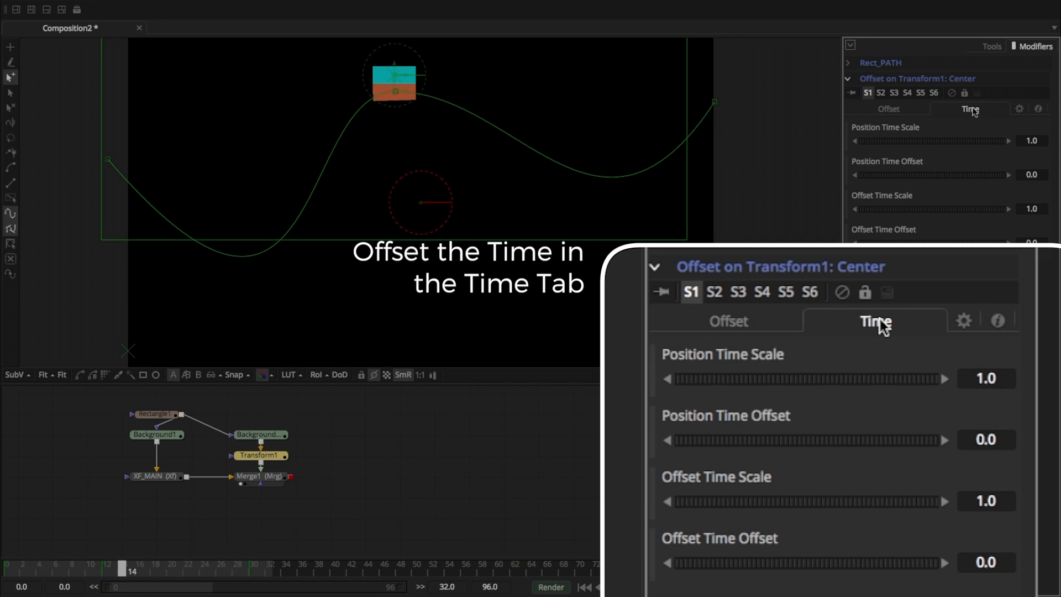
mouse_move(688, 431)
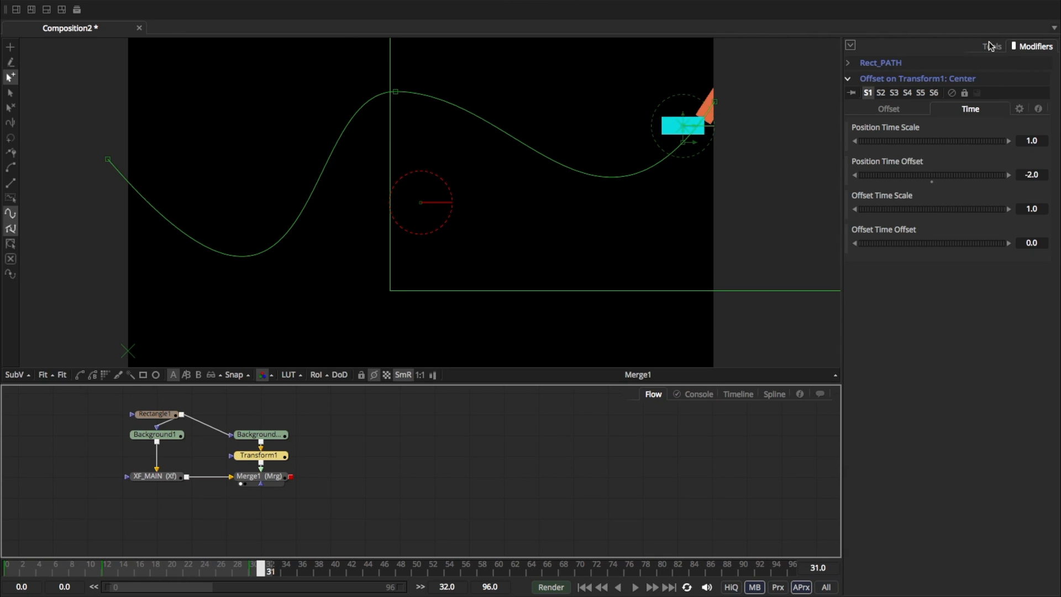
Add a Calculation modifier to the cyan Angle, with First Operand linked to Rect_PATH Heading.
left_click(259, 455)
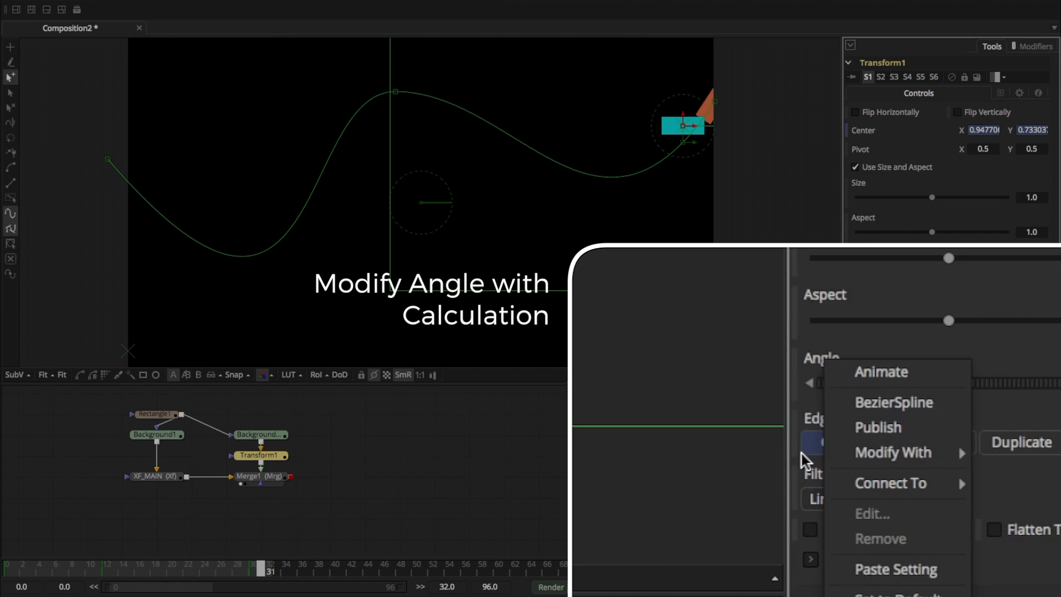
left_click(893, 452)
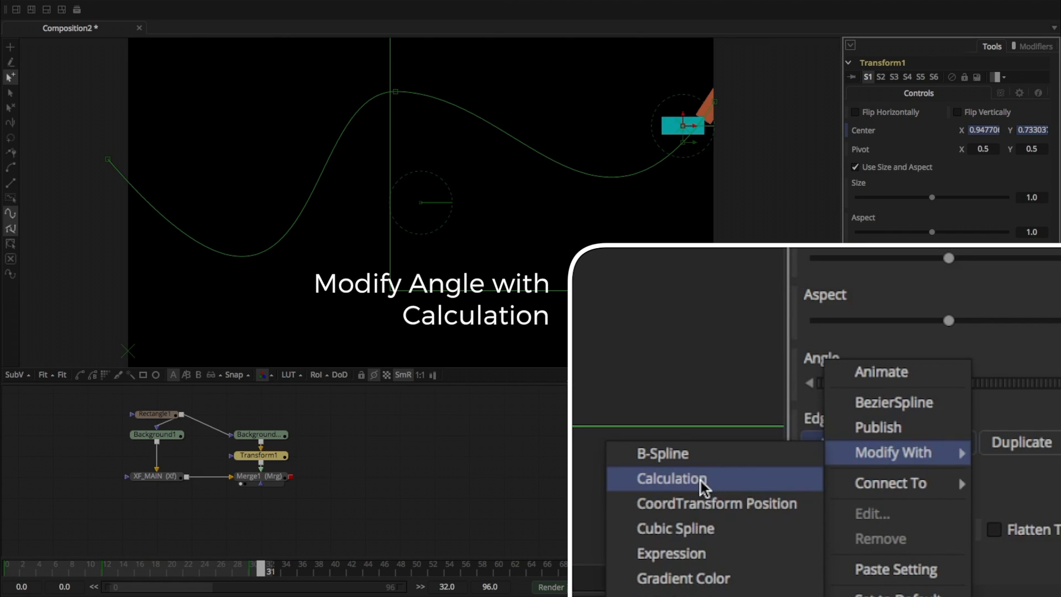
left_click(672, 479)
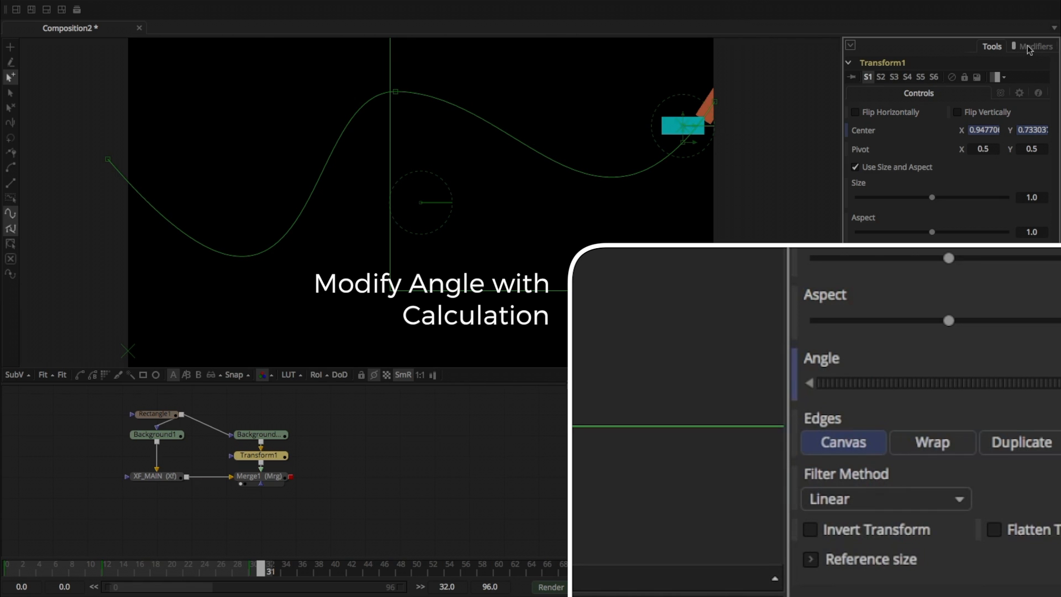
left_click(1034, 46)
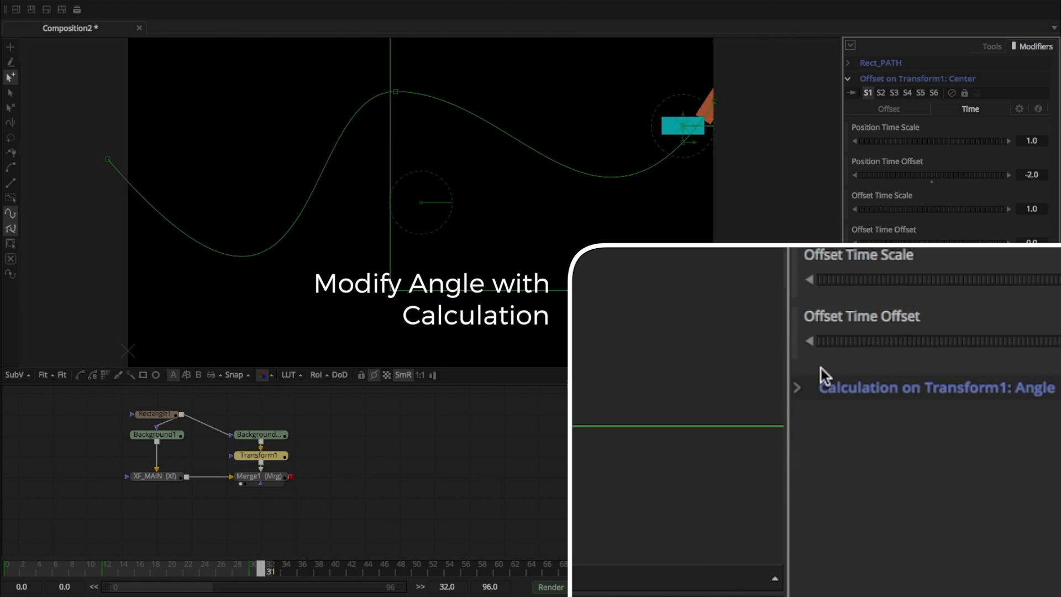
left_click(797, 387)
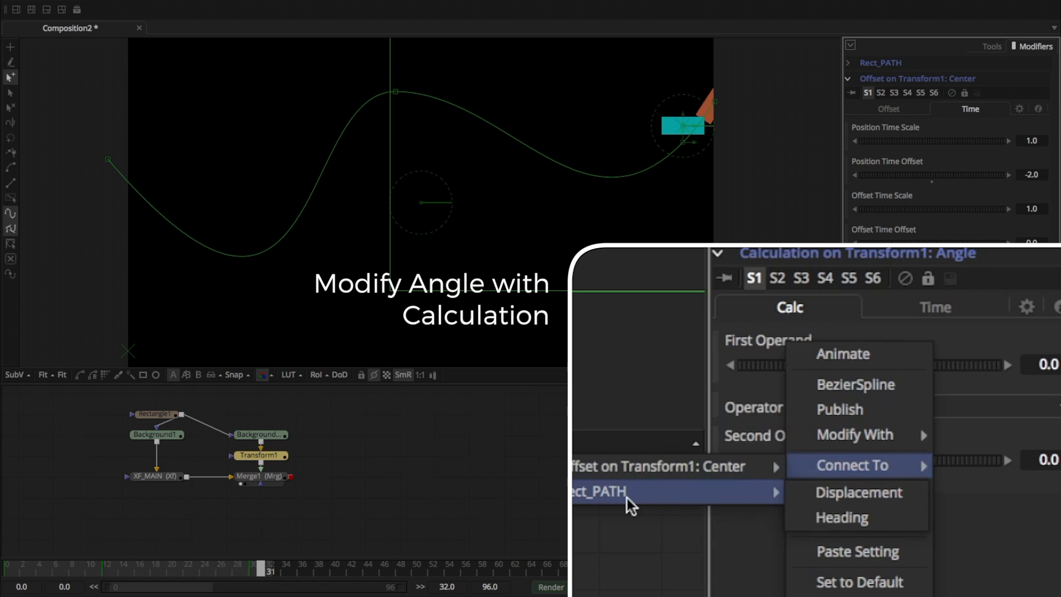
mouse_move(842, 517)
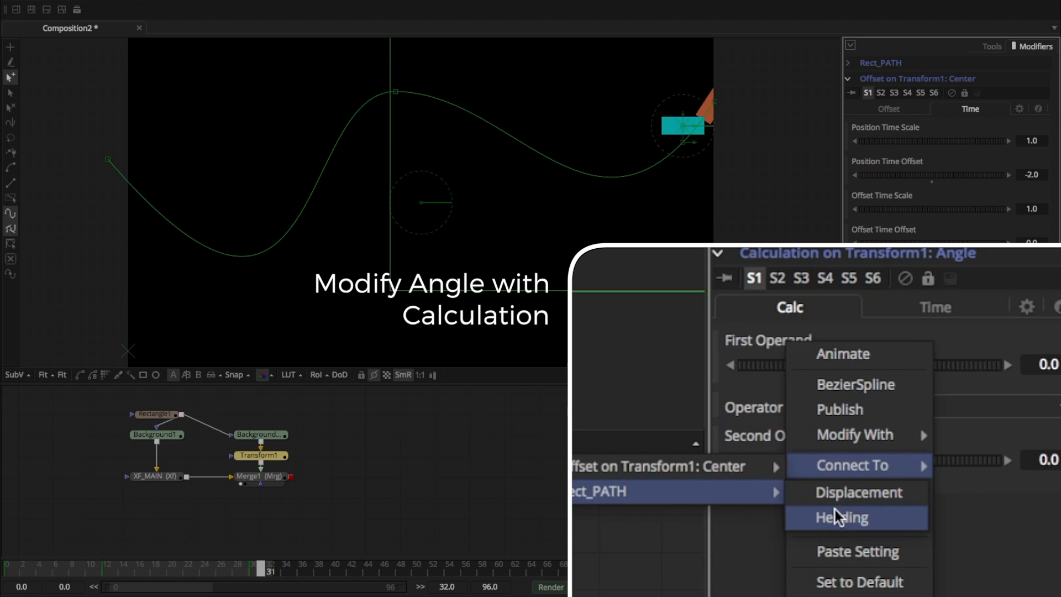
left_click(842, 517)
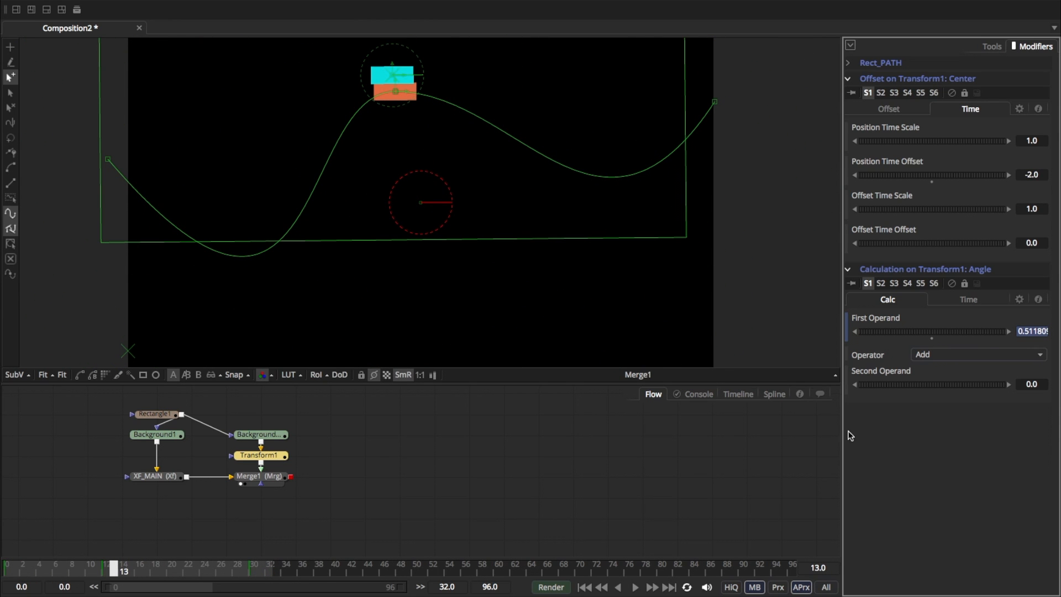
Link First Operand Time Offset to Offset1.PositionTimeOffset (-2) and play back to check.
left_click(967, 300)
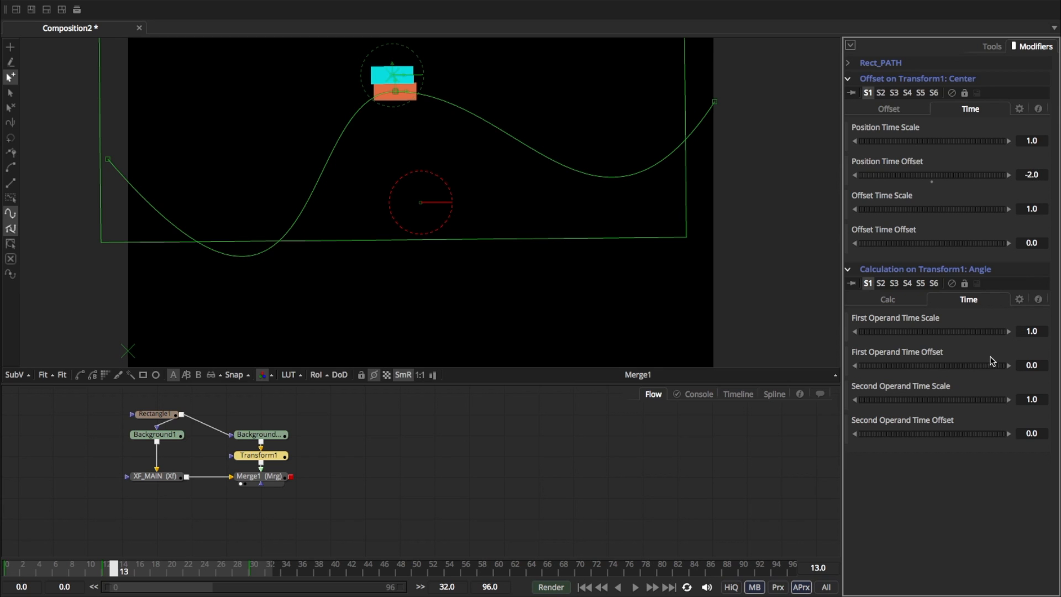
mouse_move(1028, 363)
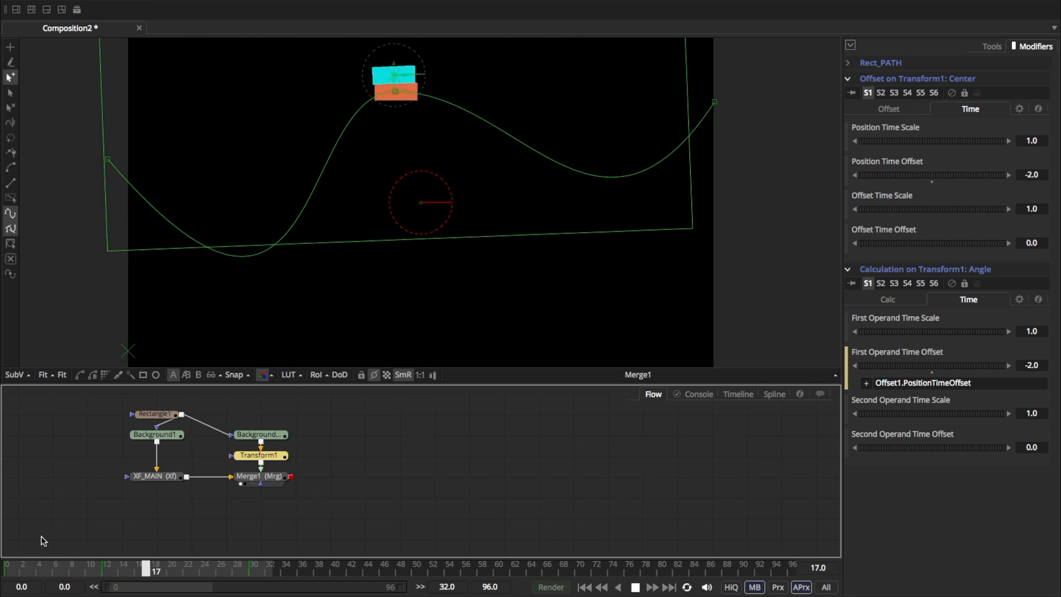
left_click(266, 567)
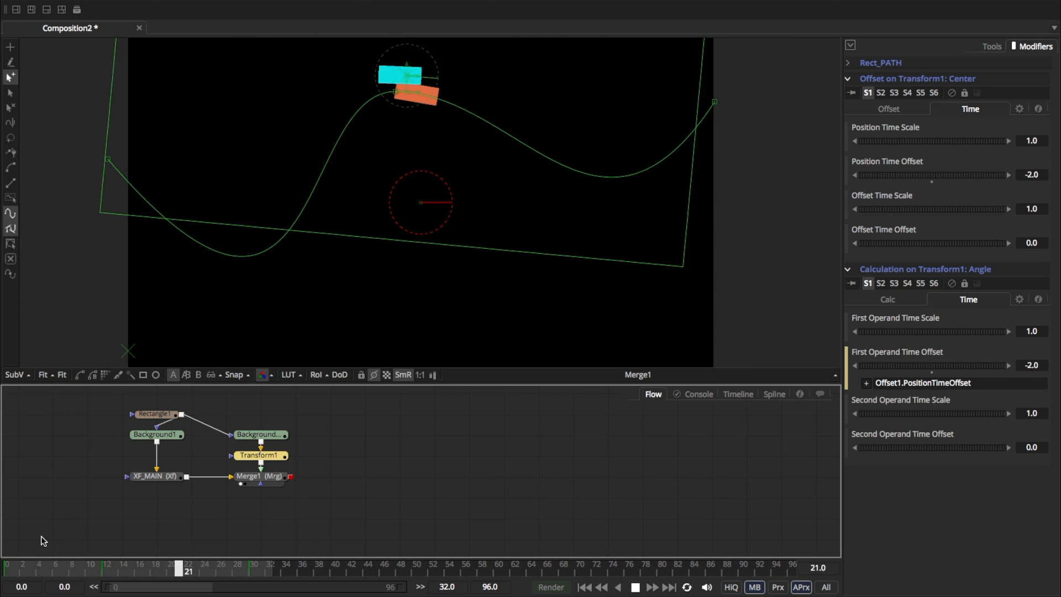
left_click(651, 587)
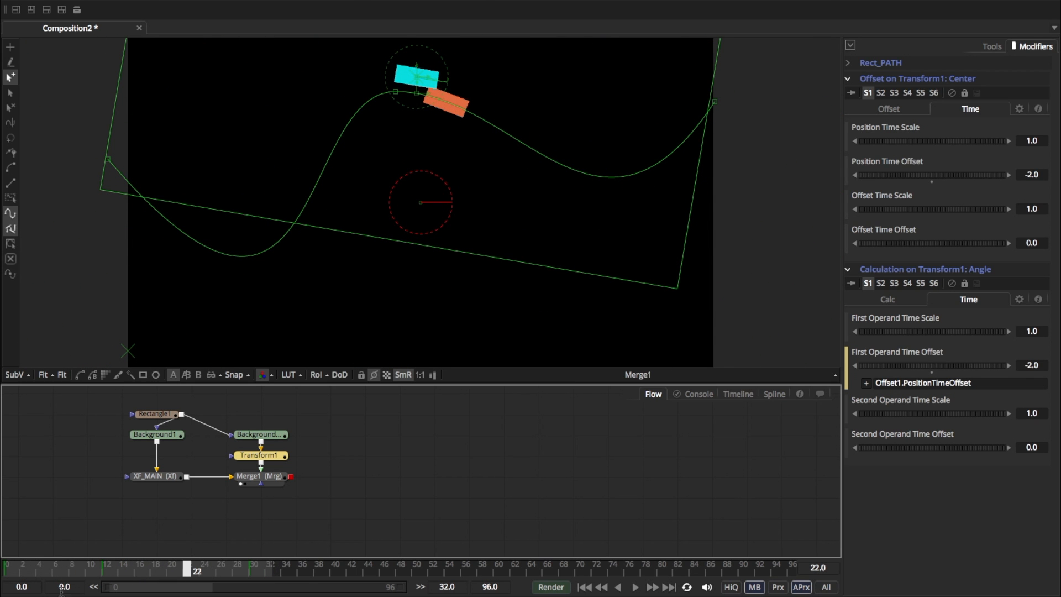
left_click(259, 455)
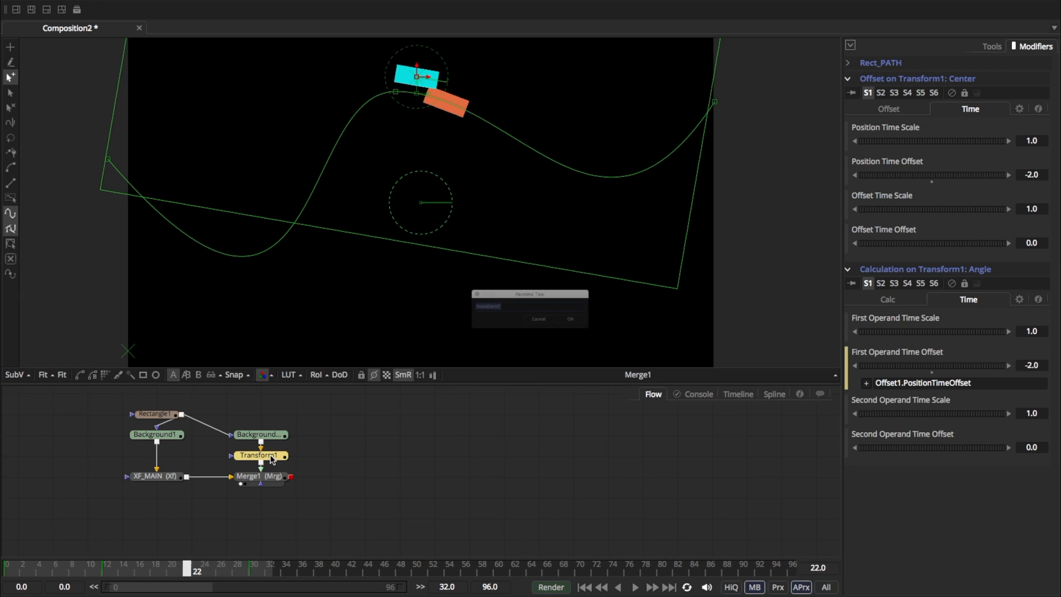
Rename the cyan Transform1 node to CYAN_XF.
type("CYAN")
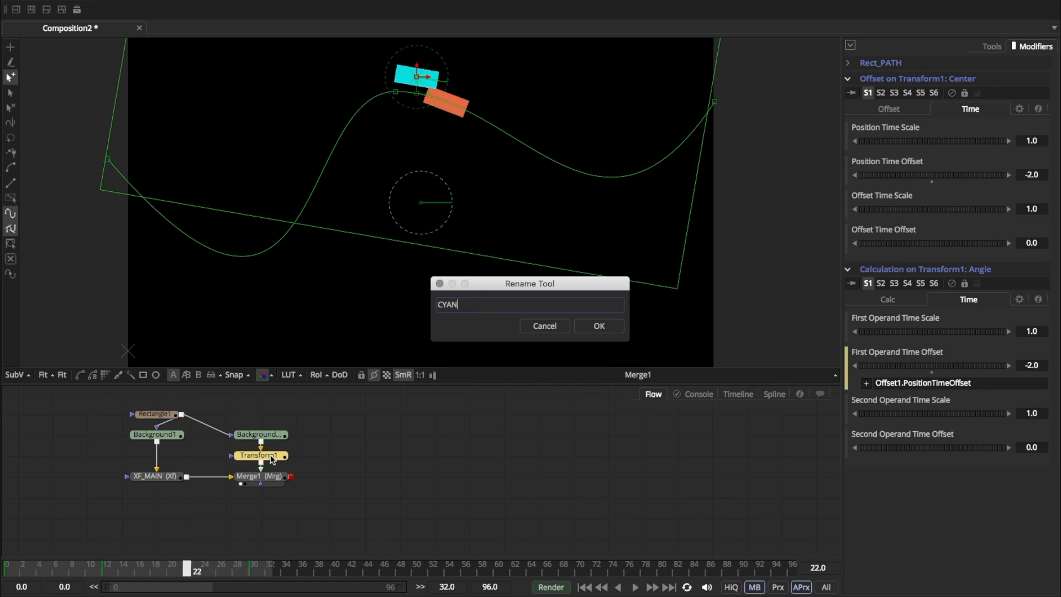
left_click(598, 326)
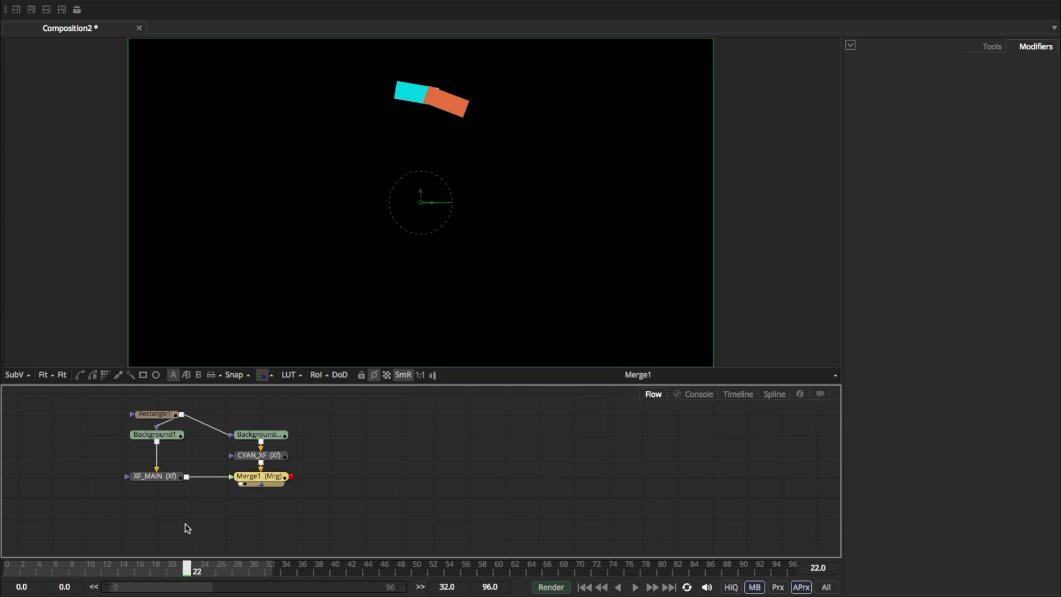
left_click(633, 587)
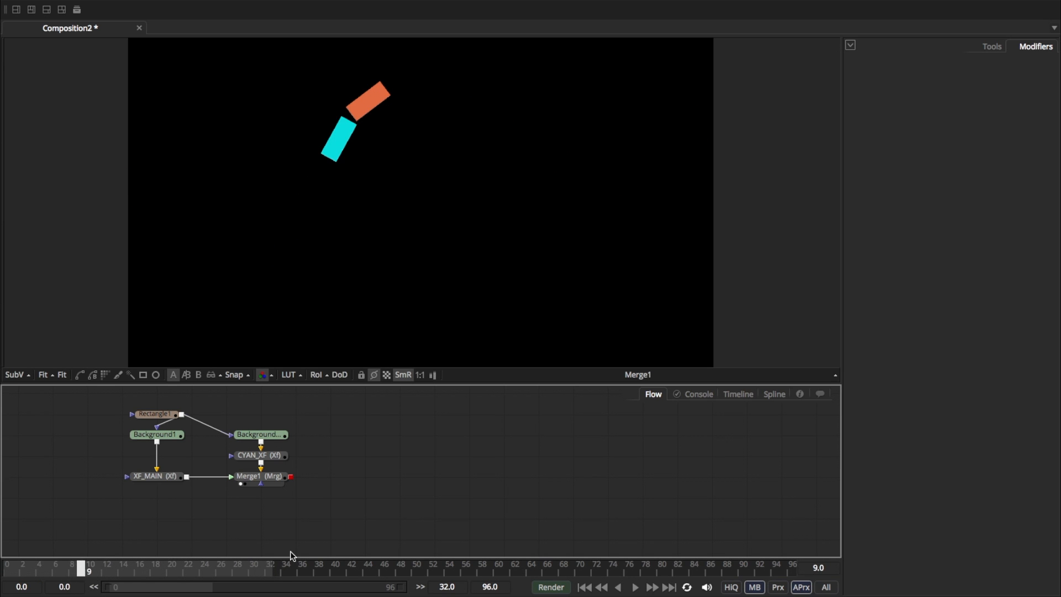
mouse_move(348, 153)
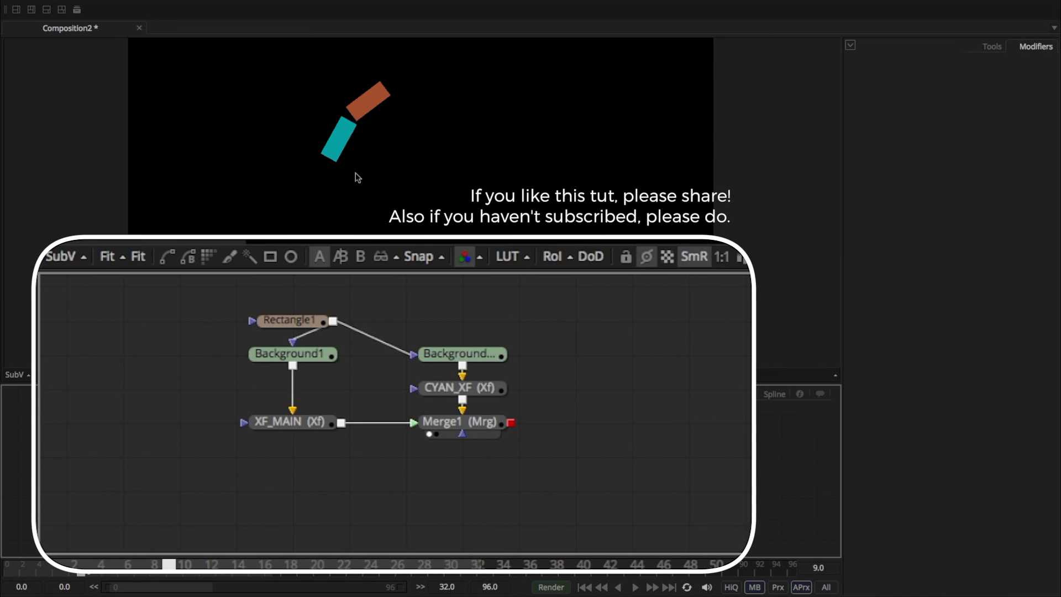
left_click(461, 354)
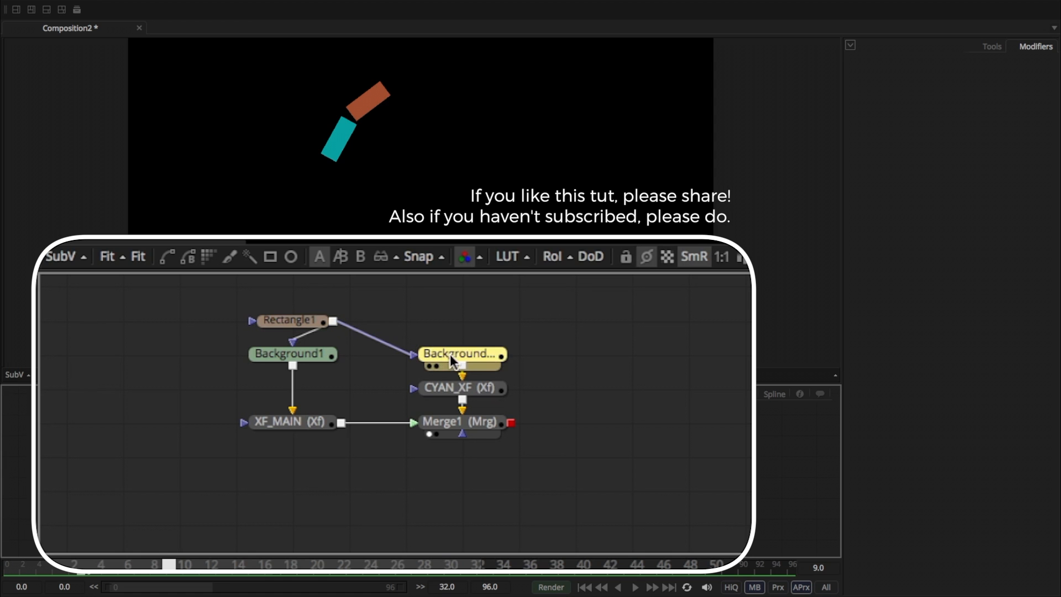
left_click(461, 388)
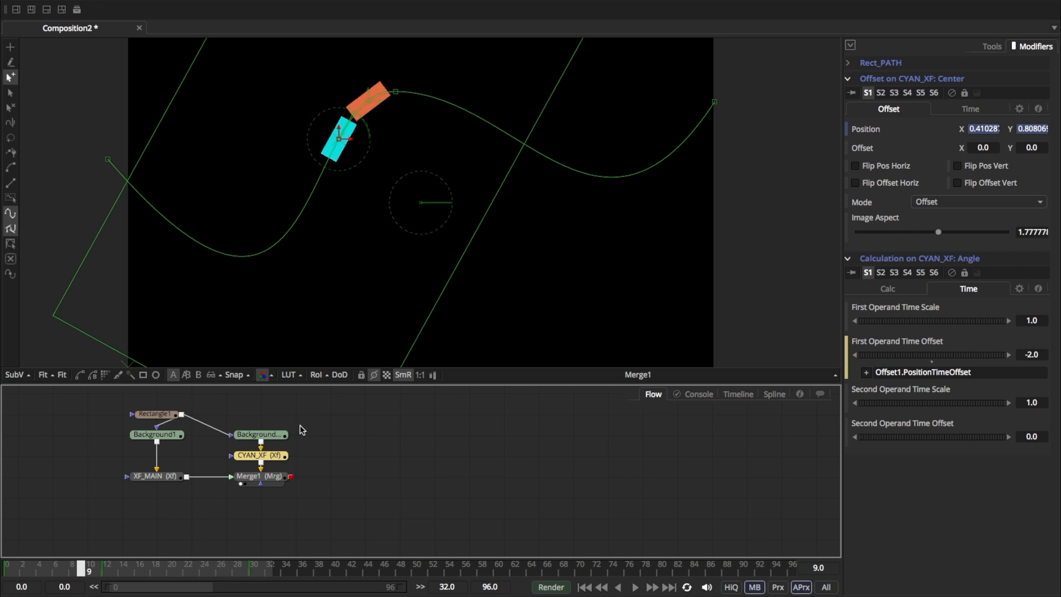
mouse_move(304, 428)
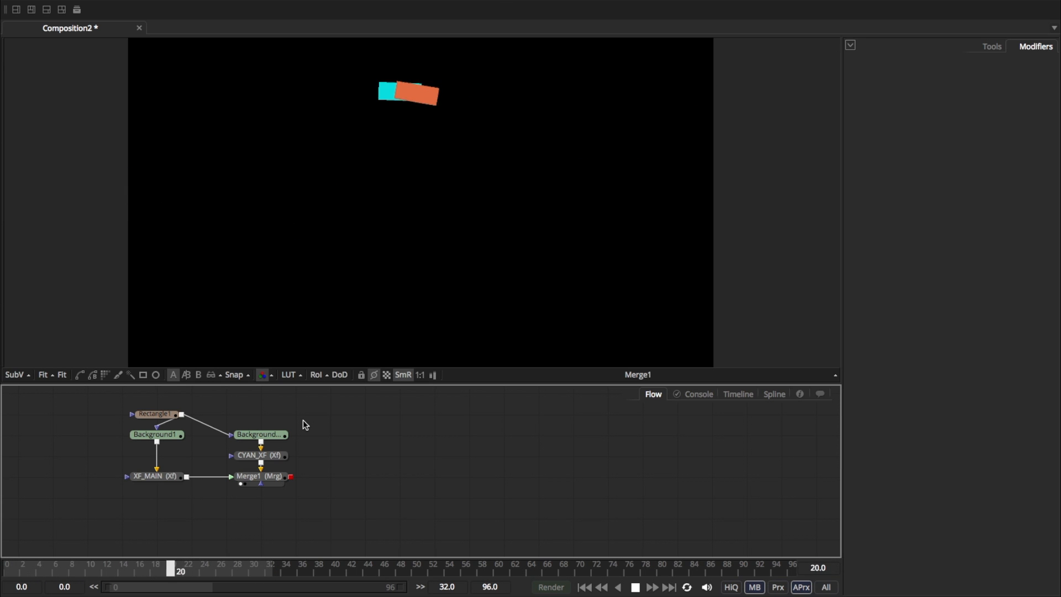
left_click(88, 567)
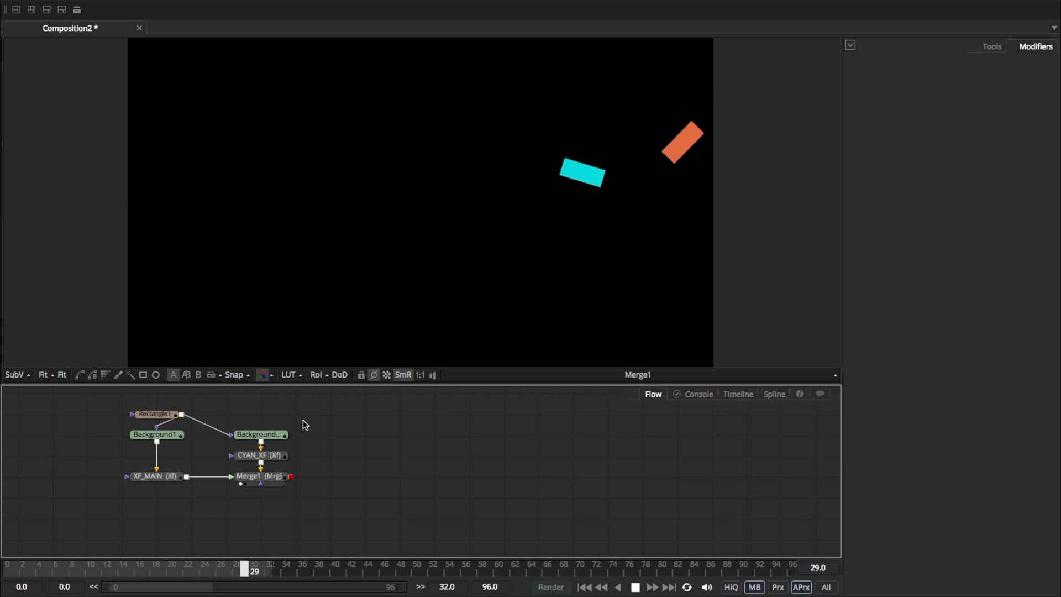
left_click(155, 570)
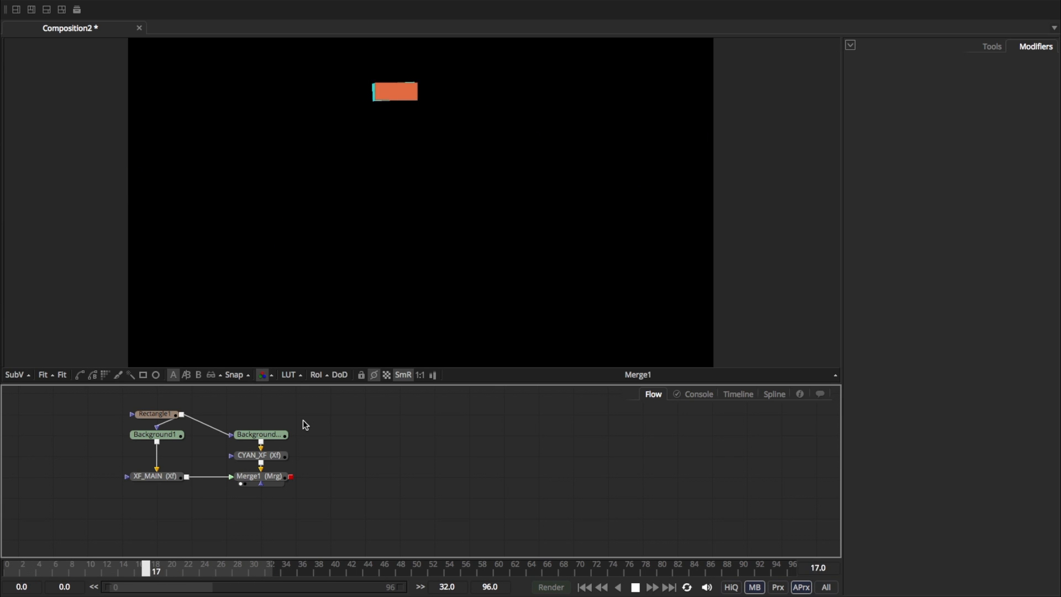